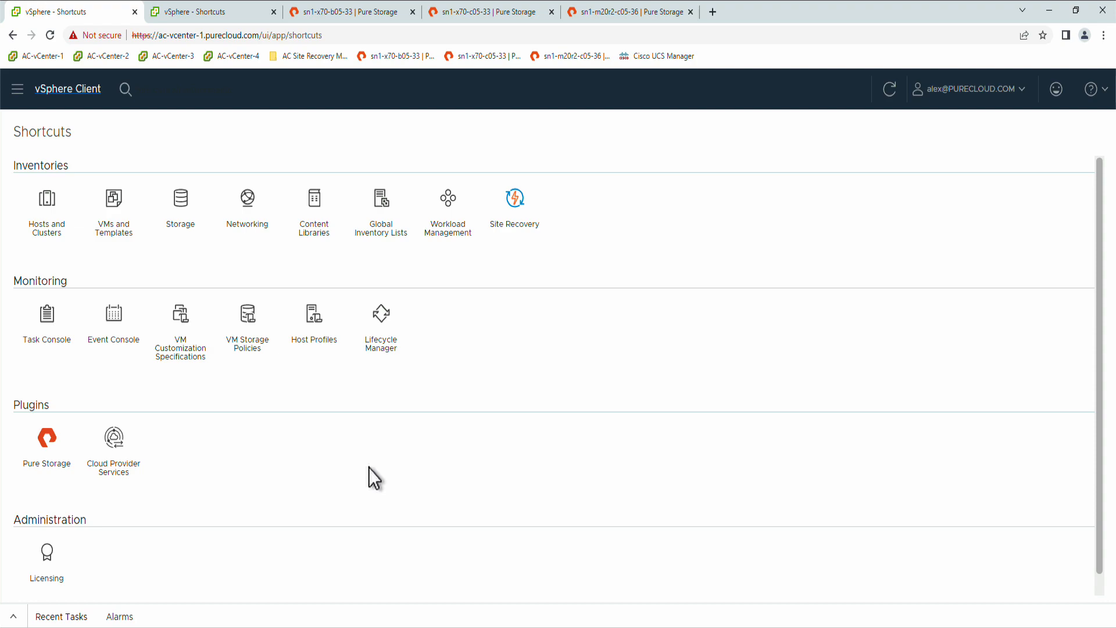
# Open the Pure Storage plugin from the Plugins shortcuts to see the connected FlashArrays
pyautogui.click(45, 437)
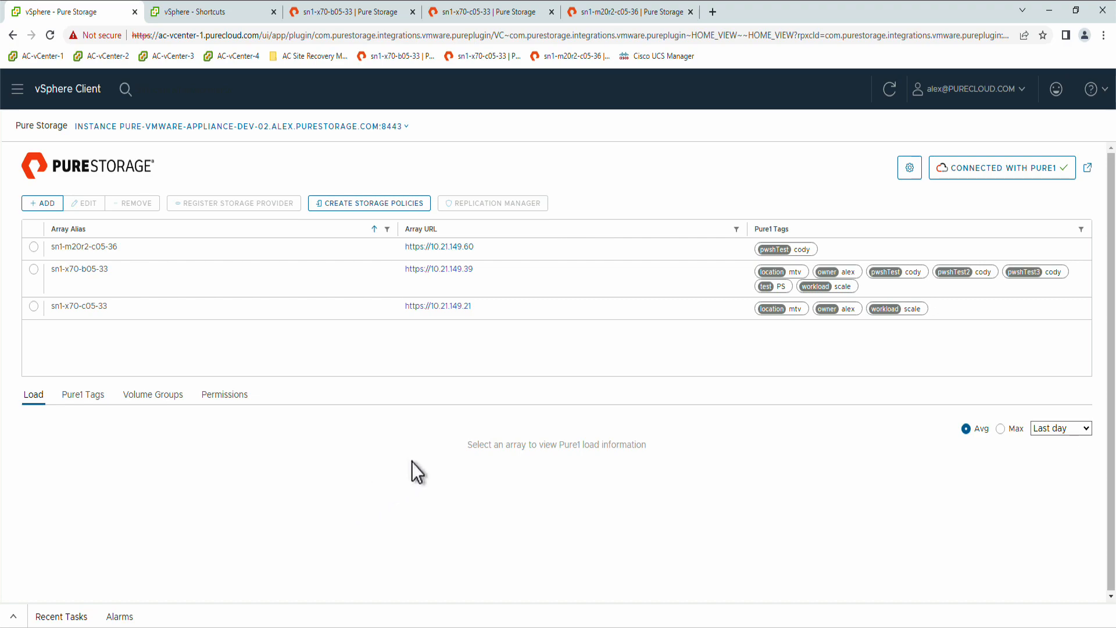
pyautogui.click(909, 167)
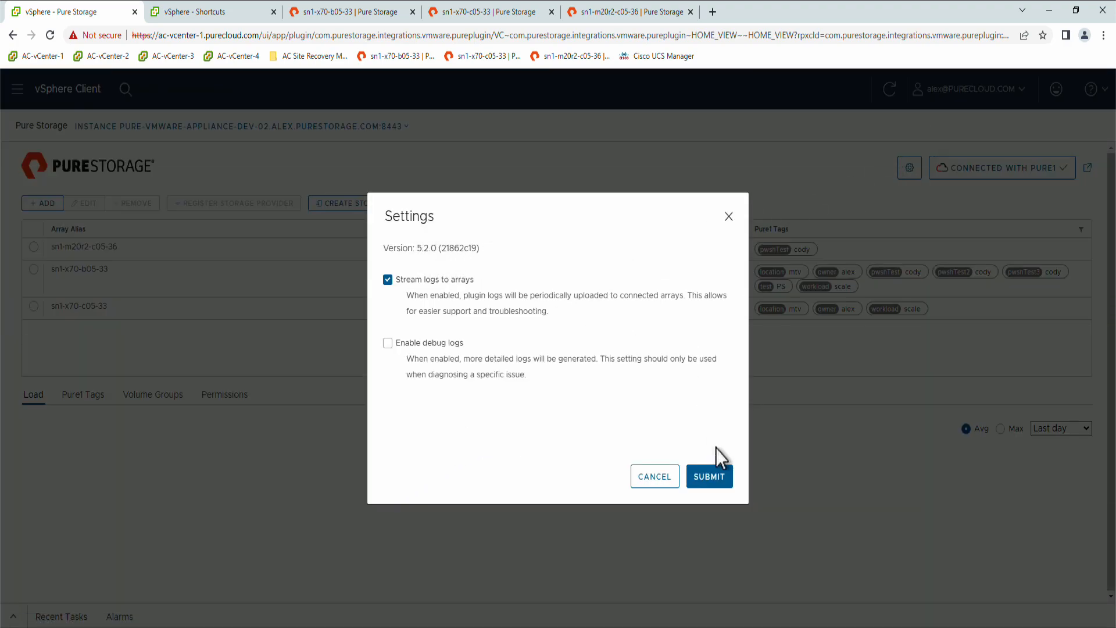
pyautogui.click(708, 475)
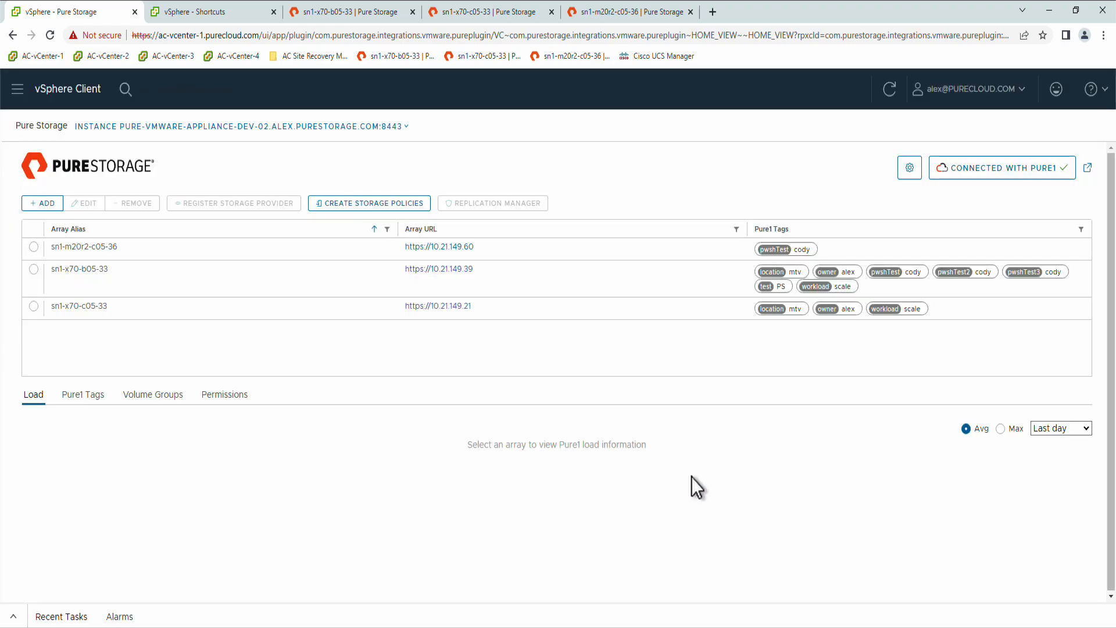
pyautogui.moveTo(116, 370)
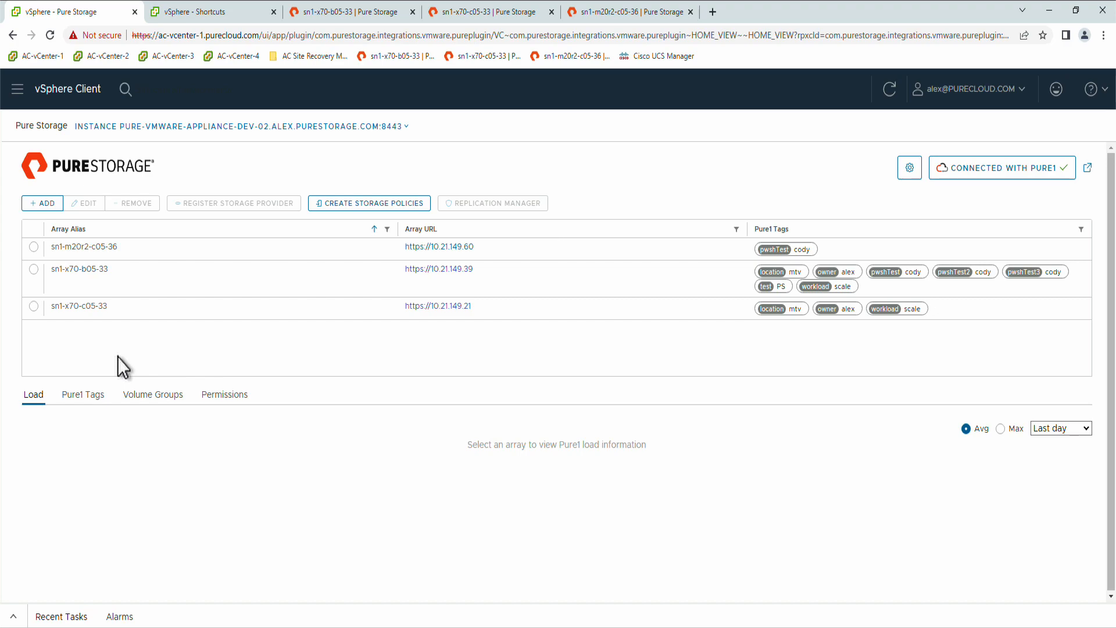
pyautogui.moveTo(518, 352)
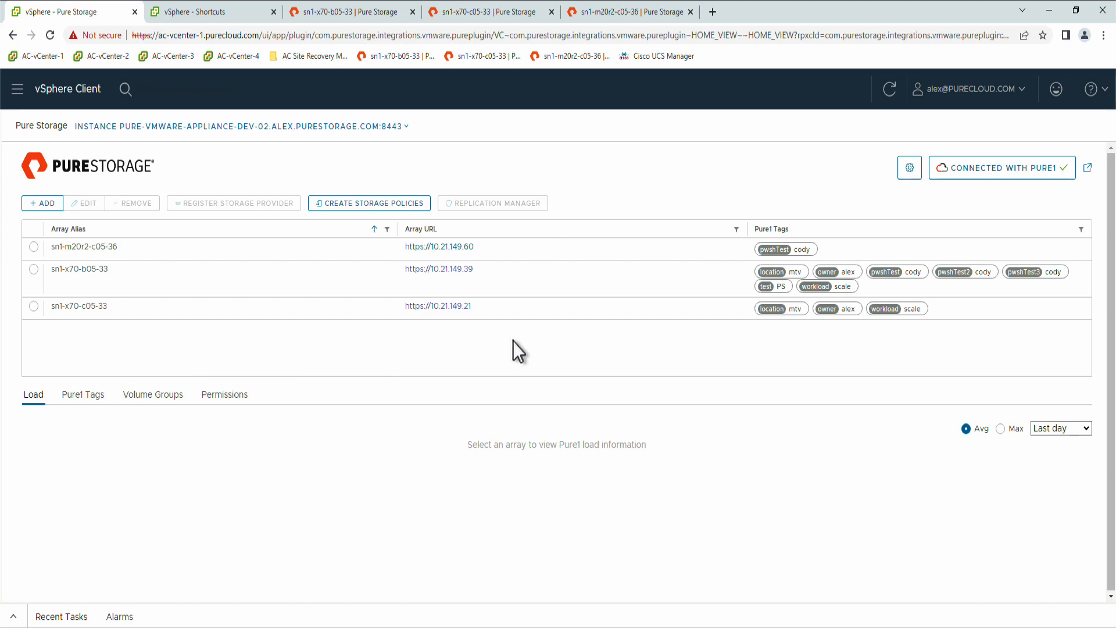
pyautogui.moveTo(274, 251)
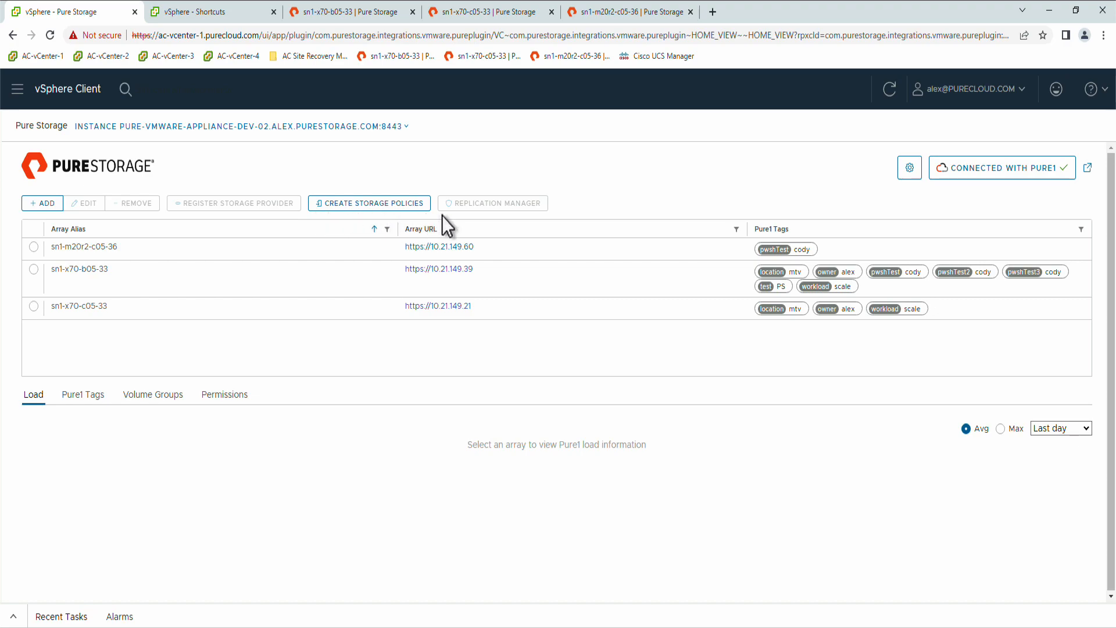
pyautogui.moveTo(473, 224)
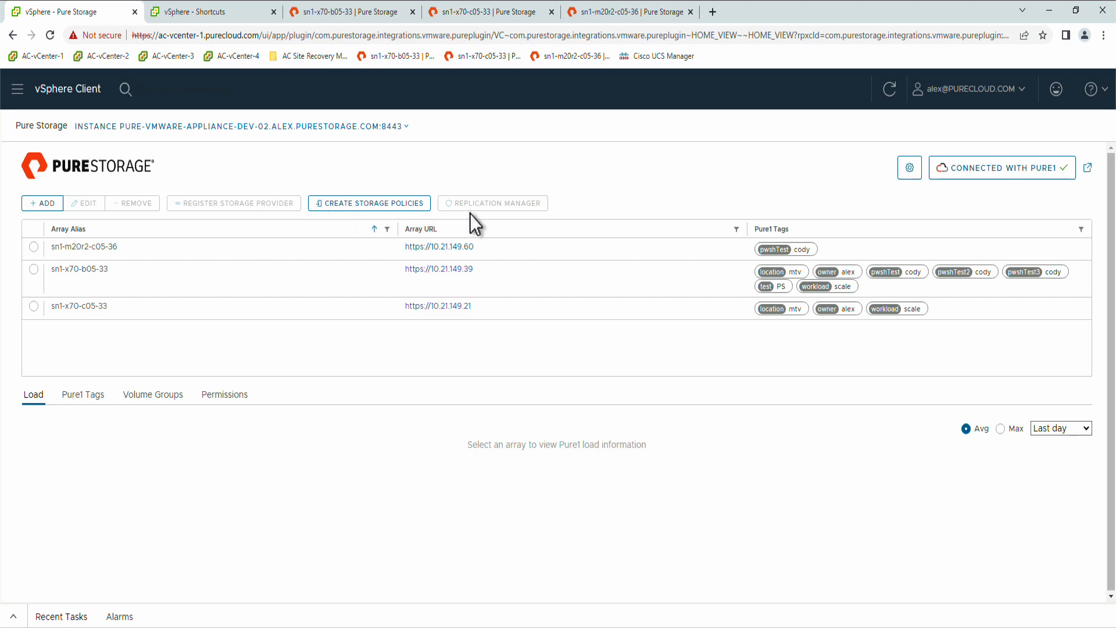
pyautogui.moveTo(329, 225)
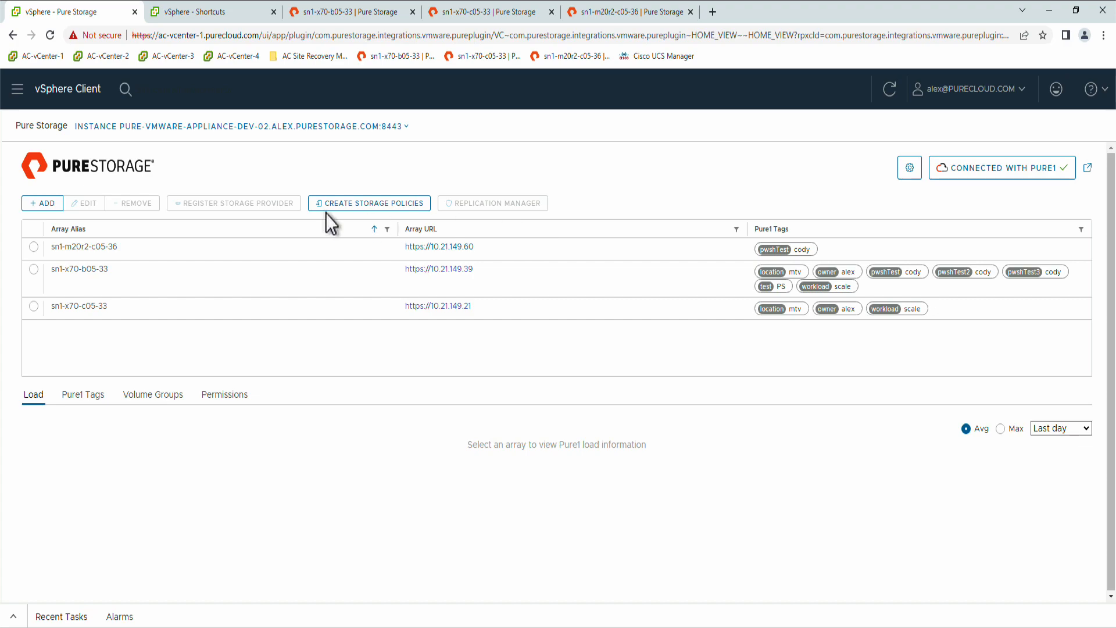
pyautogui.moveTo(498, 229)
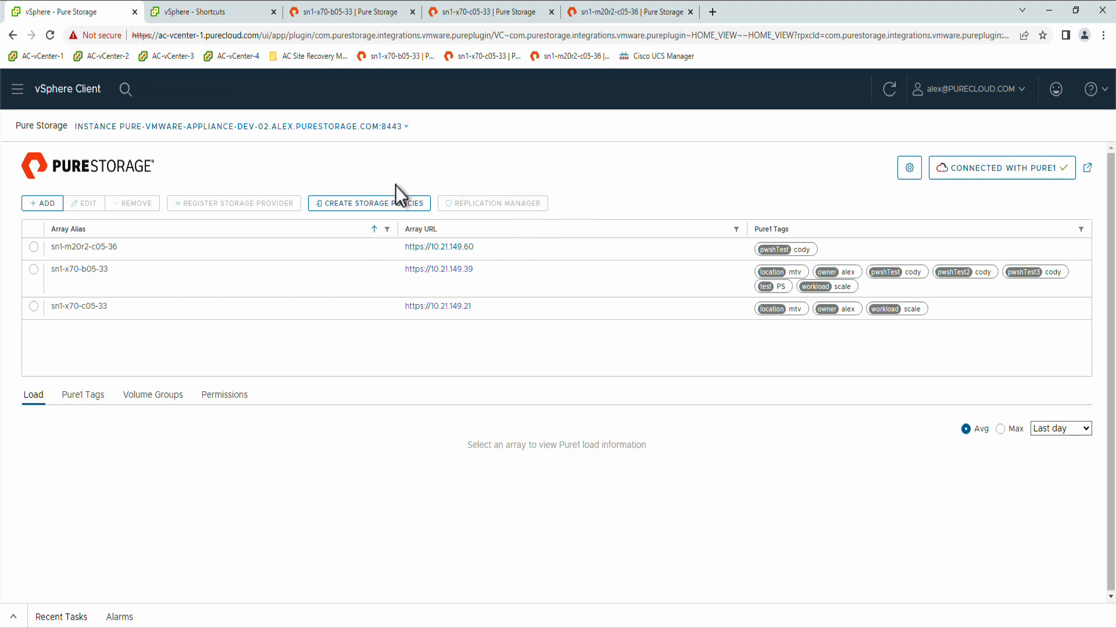
pyautogui.moveTo(582, 189)
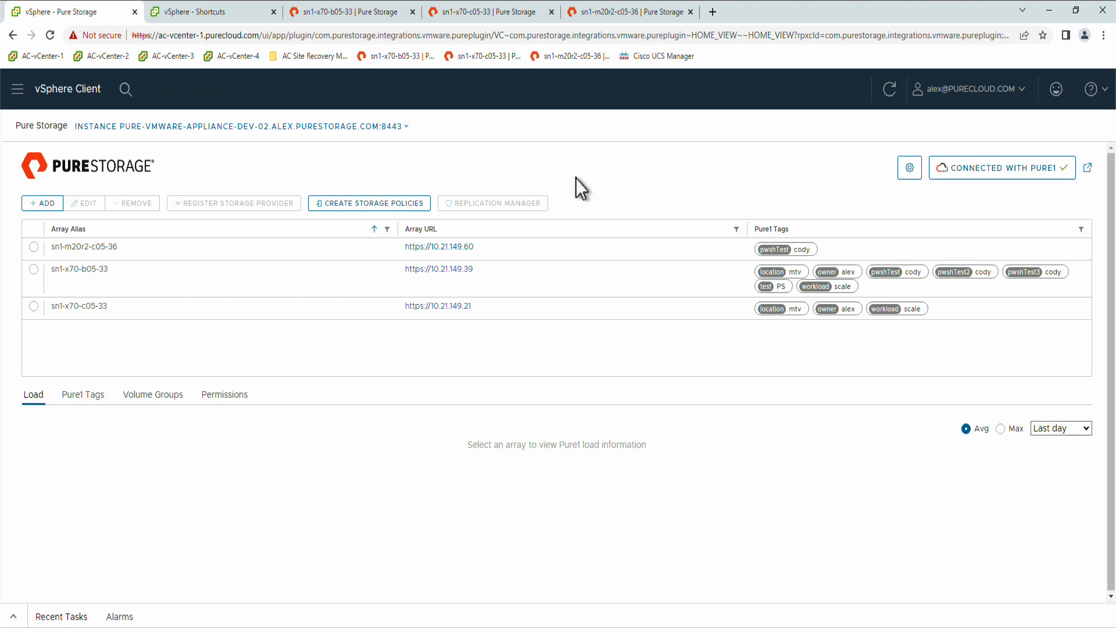
# Launch Create Storage Policies and select only ac-vcenter-1.purecloud.com as the target vCenter
pyautogui.click(368, 202)
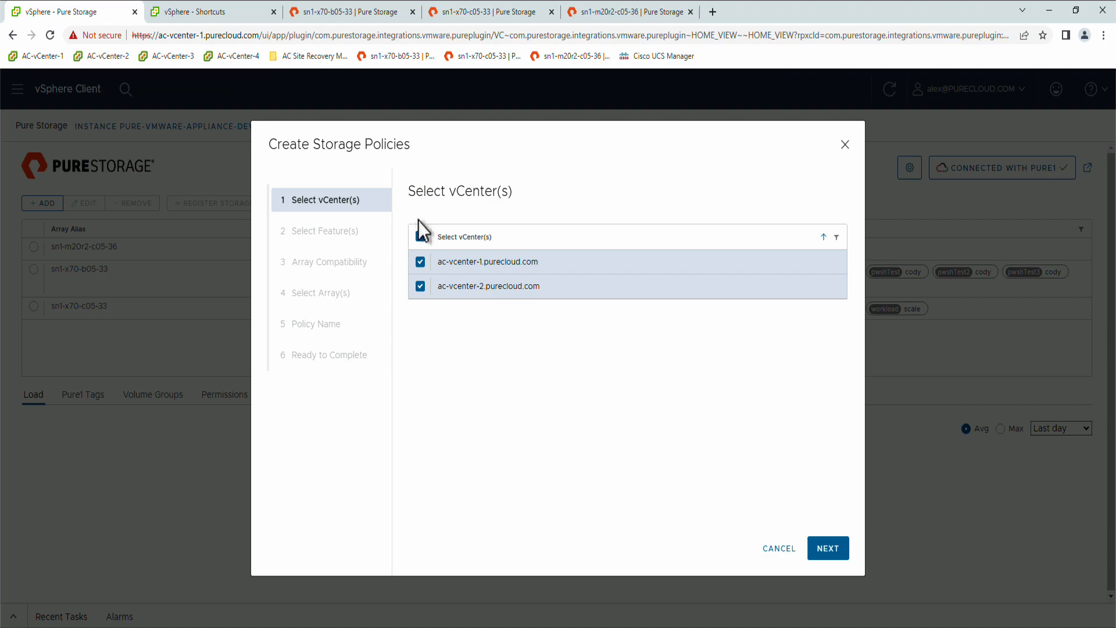
pyautogui.click(420, 237)
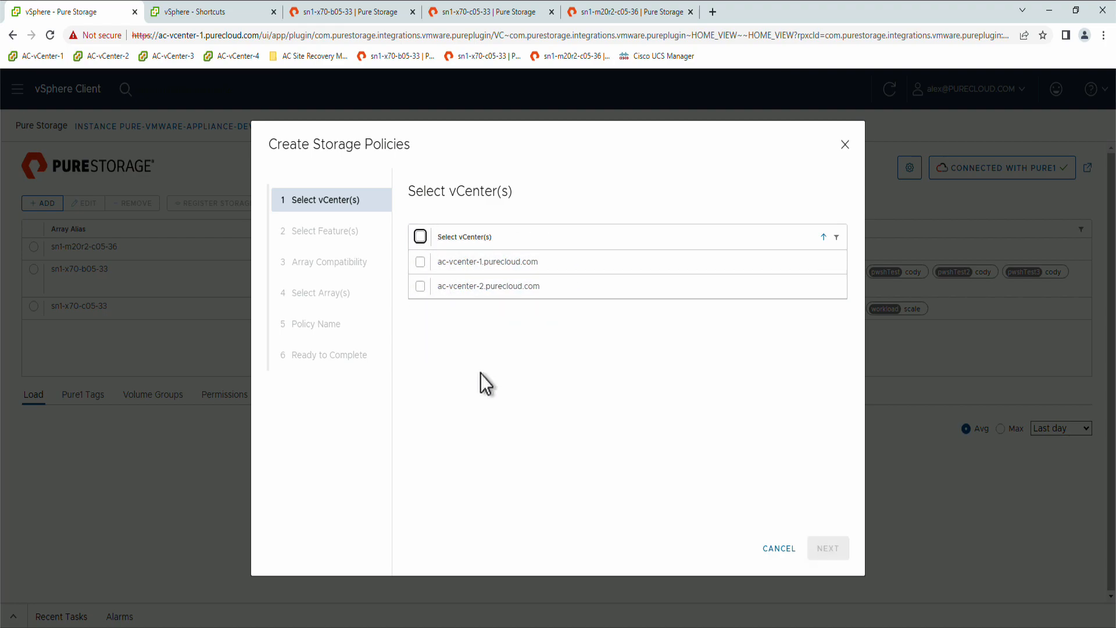
pyautogui.moveTo(457, 343)
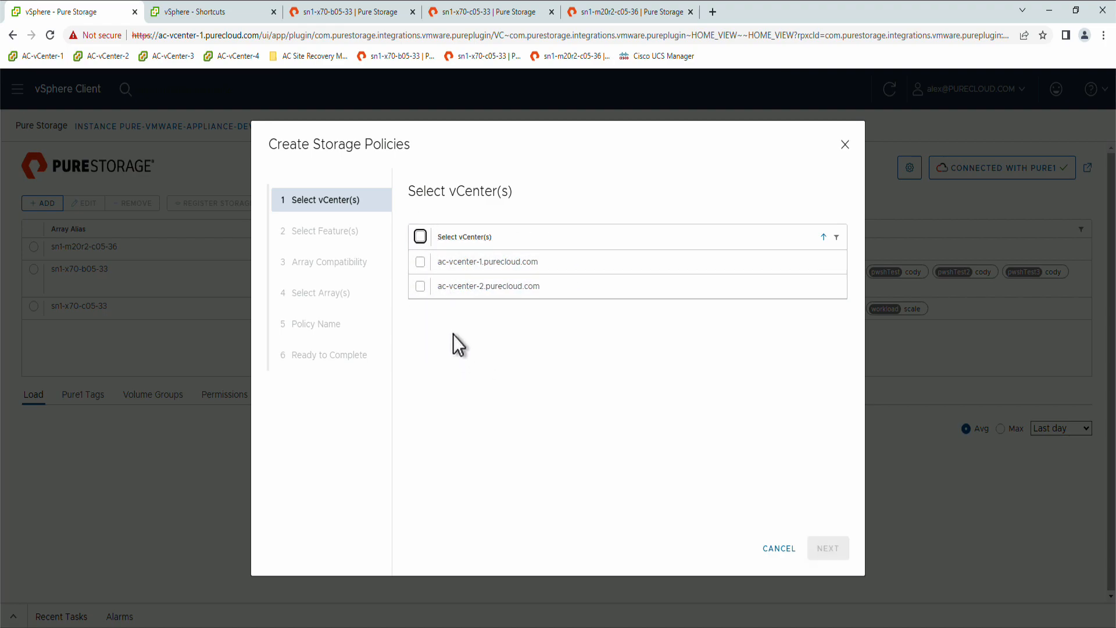
pyautogui.click(420, 261)
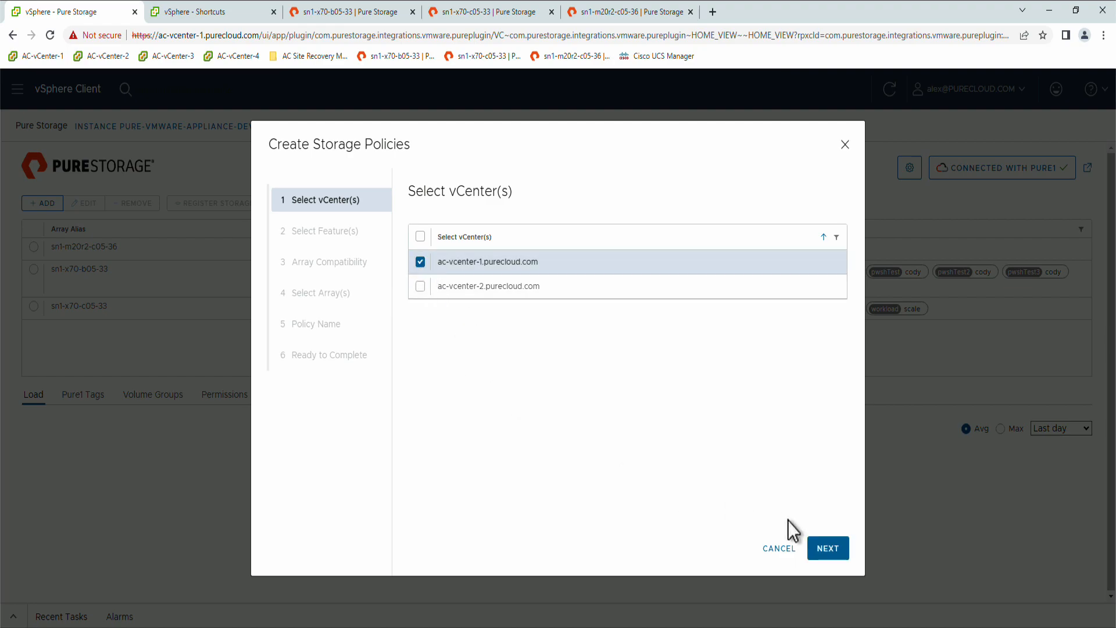
# Add Per Virtual Disk QoS Support and Local Snapshot Protection features, reaching array compatibility
pyautogui.click(827, 547)
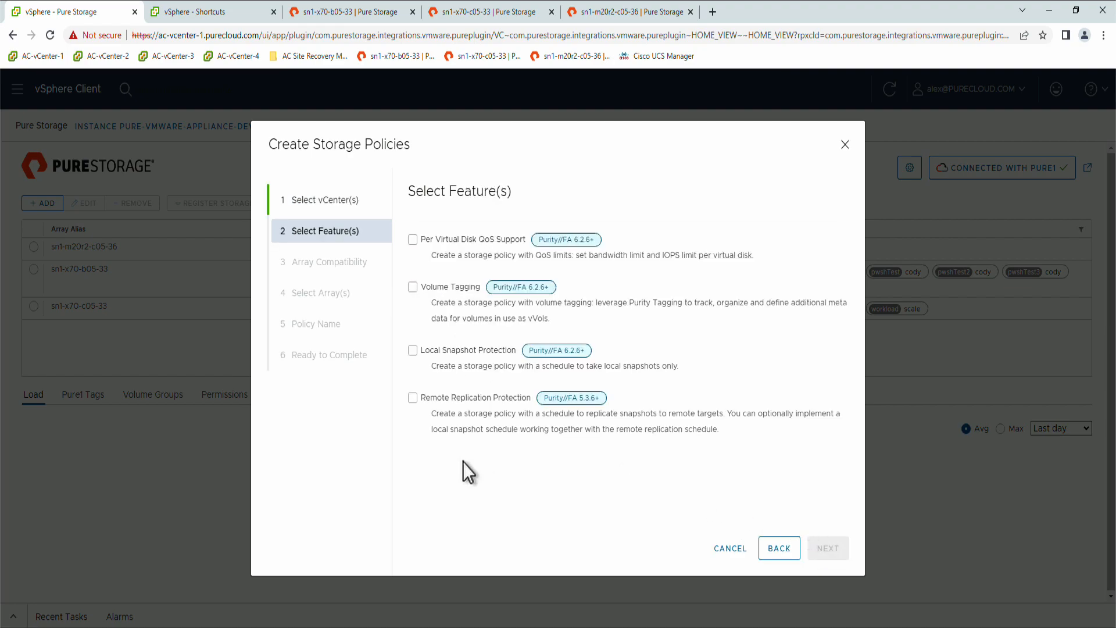
pyautogui.moveTo(520, 473)
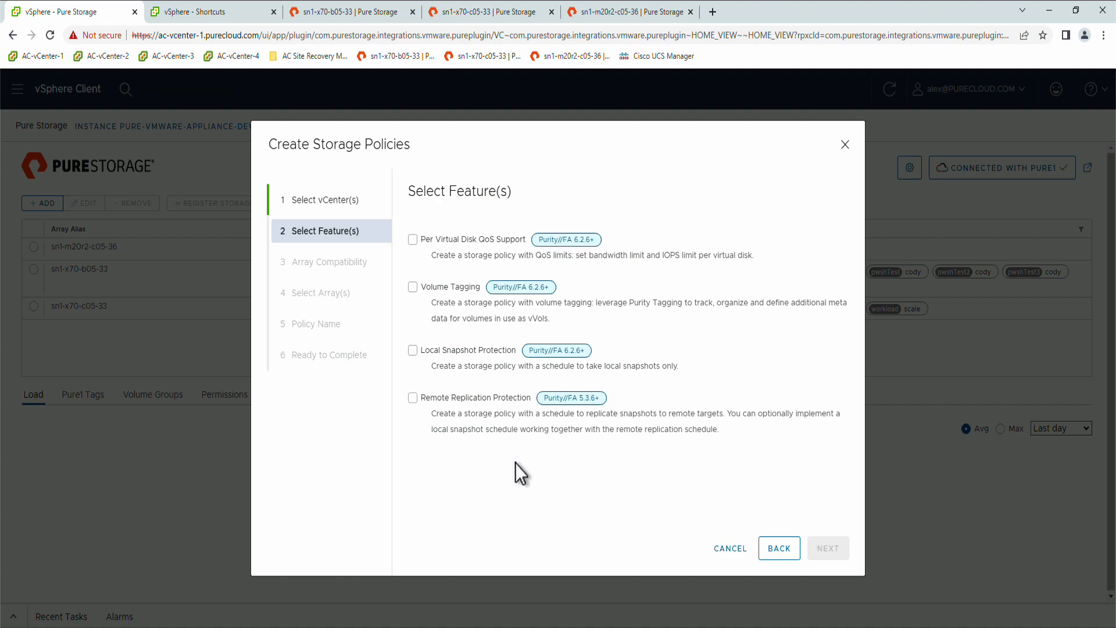
pyautogui.moveTo(370, 459)
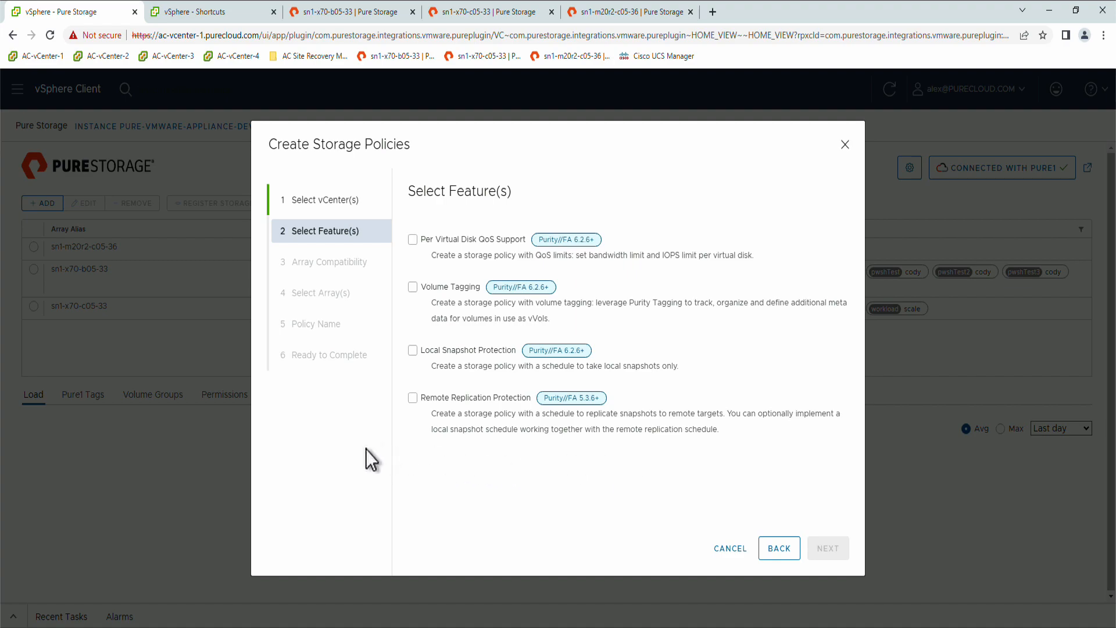
pyautogui.moveTo(635, 469)
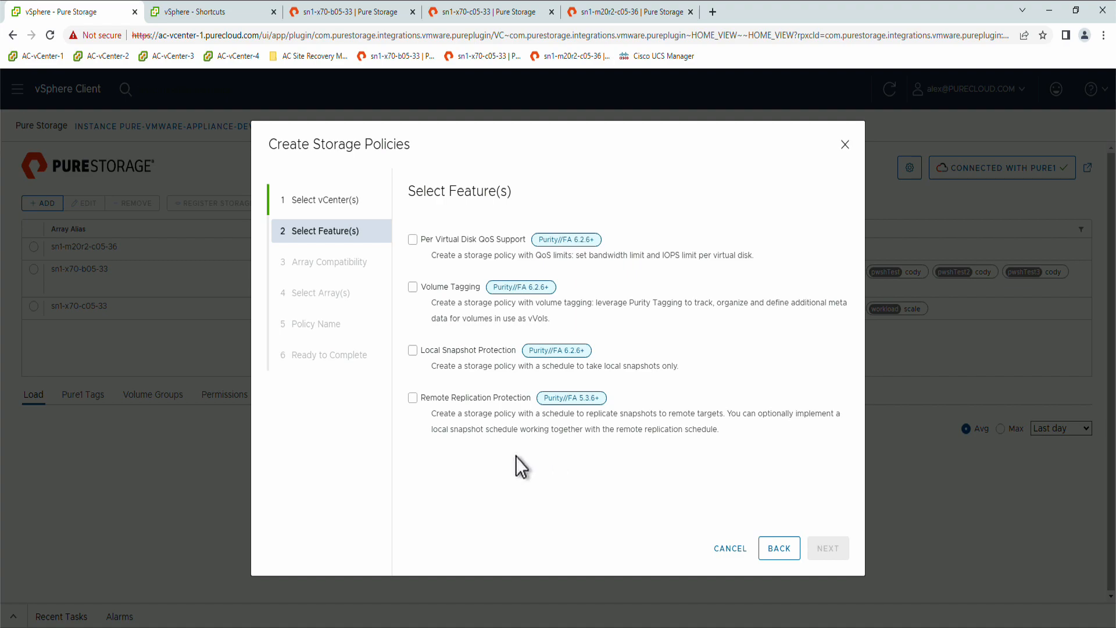
pyautogui.moveTo(367, 395)
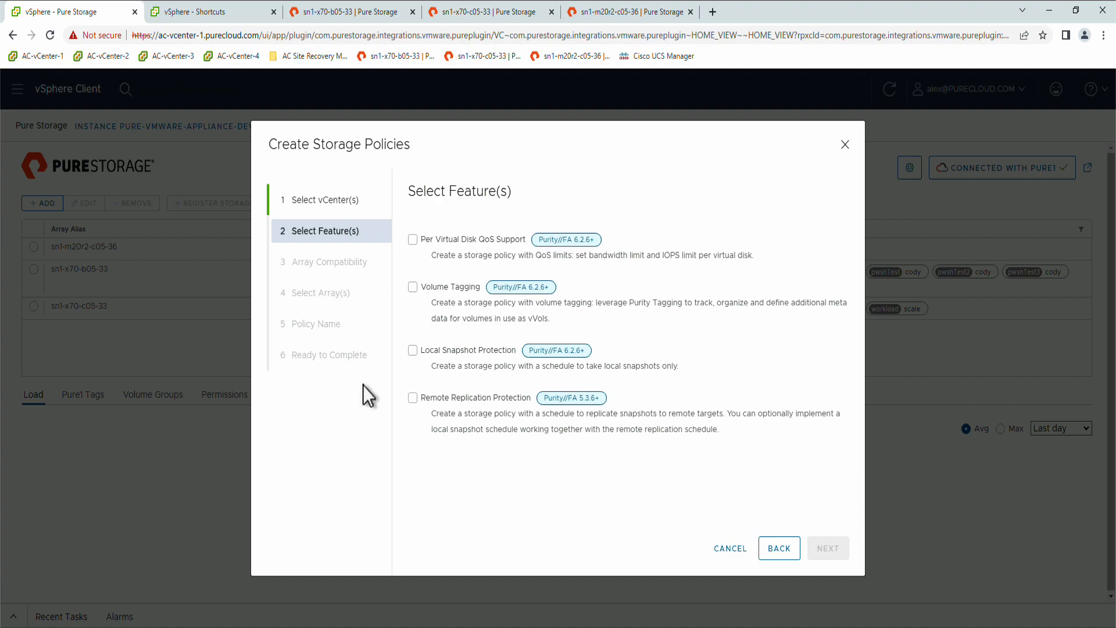
pyautogui.moveTo(473, 510)
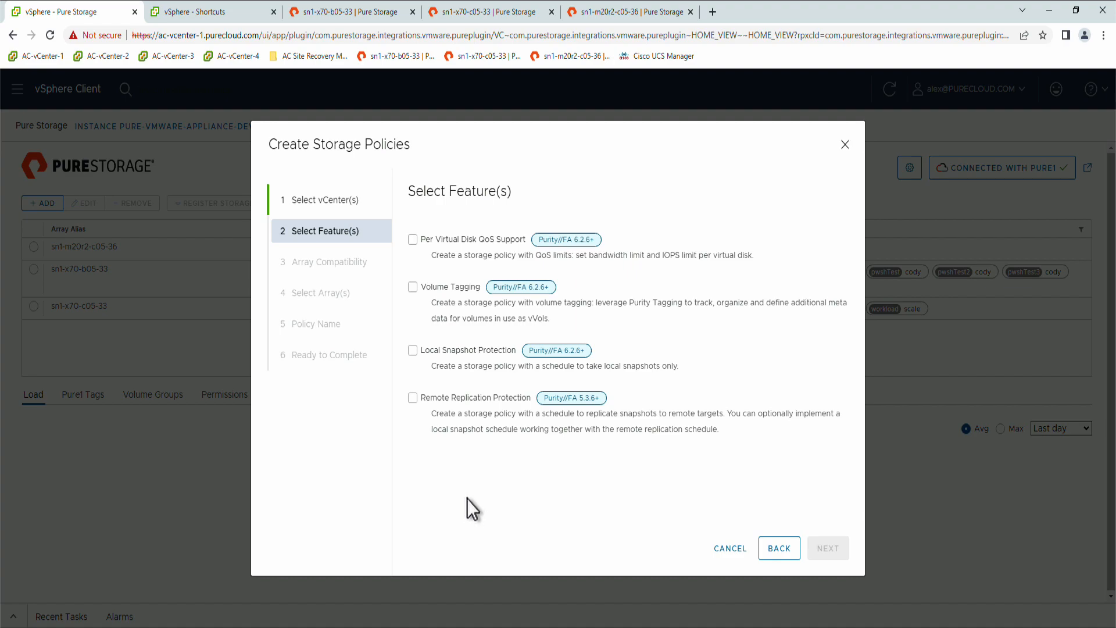
pyautogui.moveTo(460, 506)
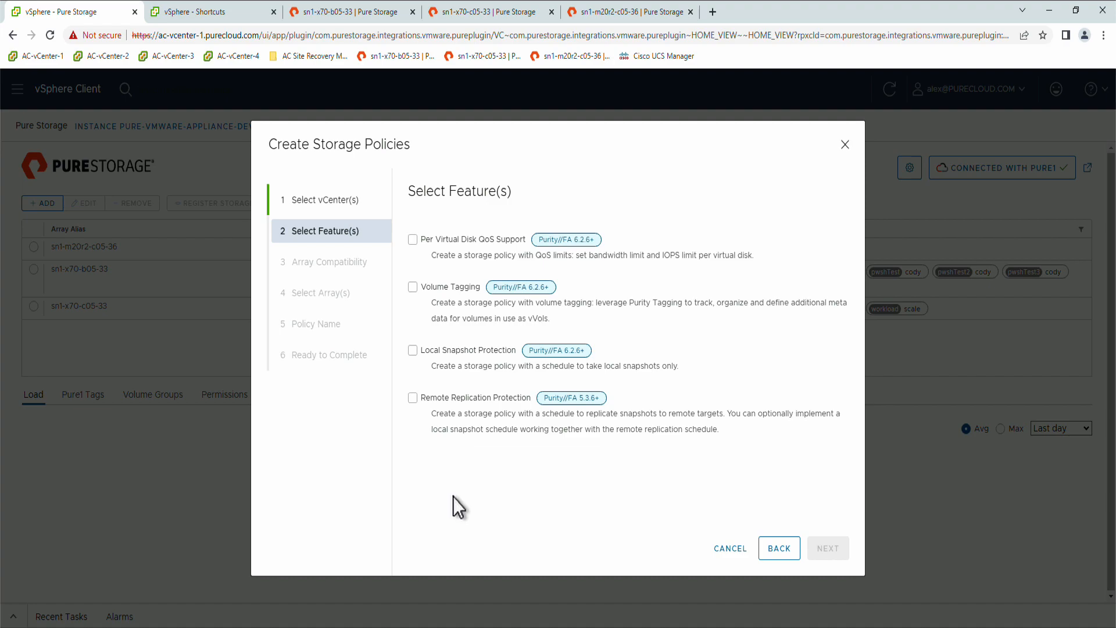
pyautogui.moveTo(466, 505)
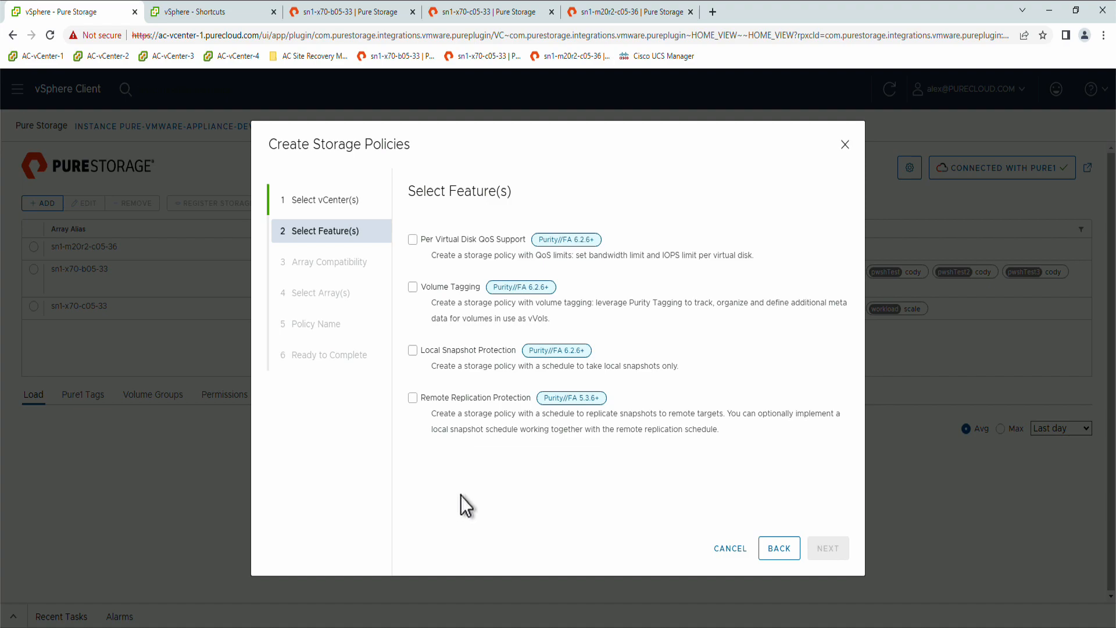
pyautogui.moveTo(494, 497)
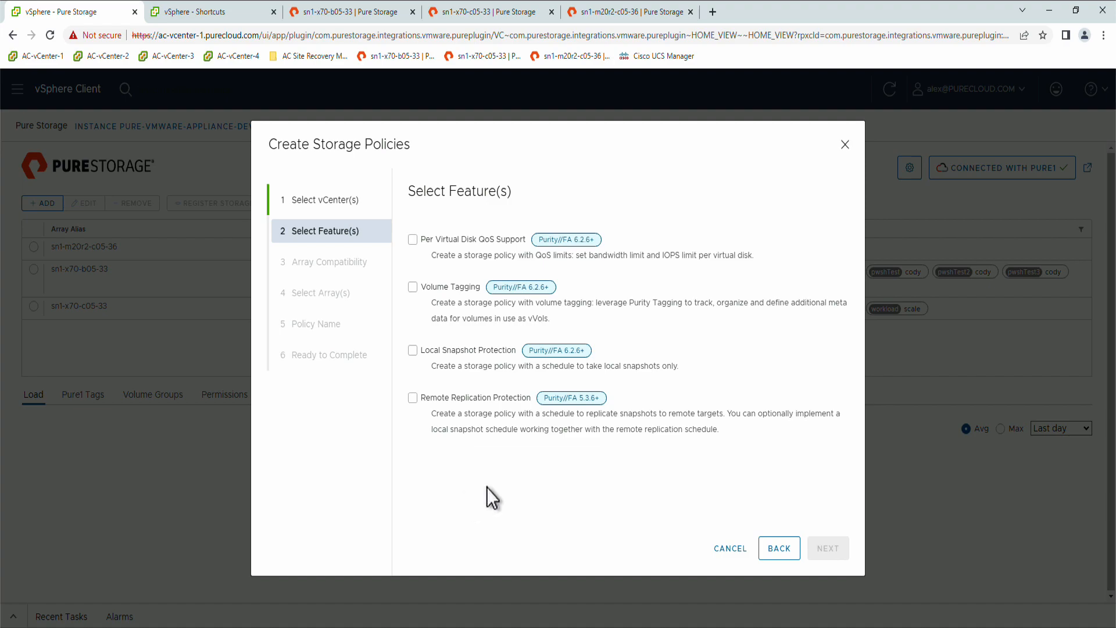
pyautogui.moveTo(495, 496)
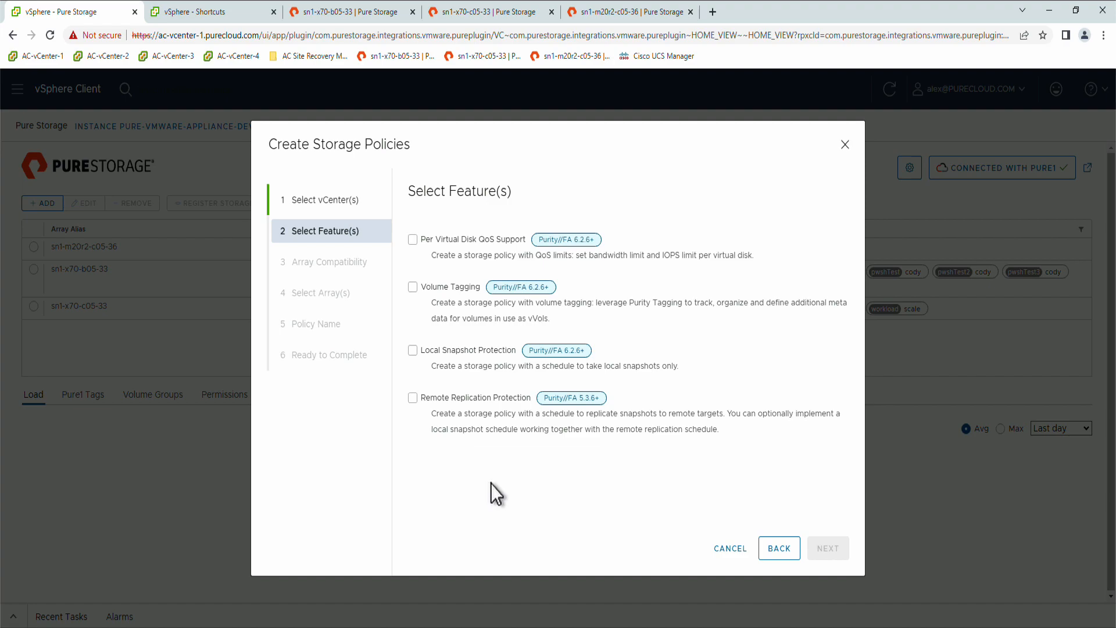
pyautogui.moveTo(411, 238)
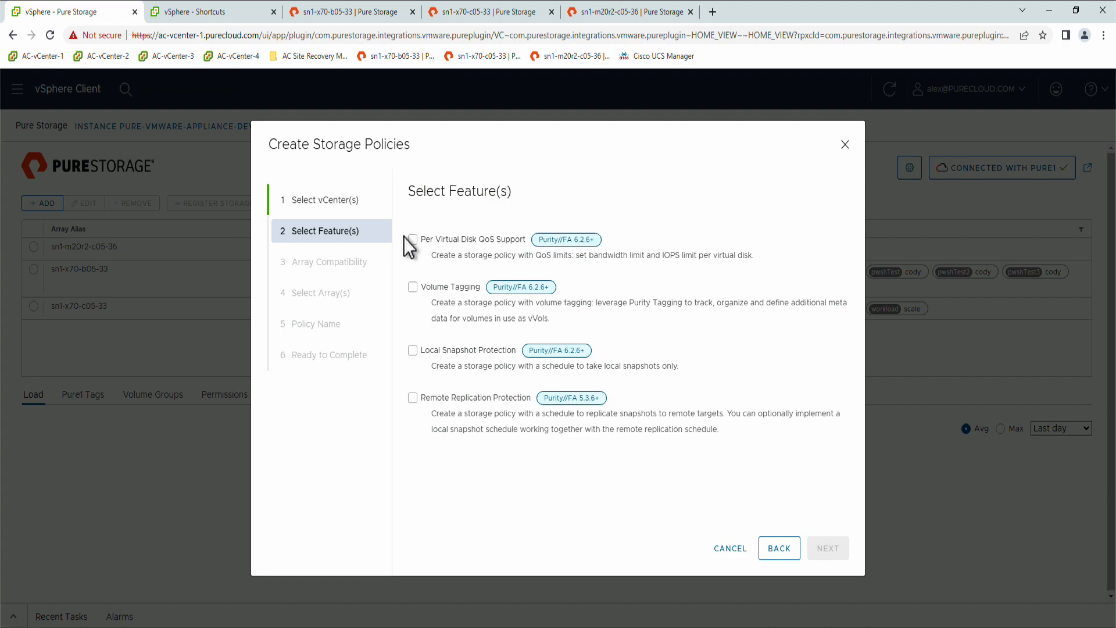
pyautogui.click(412, 286)
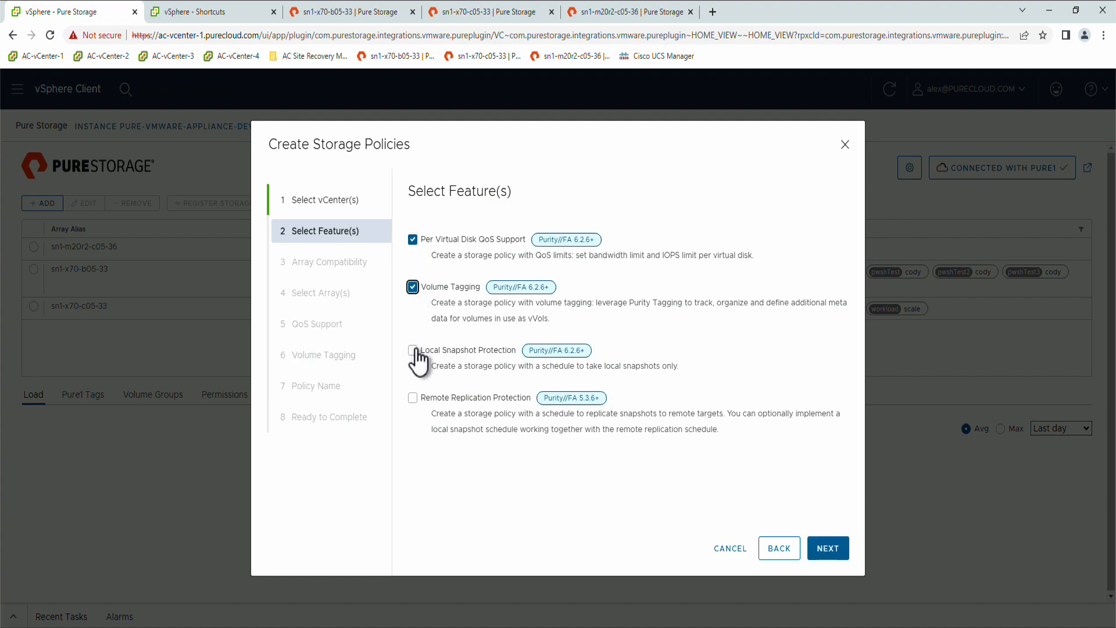
pyautogui.click(413, 349)
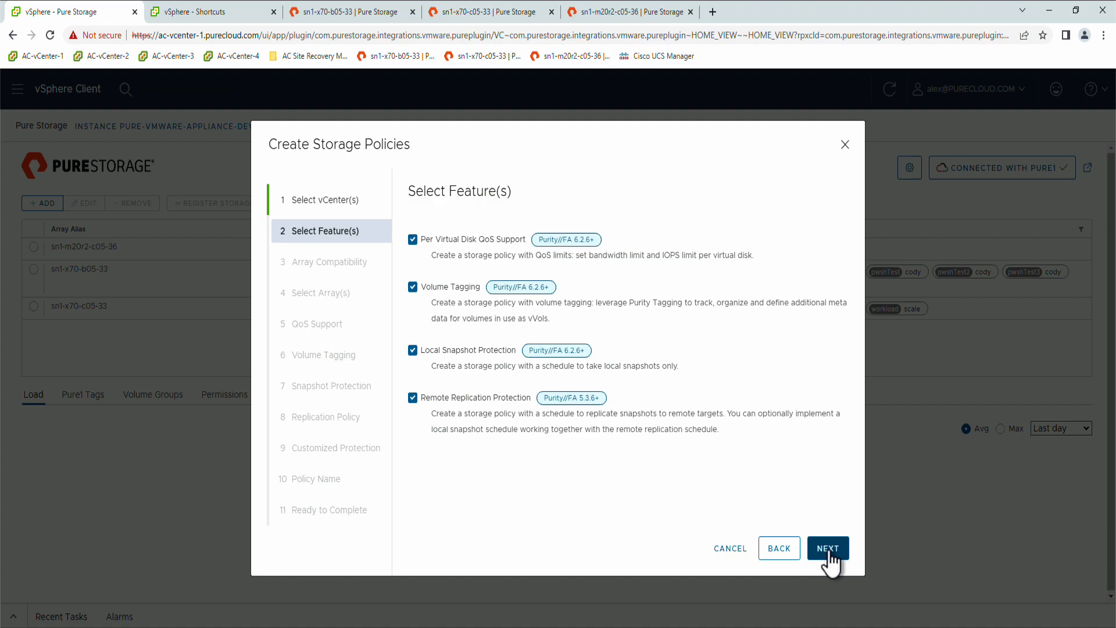
pyautogui.click(827, 548)
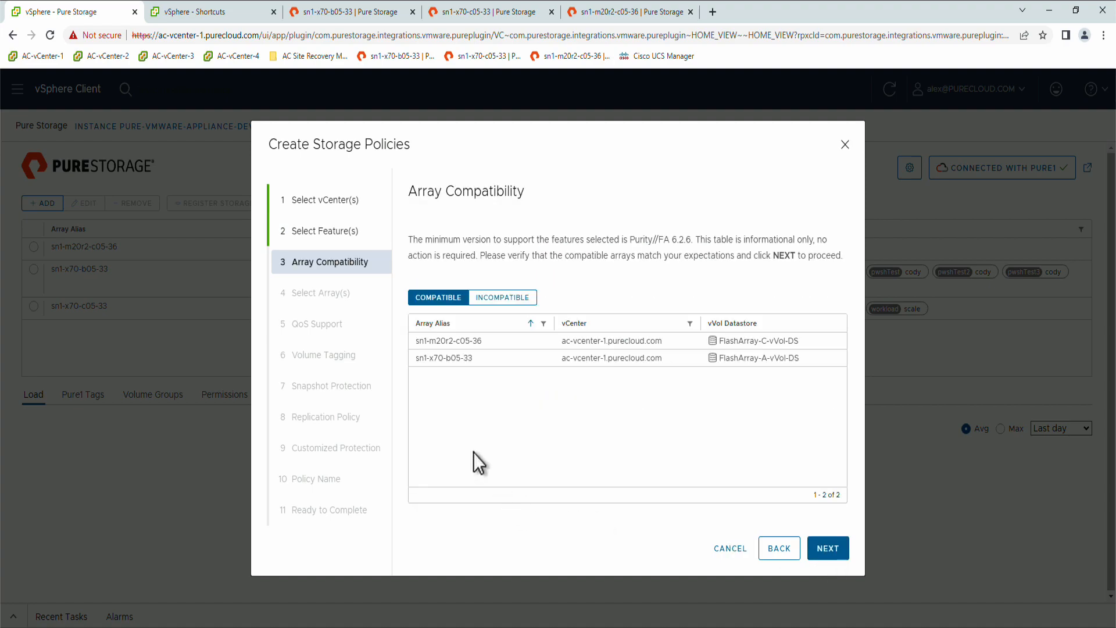
pyautogui.moveTo(795, 473)
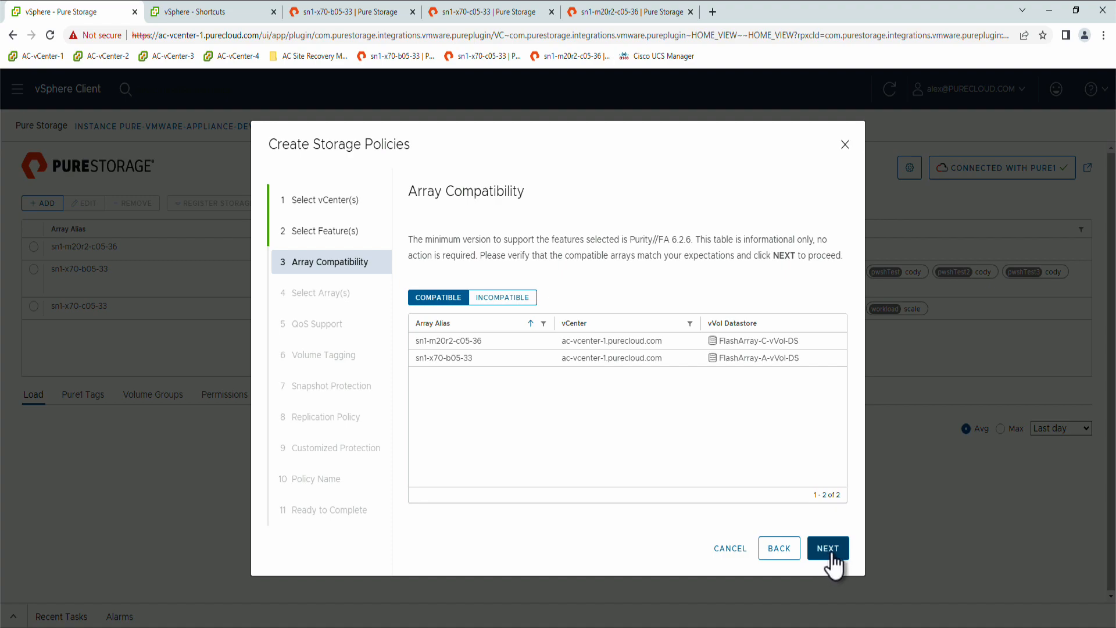
# On Select Array(s), try Yes, then choose not to enforce the policy on specific arrays
pyautogui.click(827, 548)
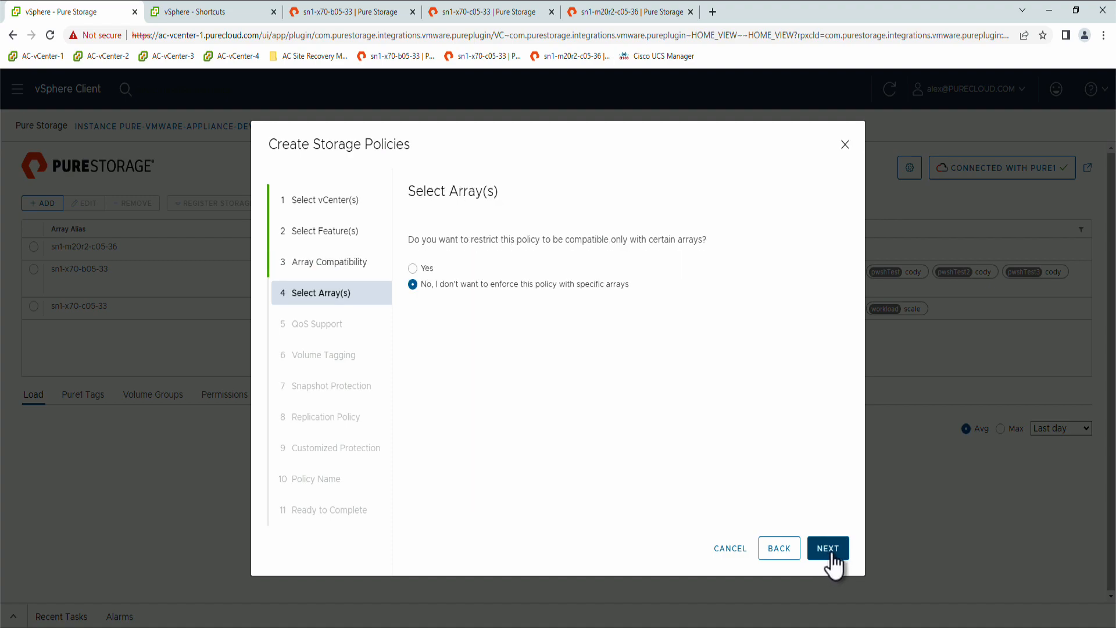
pyautogui.moveTo(519, 369)
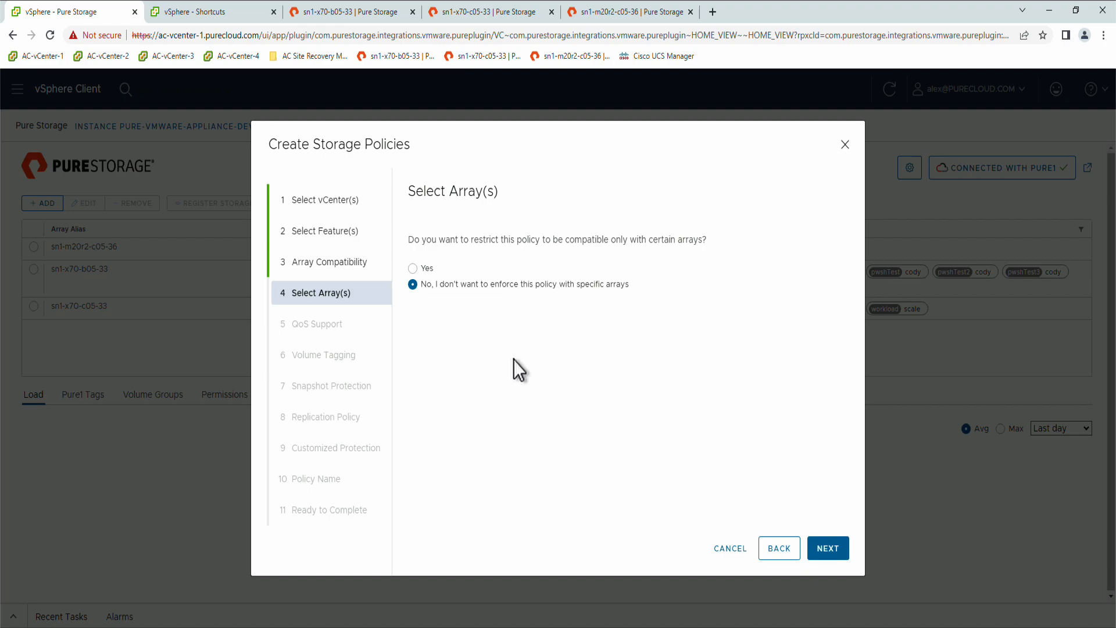
pyautogui.moveTo(468, 342)
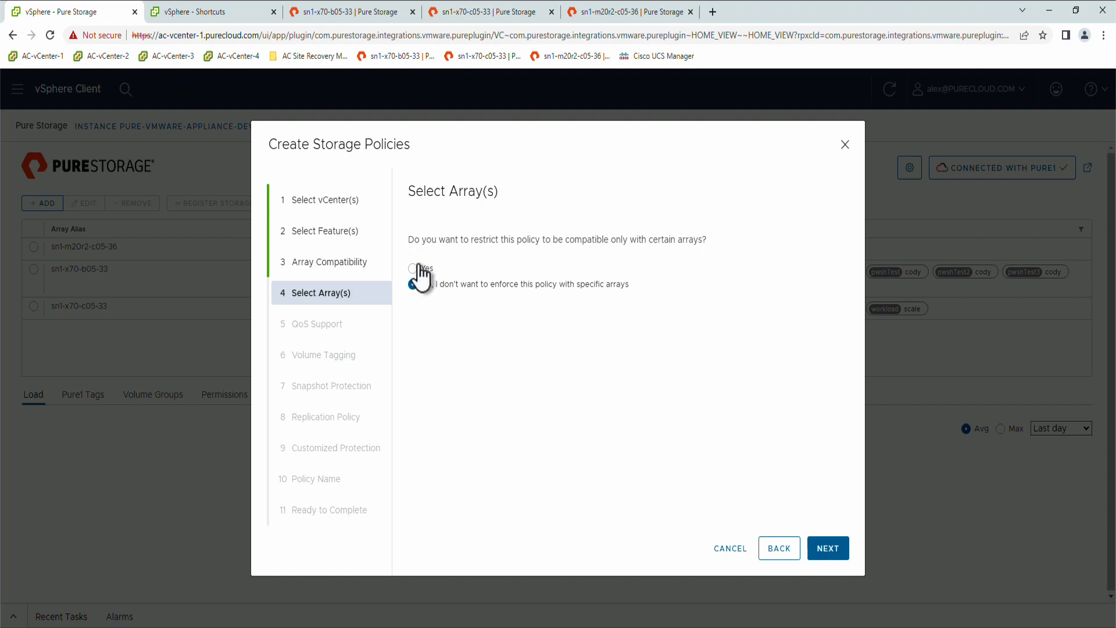
pyautogui.click(413, 268)
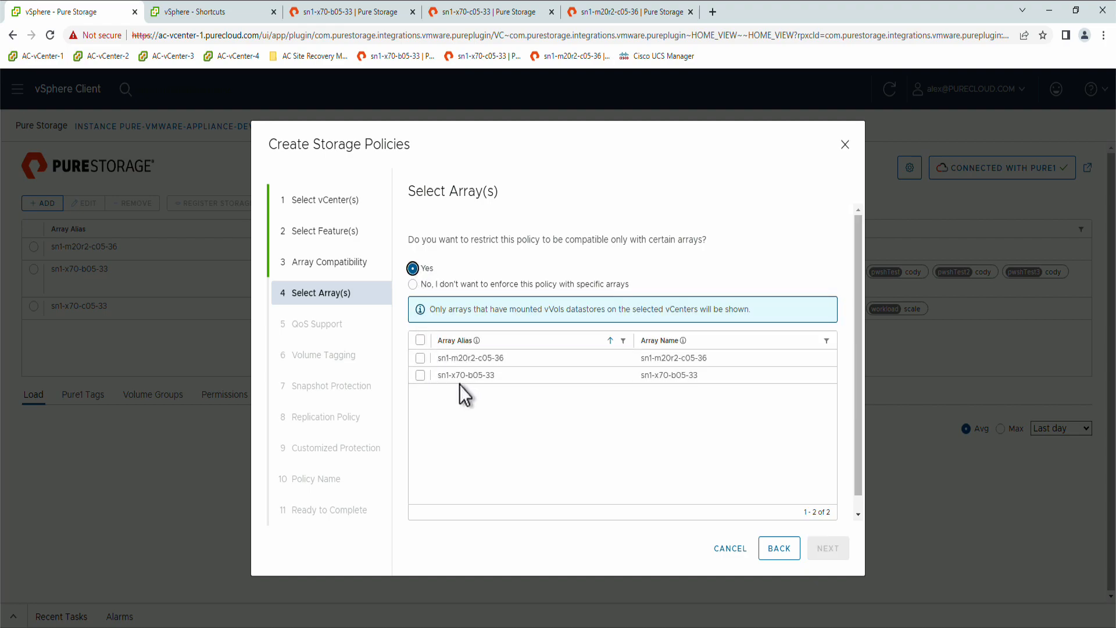
pyautogui.moveTo(466, 415)
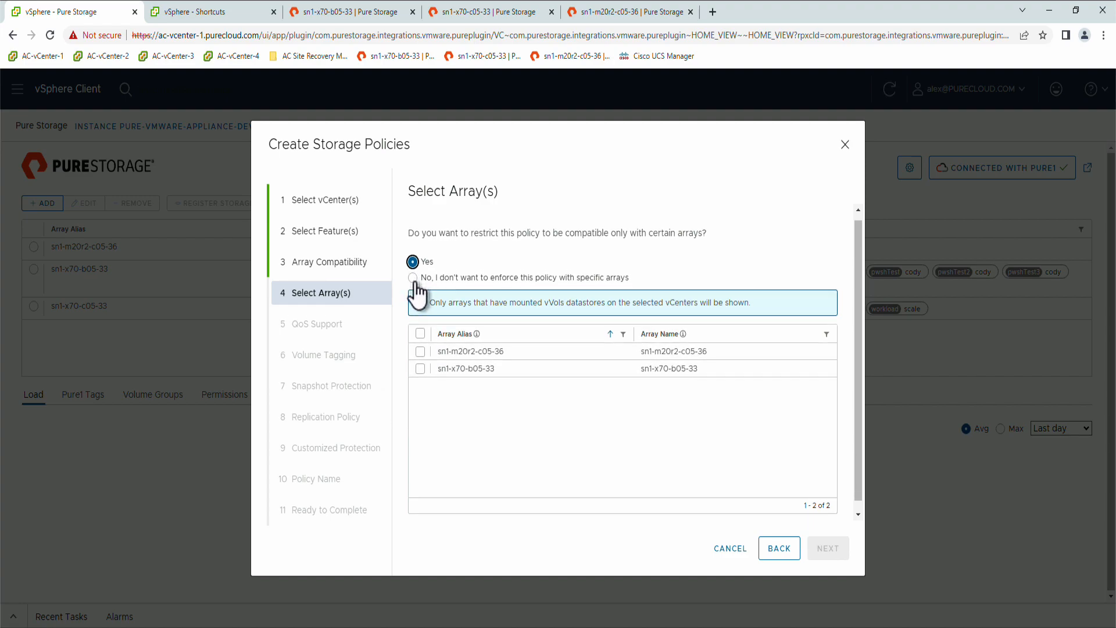
pyautogui.click(413, 278)
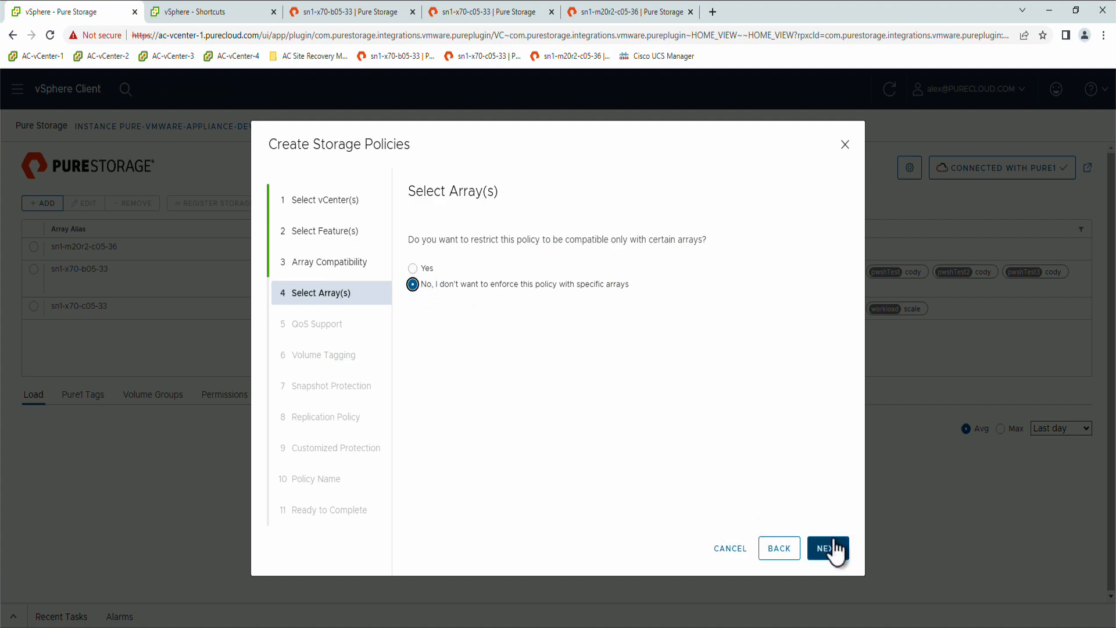
# Set per-disk QoS limits of 500 MB/s bandwidth and 5000 K IOPs
pyautogui.click(827, 548)
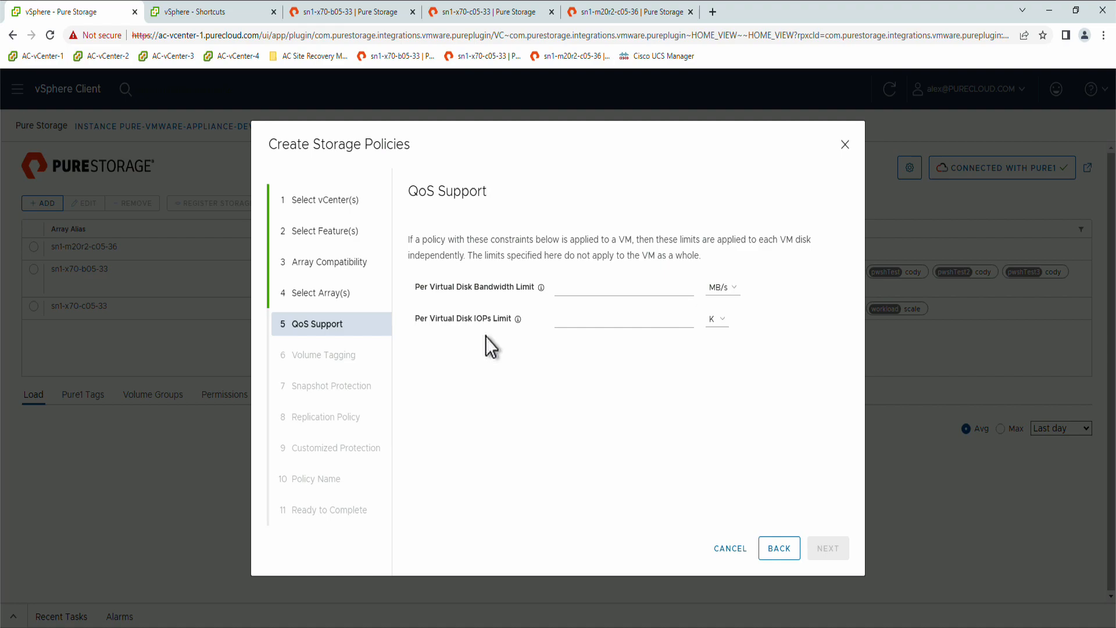
pyautogui.moveTo(517, 331)
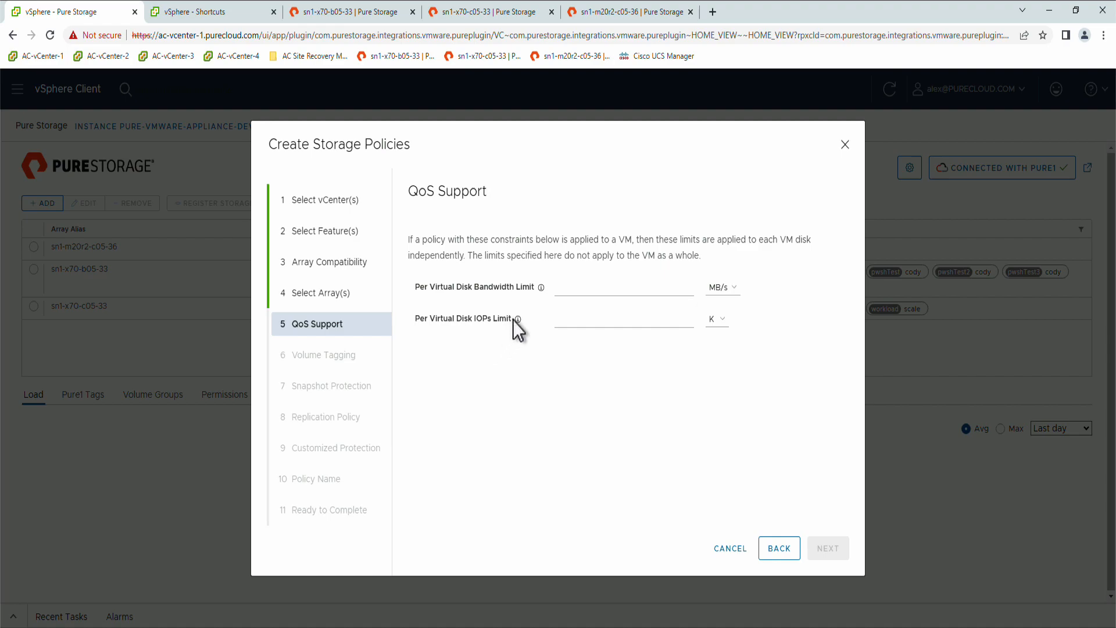
pyautogui.moveTo(543, 305)
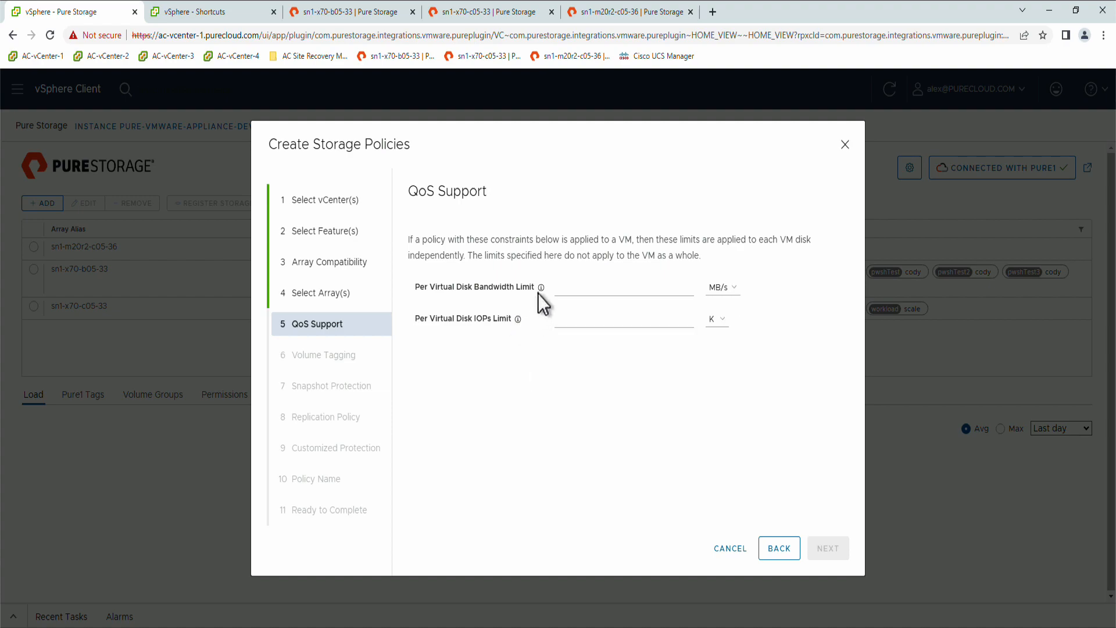
pyautogui.moveTo(543, 335)
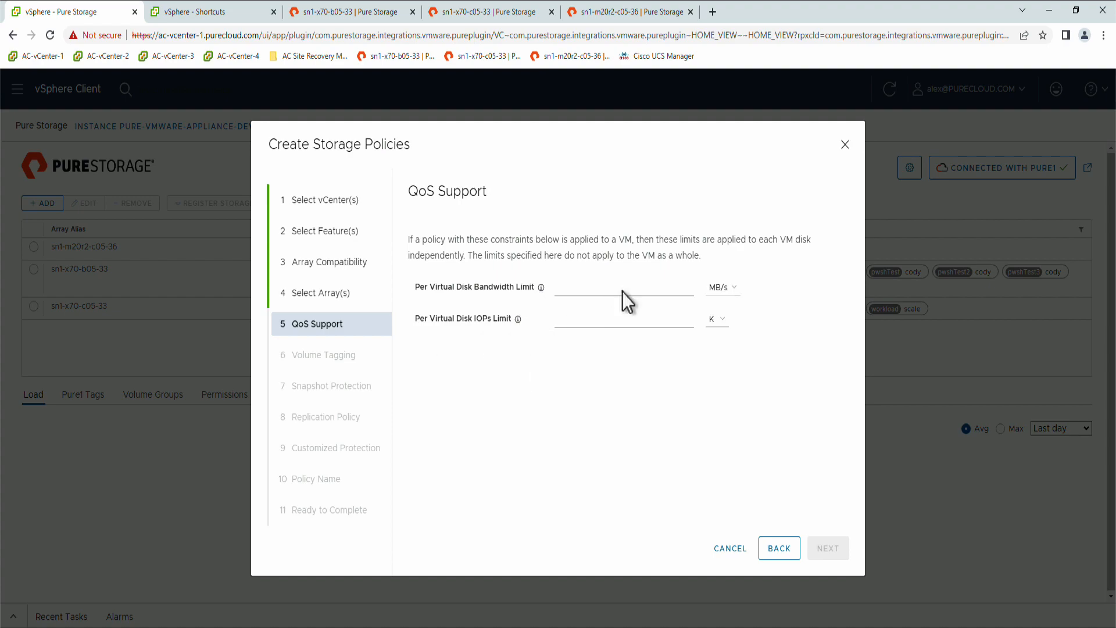
pyautogui.write('5')
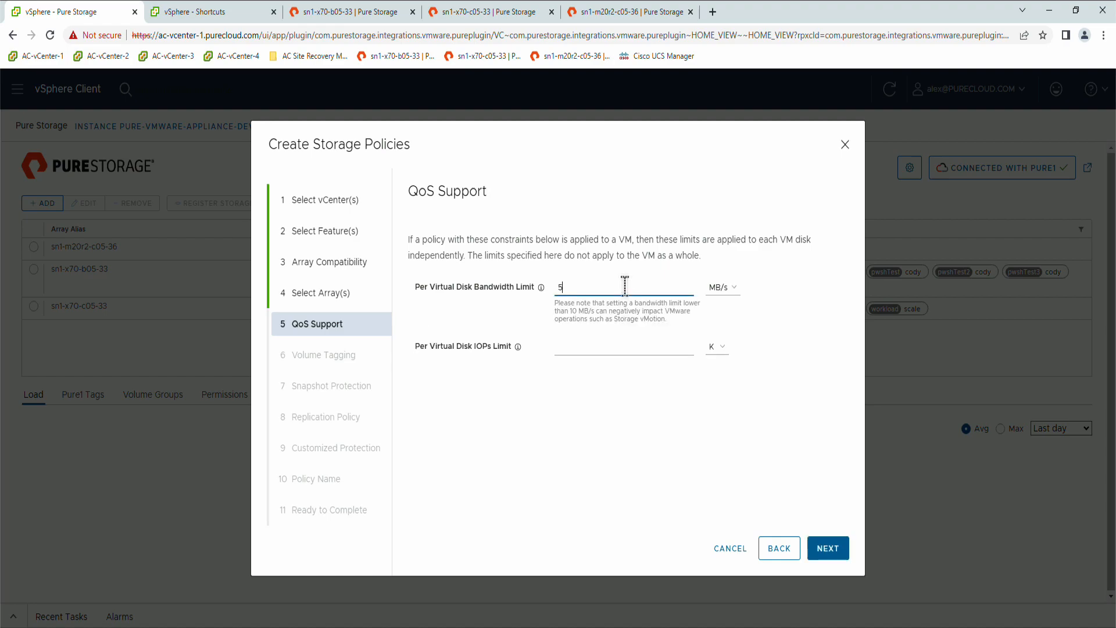
pyautogui.write('00')
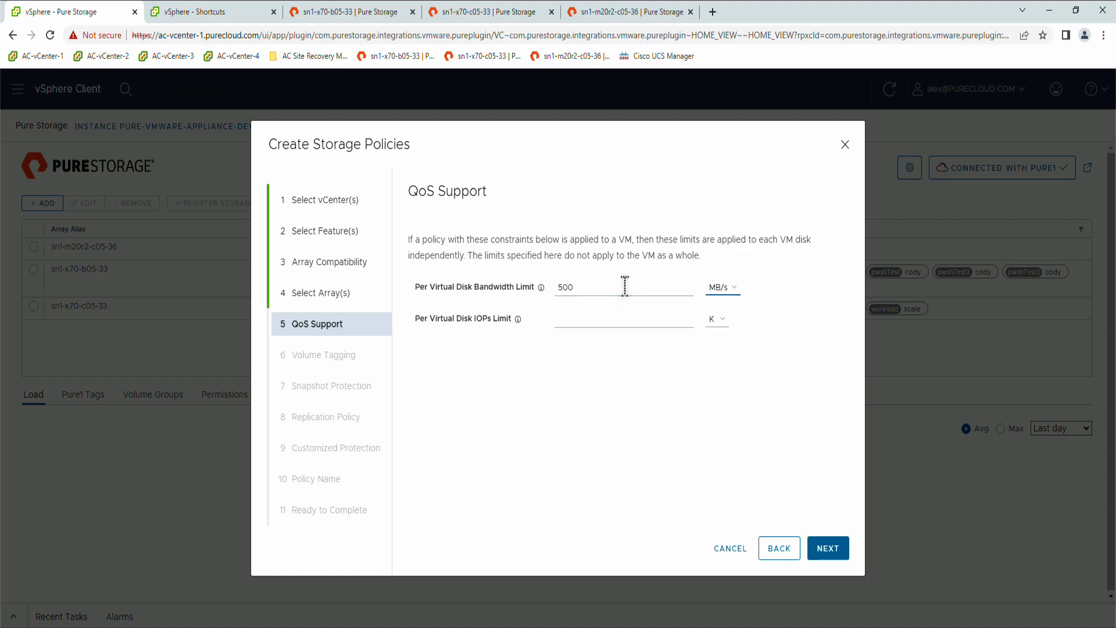
pyautogui.write('5000')
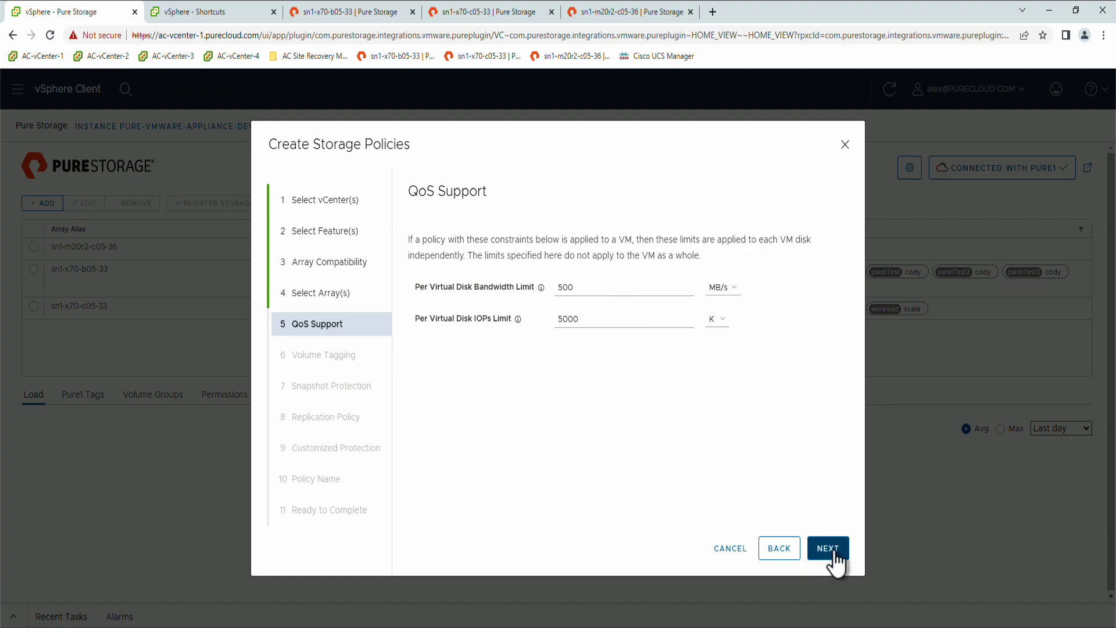
pyautogui.click(827, 548)
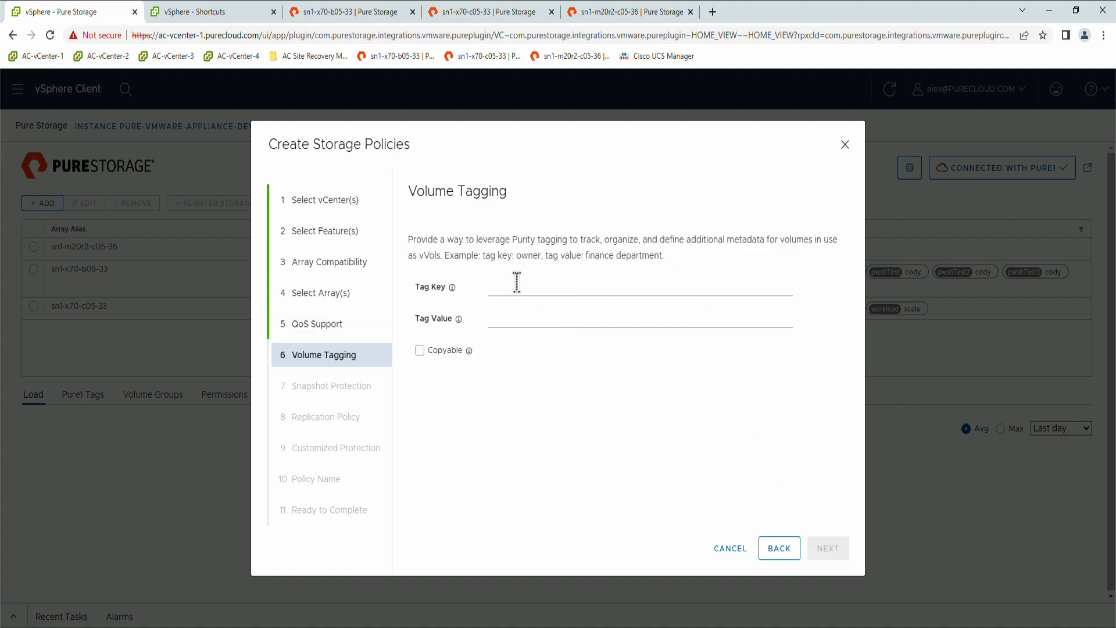
# Add a copyable volume tag with key Owner and value QA Department
pyautogui.click(638, 287)
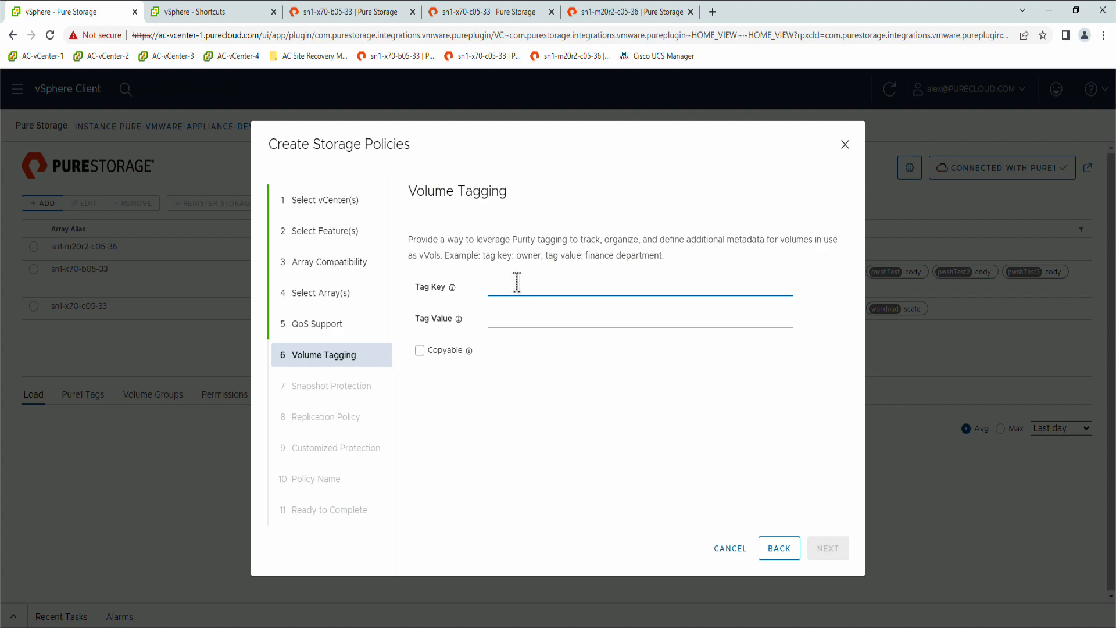
pyautogui.write('owner')
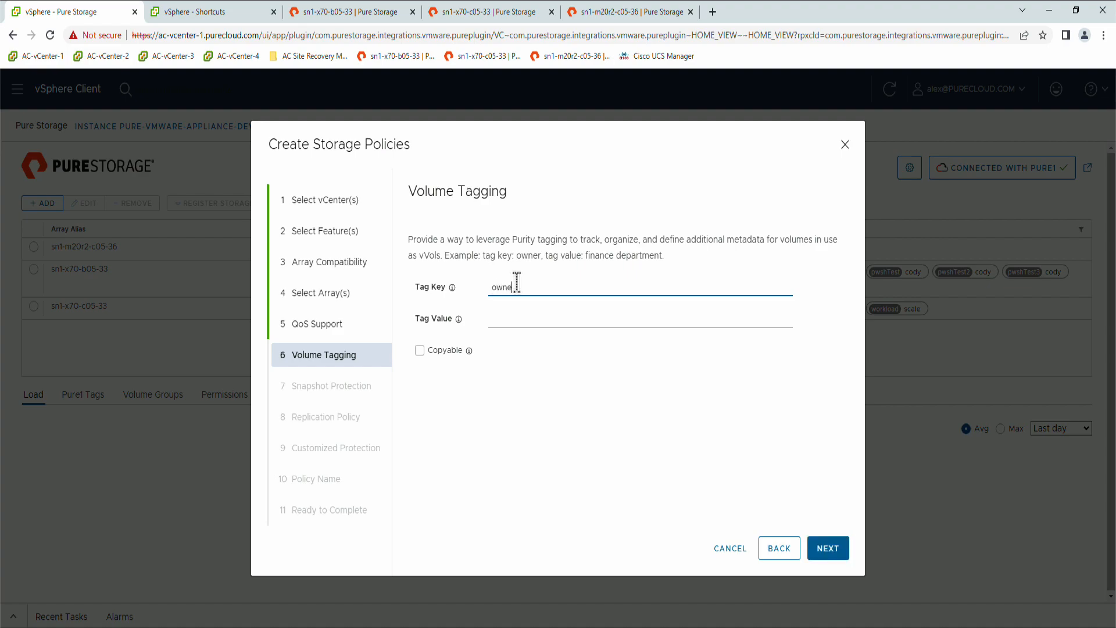
pyautogui.click(638, 318)
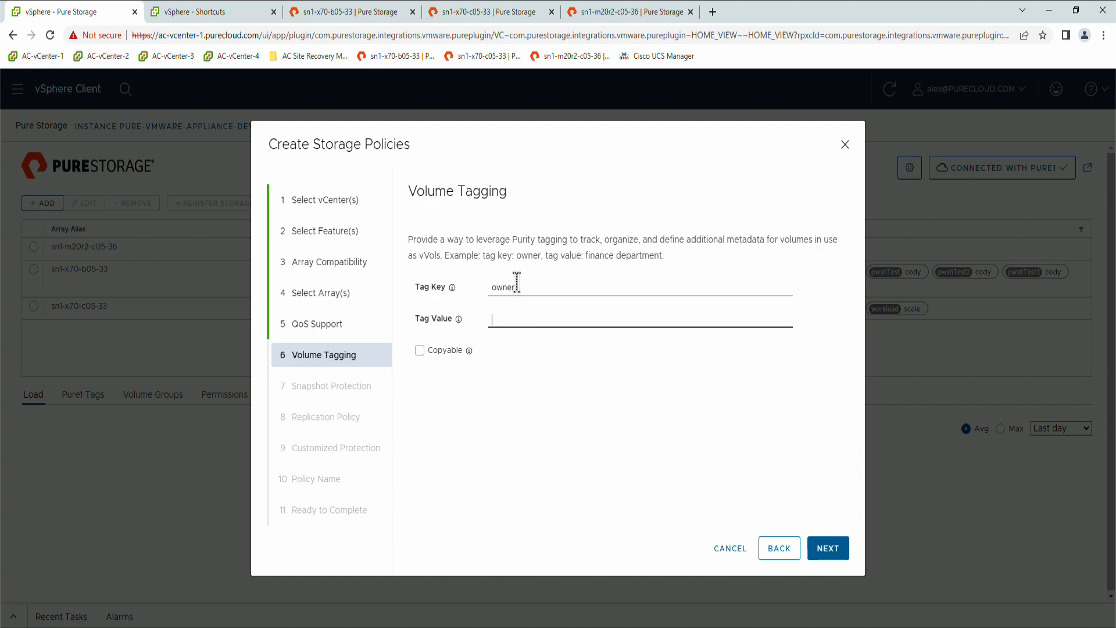
pyautogui.write('QA Department')
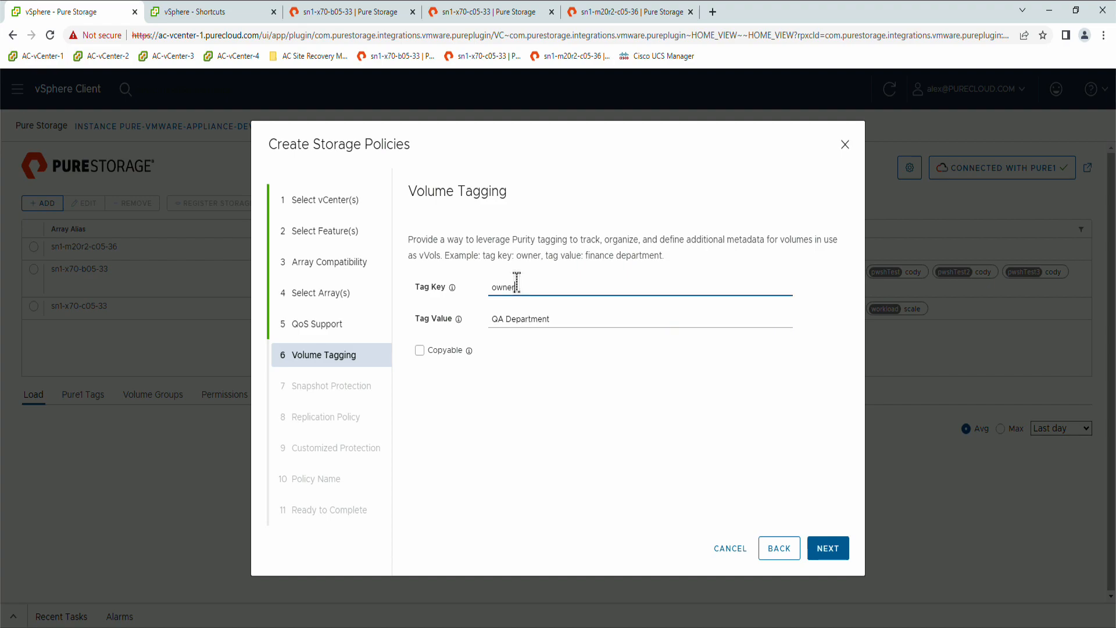
pyautogui.press('Backspace')
pyautogui.write('O')
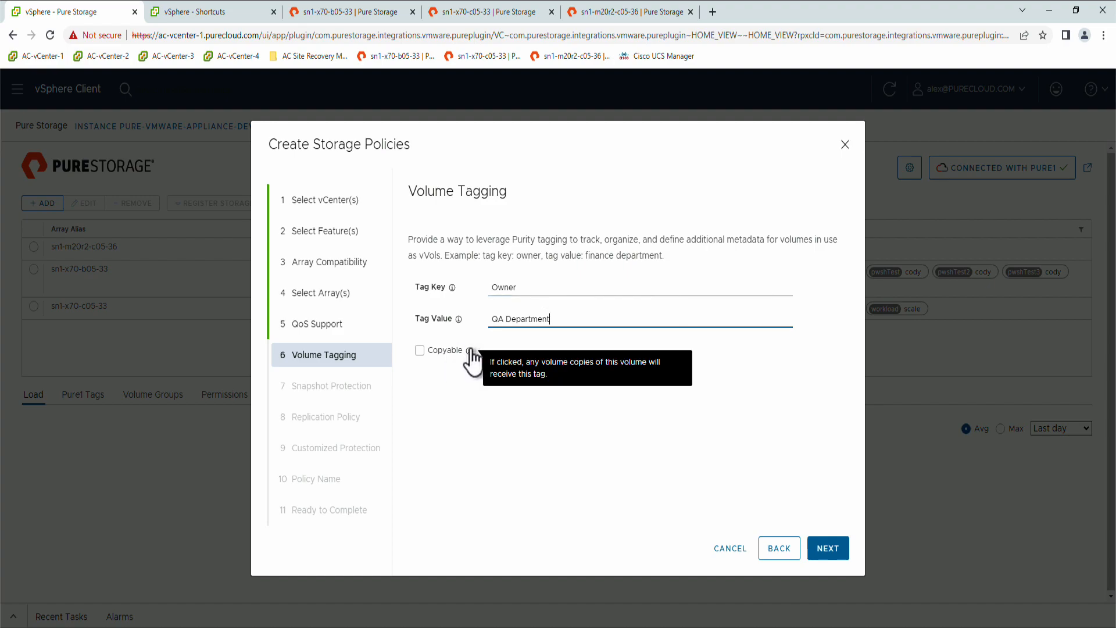
pyautogui.click(419, 349)
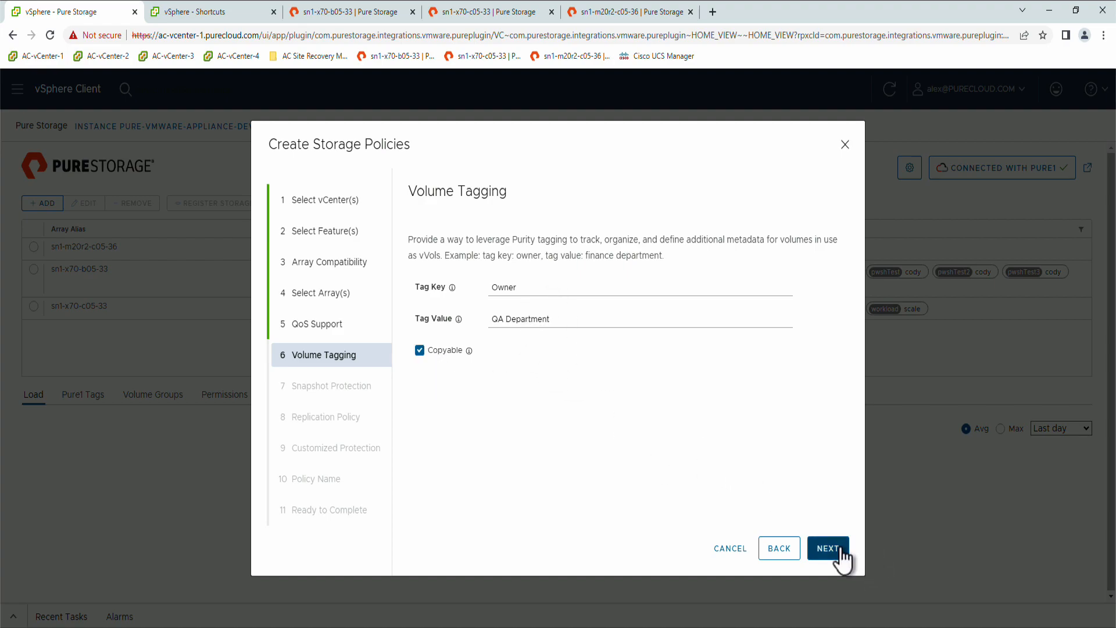
pyautogui.click(828, 548)
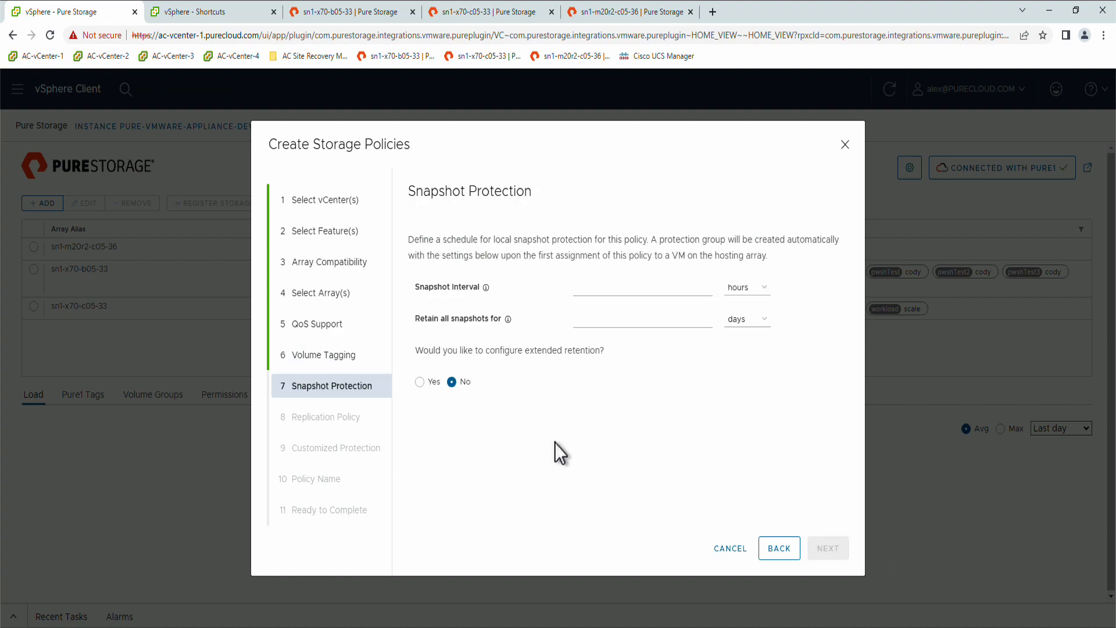
# Schedule hourly snapshots kept 1 day, with extended retention of 1 snapshot for 14 days
pyautogui.click(420, 381)
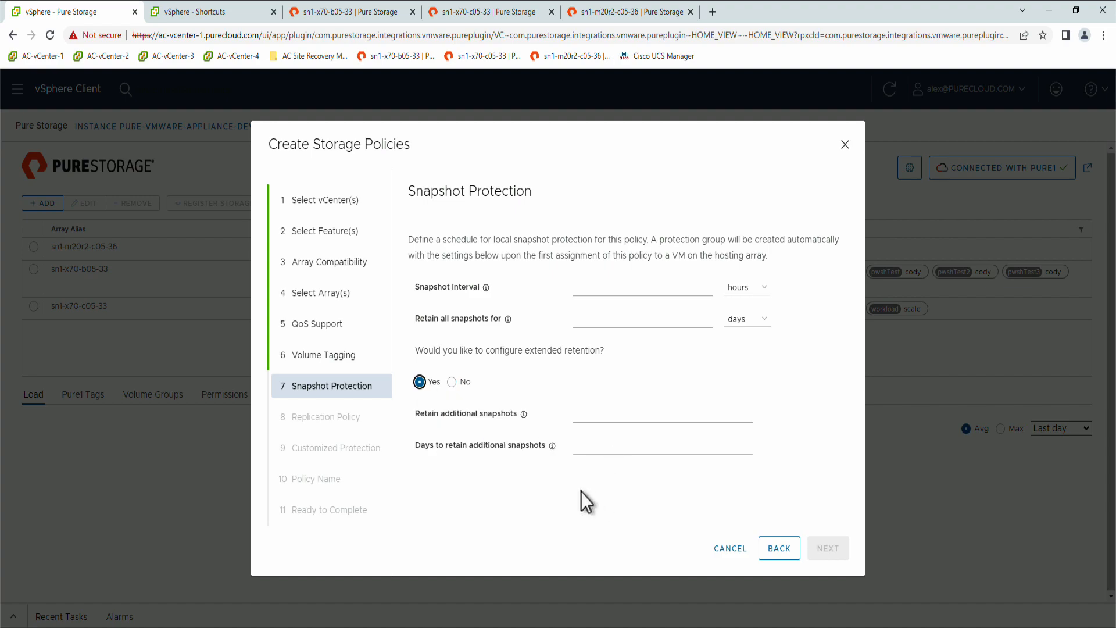
pyautogui.click(640, 286)
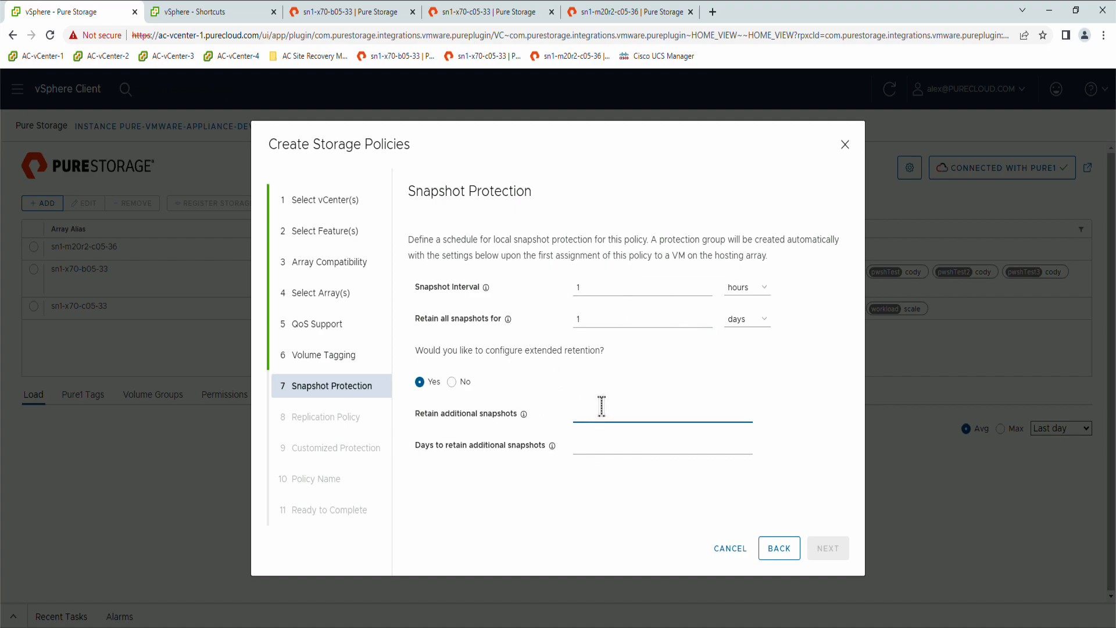
pyautogui.write('1')
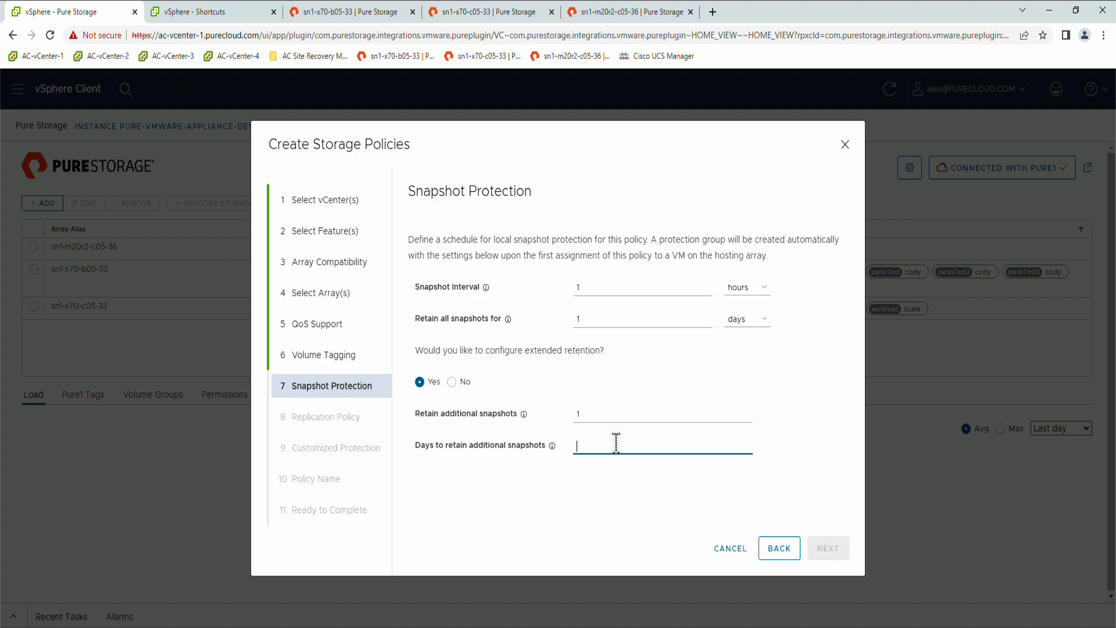
pyautogui.write('14')
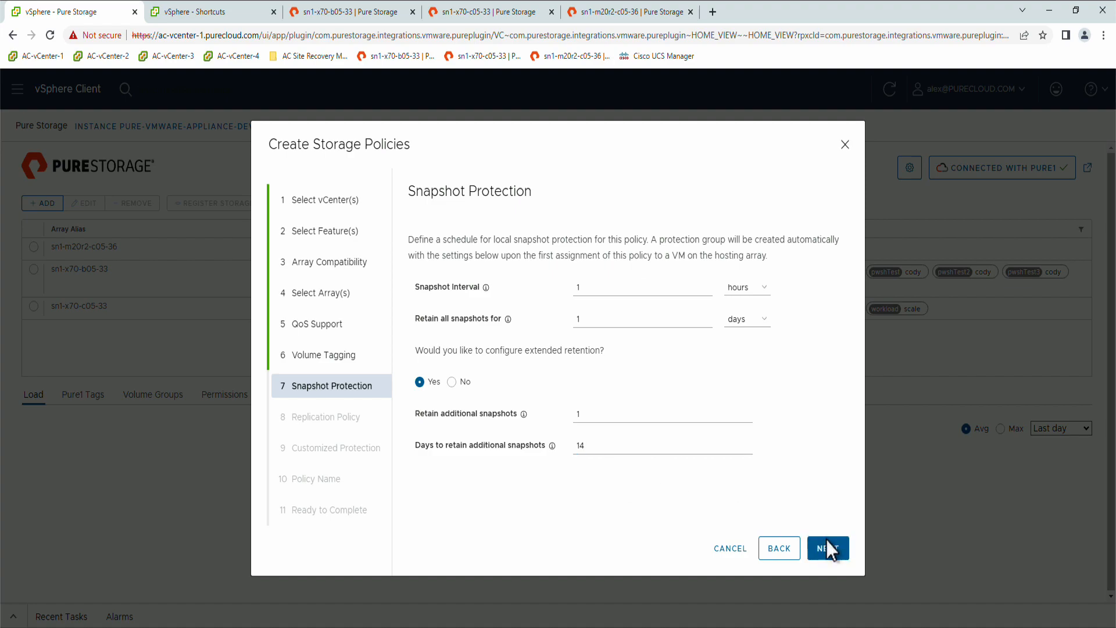
pyautogui.click(827, 548)
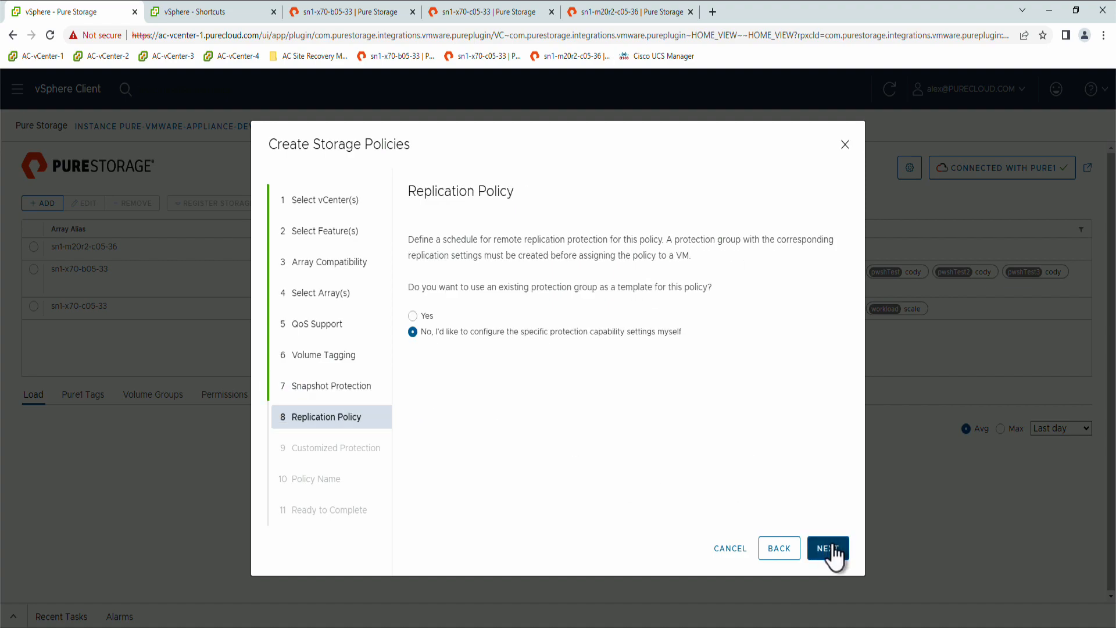
pyautogui.moveTo(554, 443)
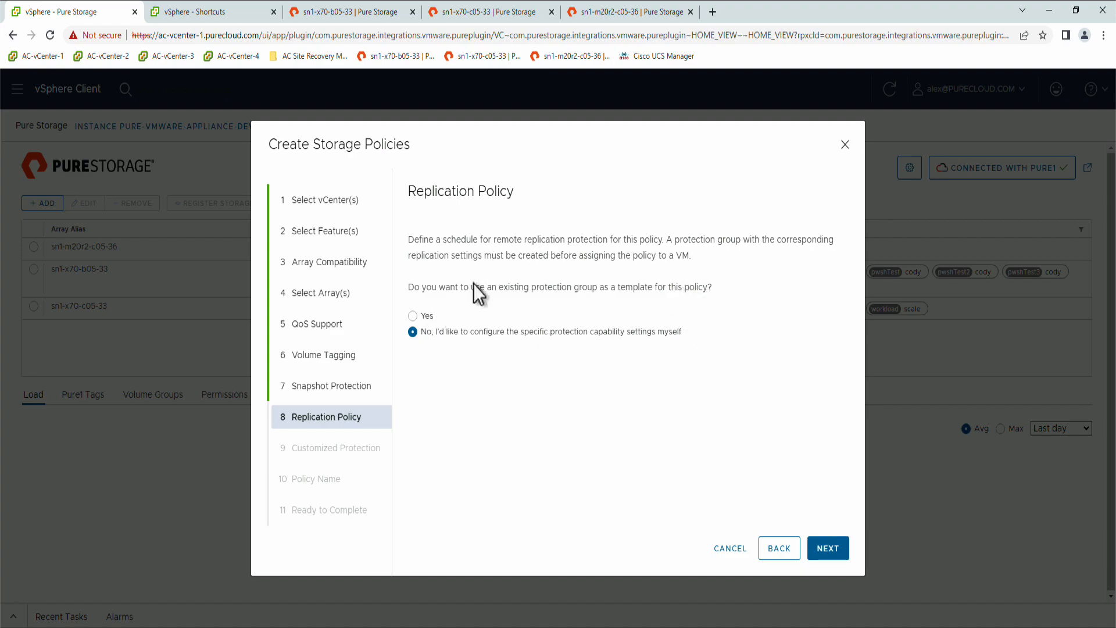
pyautogui.moveTo(554, 385)
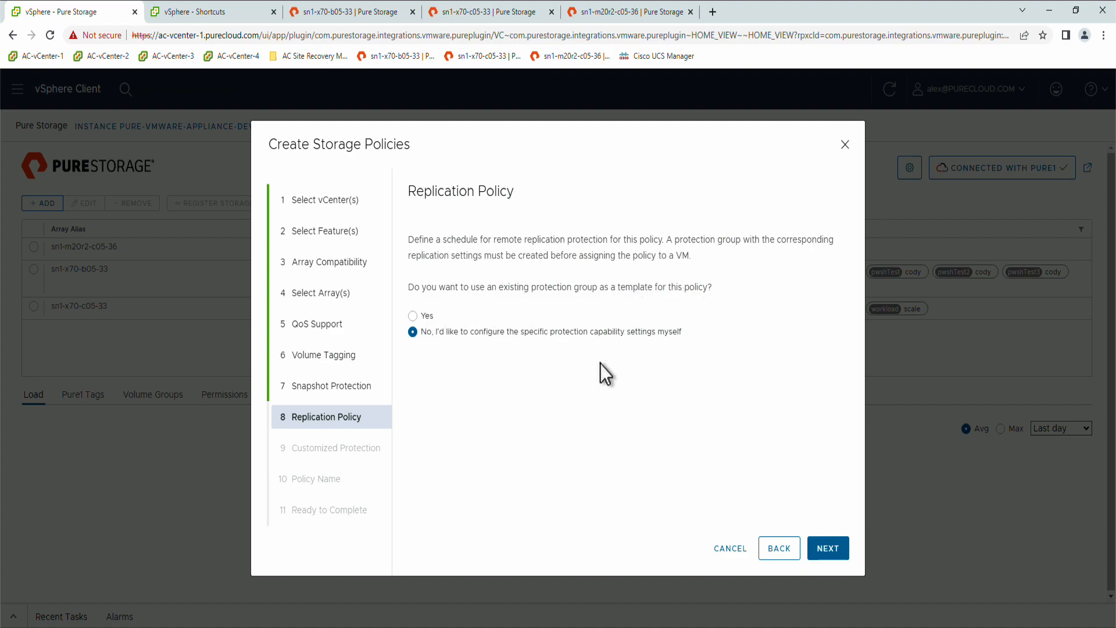
pyautogui.moveTo(685, 307)
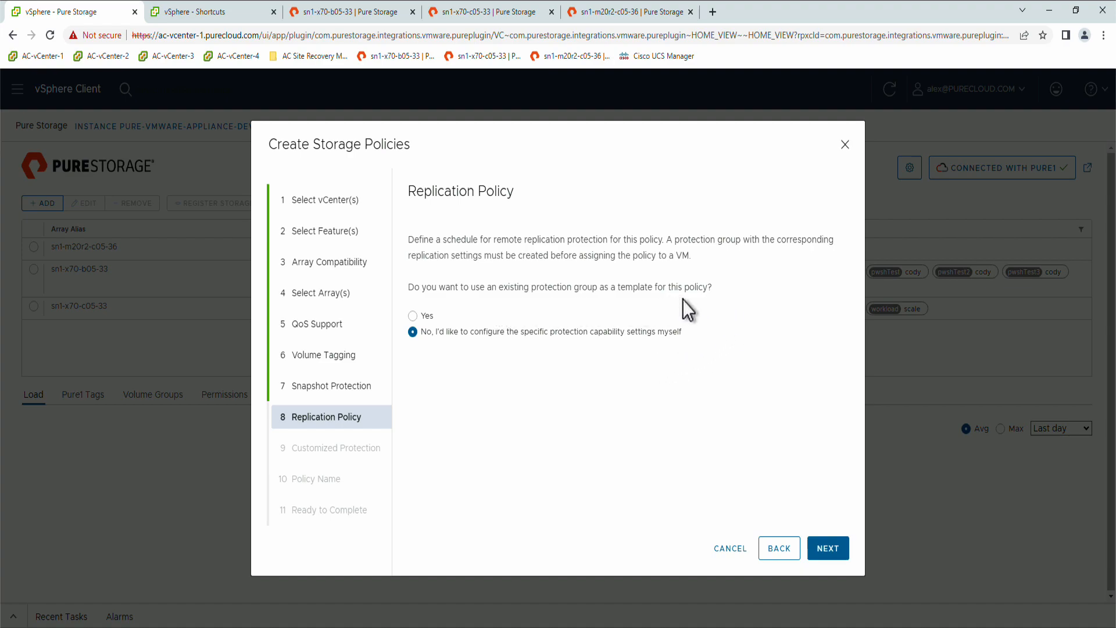
# Use protection group vVols-pgroup-1-hour-replication-03 from array sn1-x70-b05-33 as the replication template
pyautogui.click(412, 315)
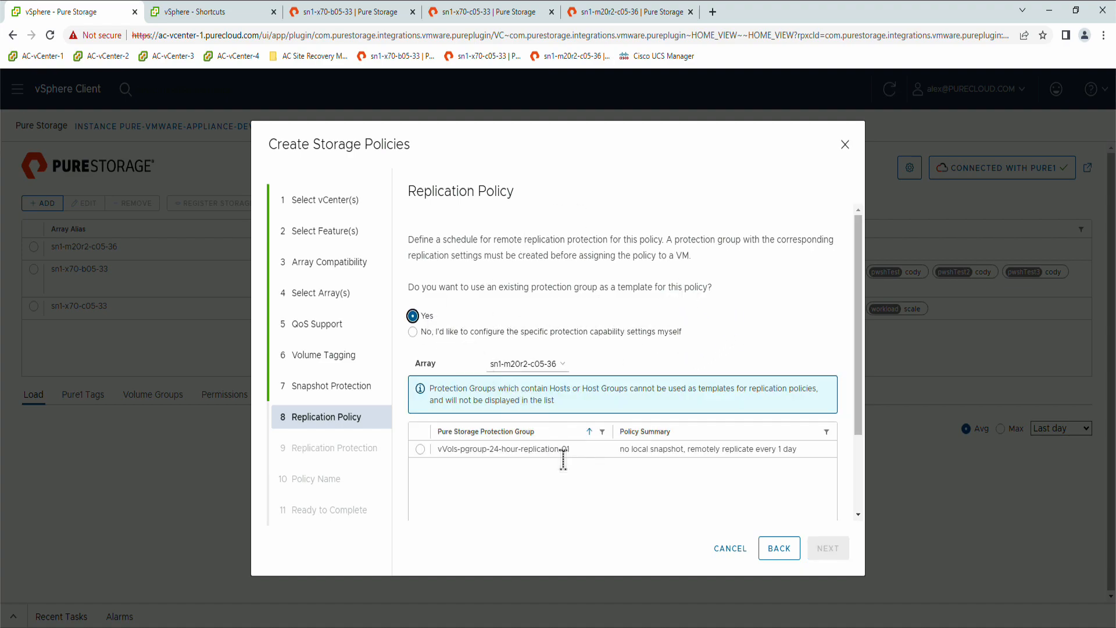
pyautogui.scroll(-3)
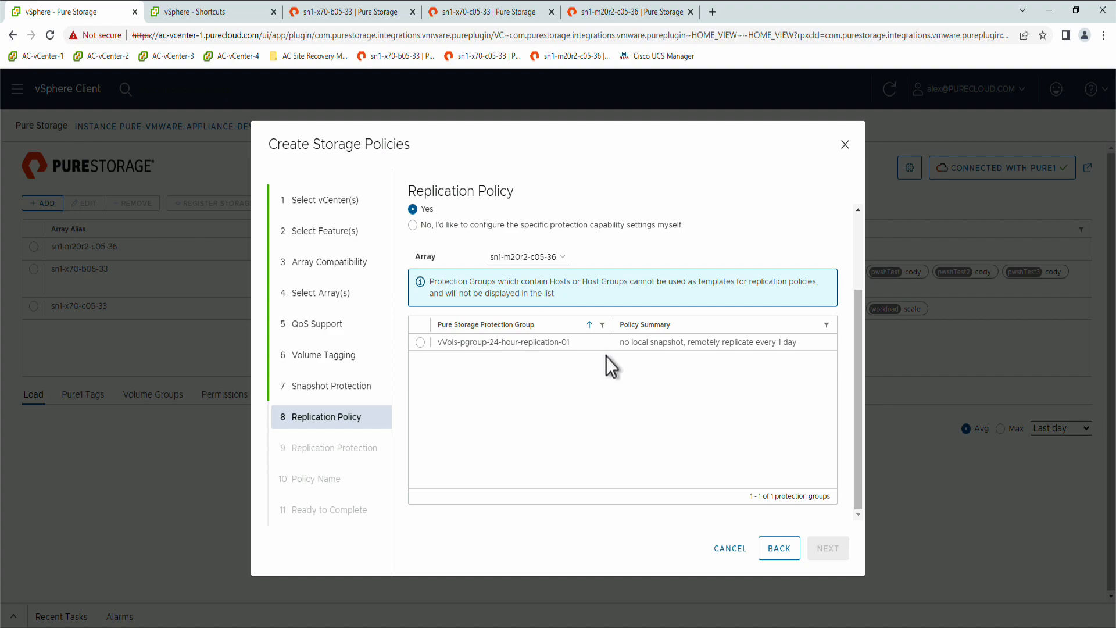
pyautogui.moveTo(597, 390)
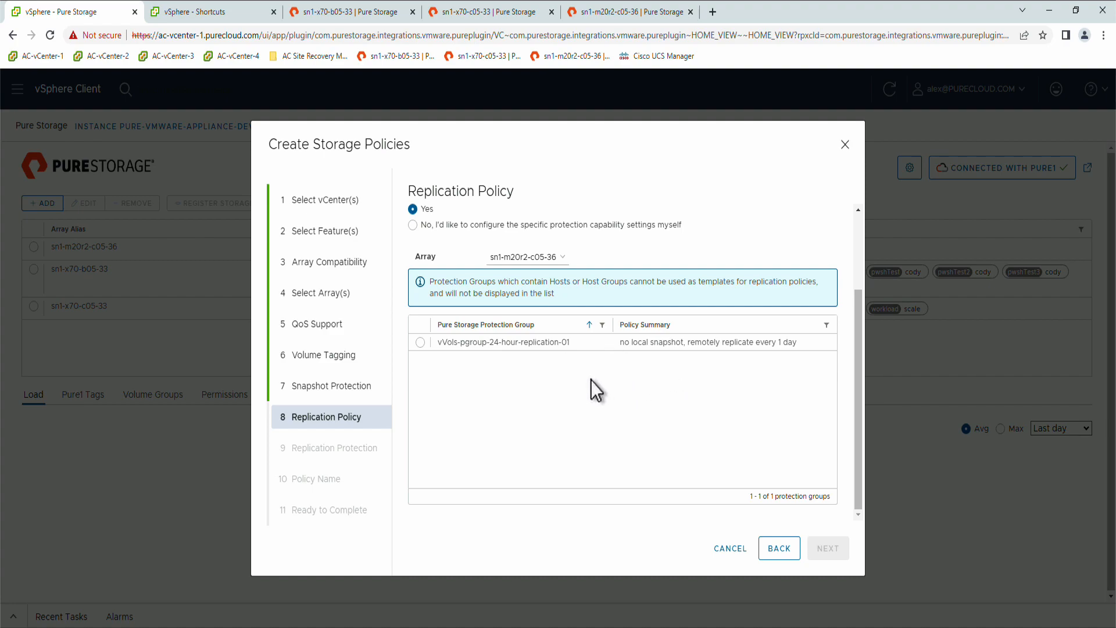
pyautogui.moveTo(526, 322)
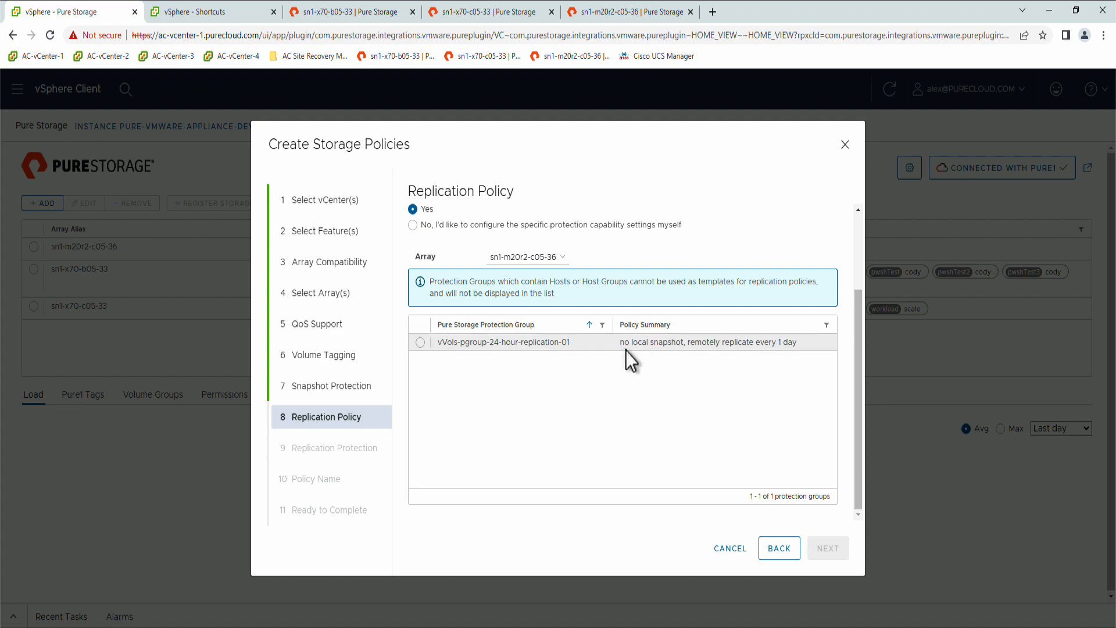
pyautogui.moveTo(742, 361)
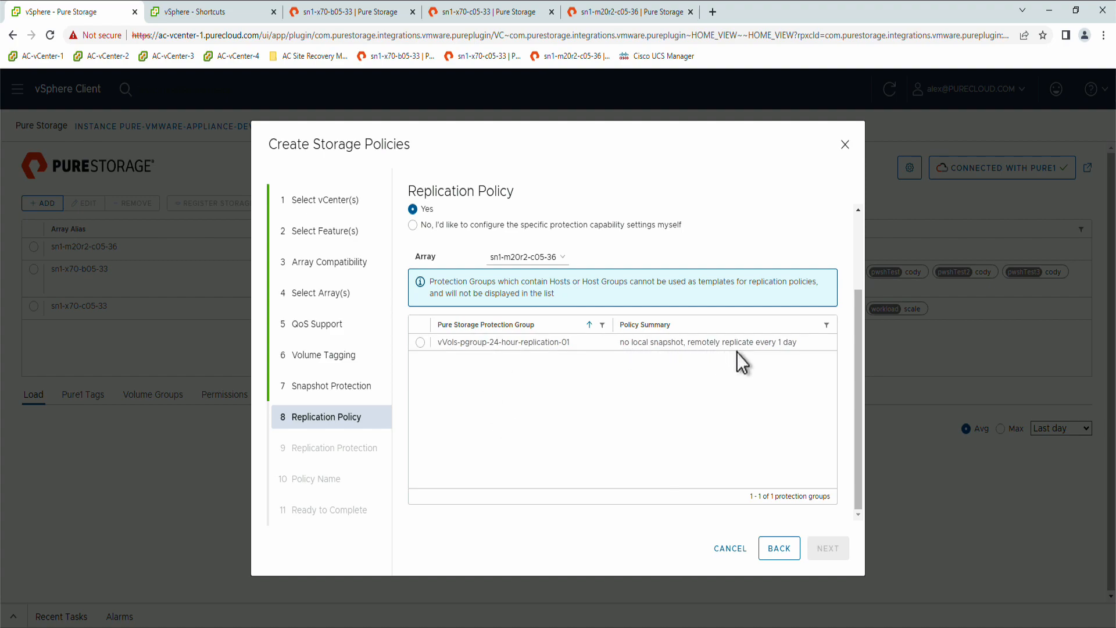
pyautogui.click(526, 256)
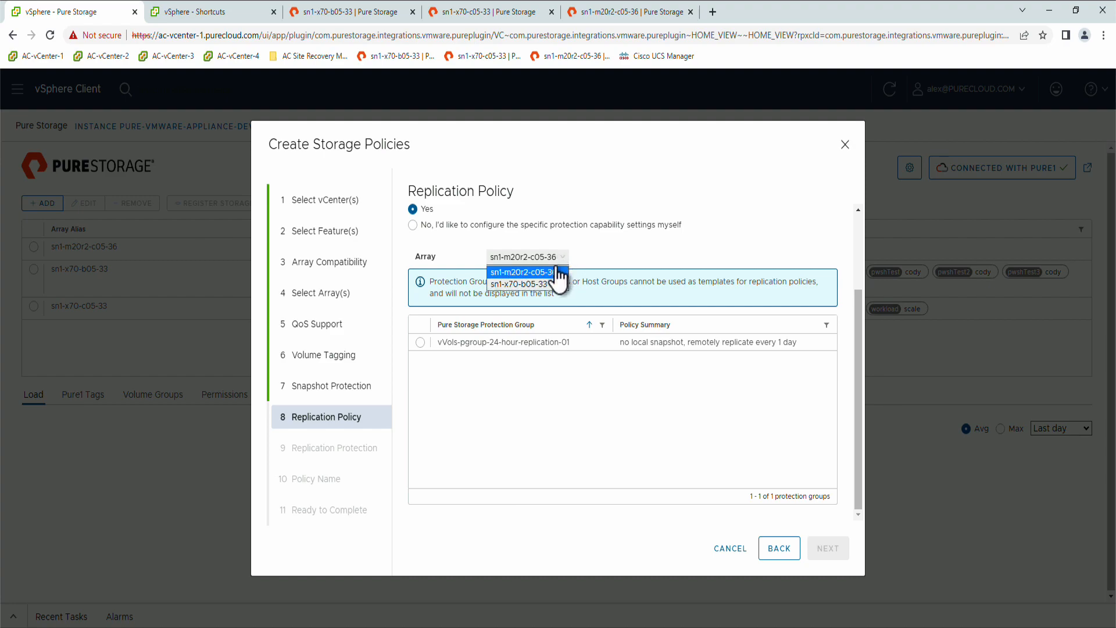
pyautogui.click(524, 273)
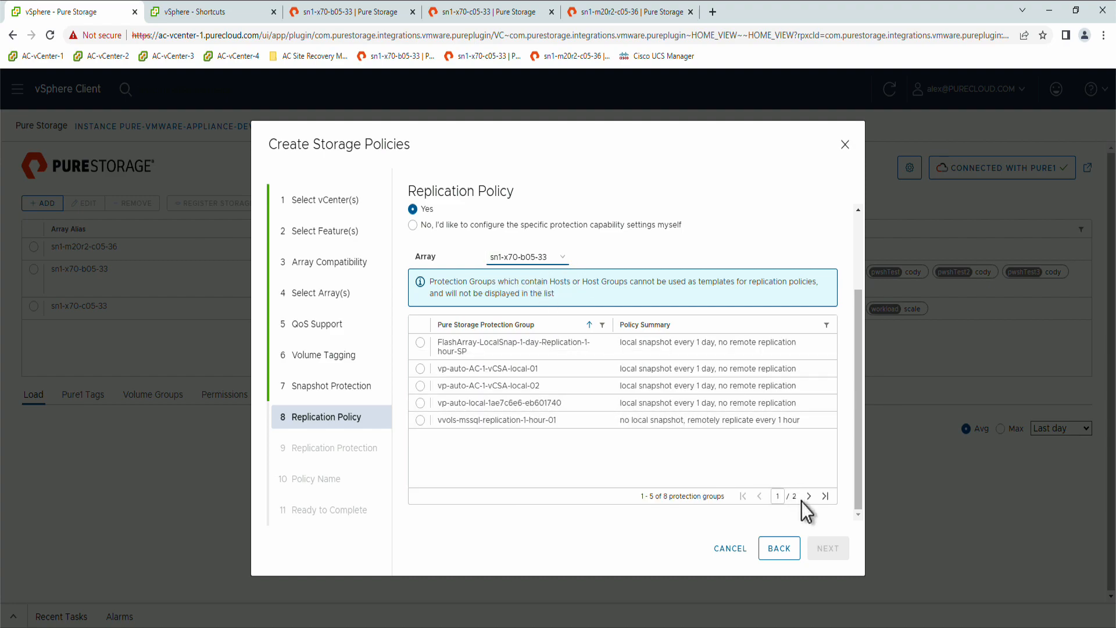
pyautogui.click(808, 496)
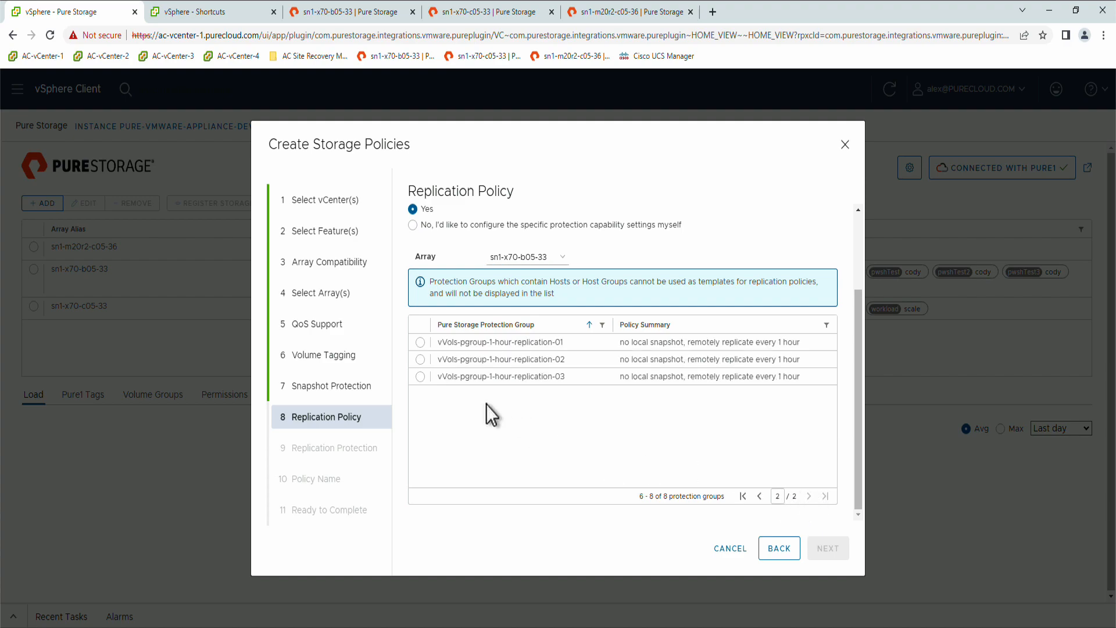
pyautogui.click(419, 376)
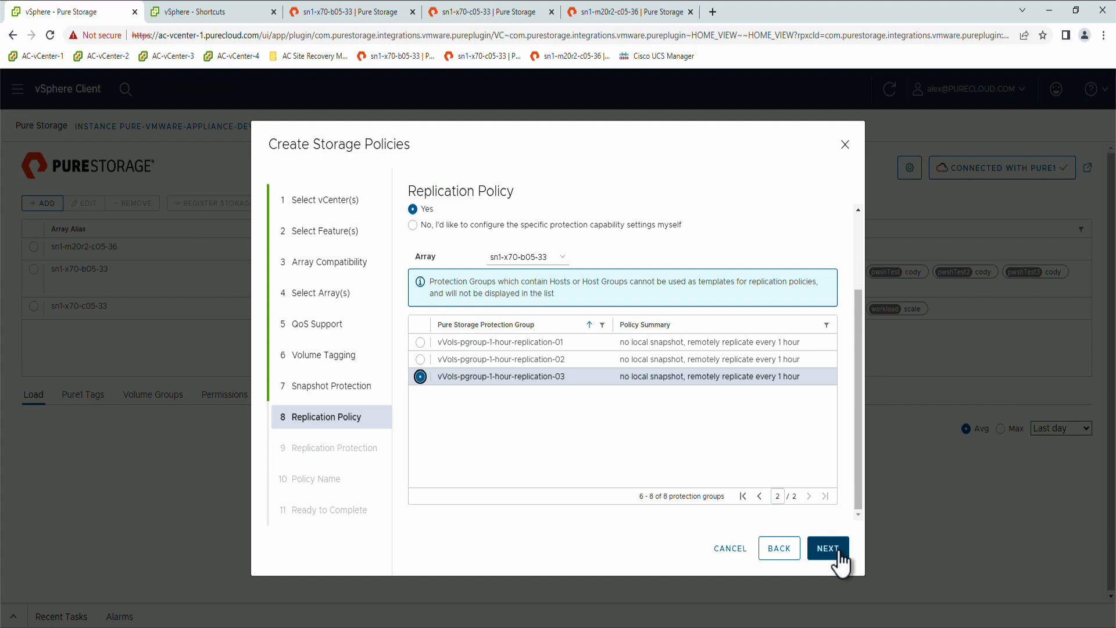
pyautogui.click(827, 548)
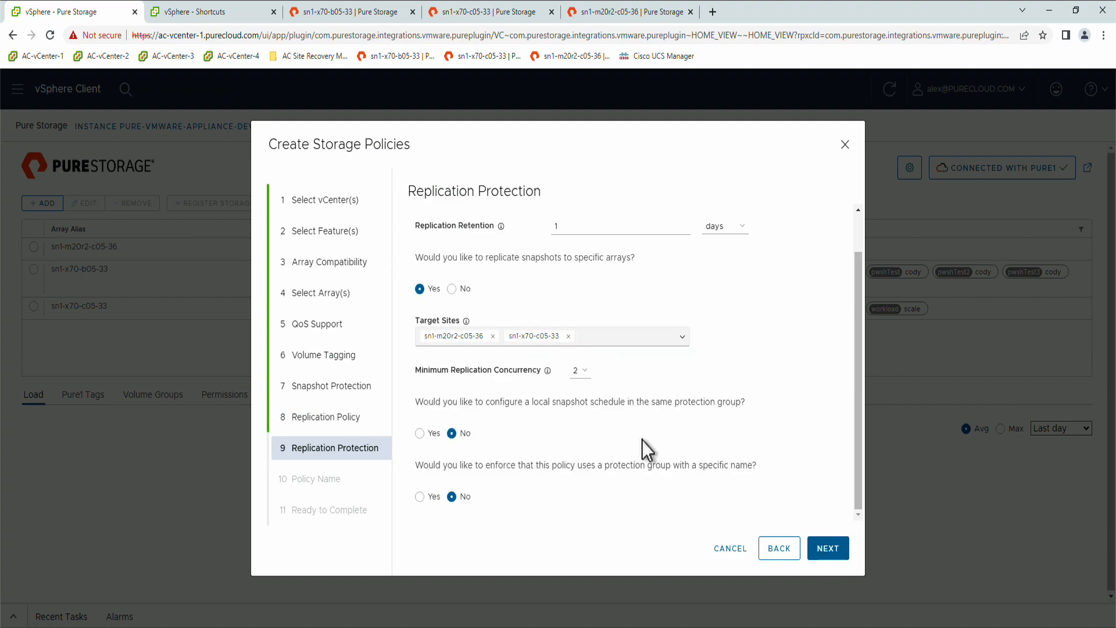
pyautogui.moveTo(643, 429)
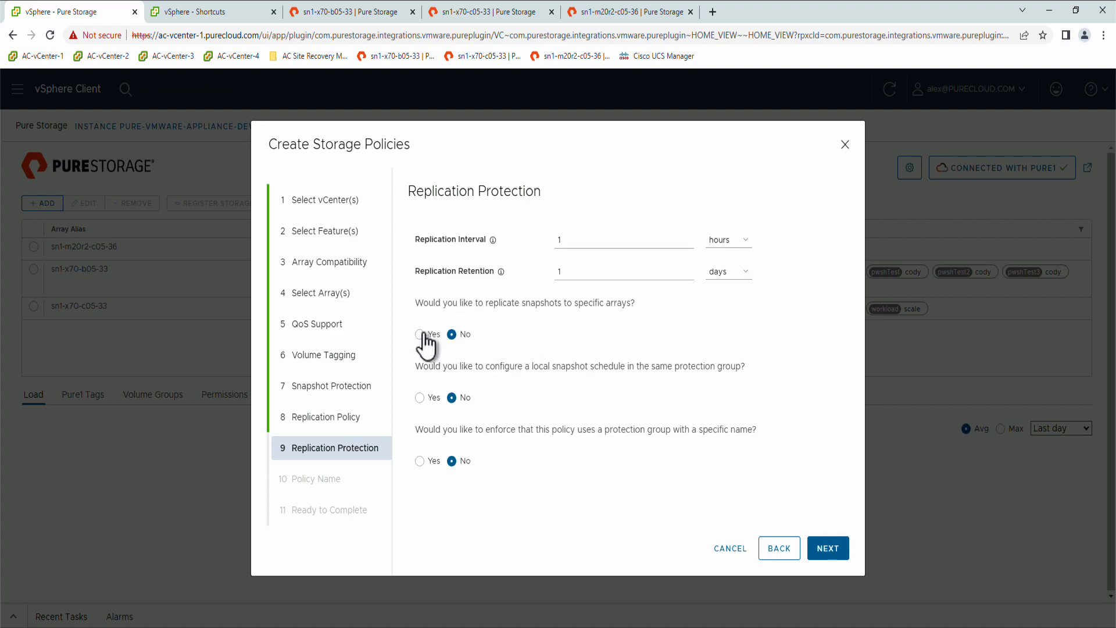
# Try adding sn1-x70-b05-33 as a replication target, then set specific target arrays to No
pyautogui.click(420, 334)
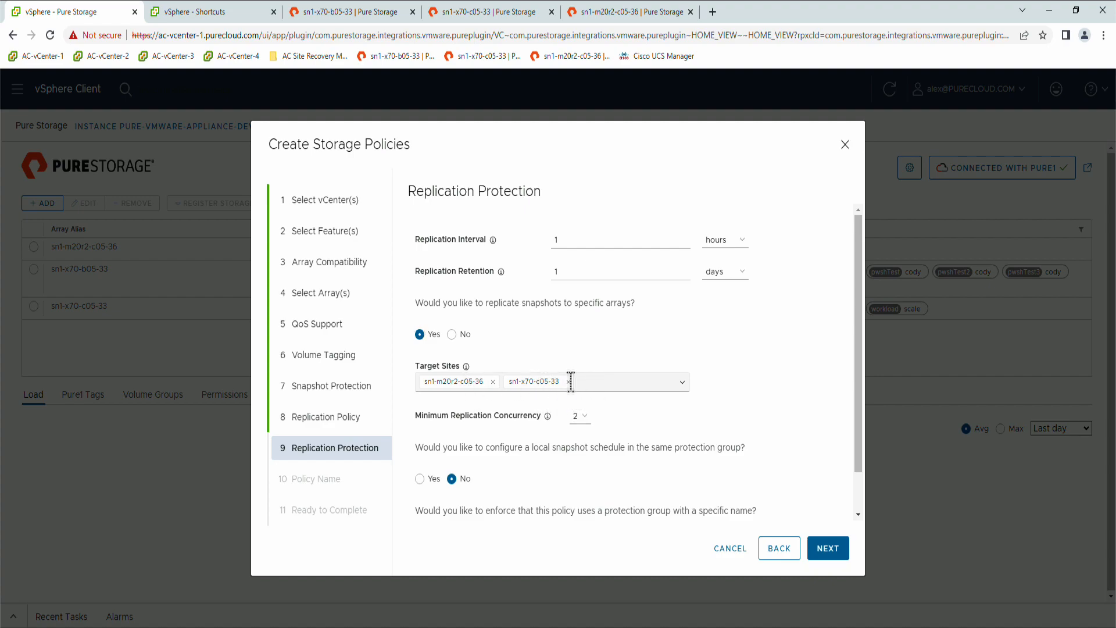
pyautogui.click(452, 335)
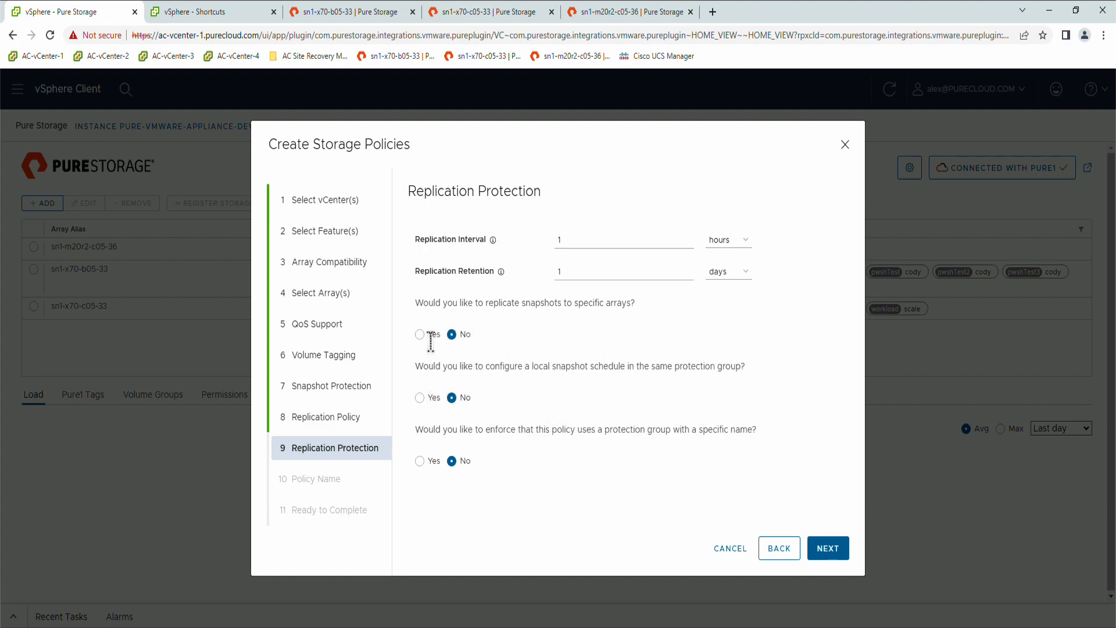
pyautogui.click(420, 333)
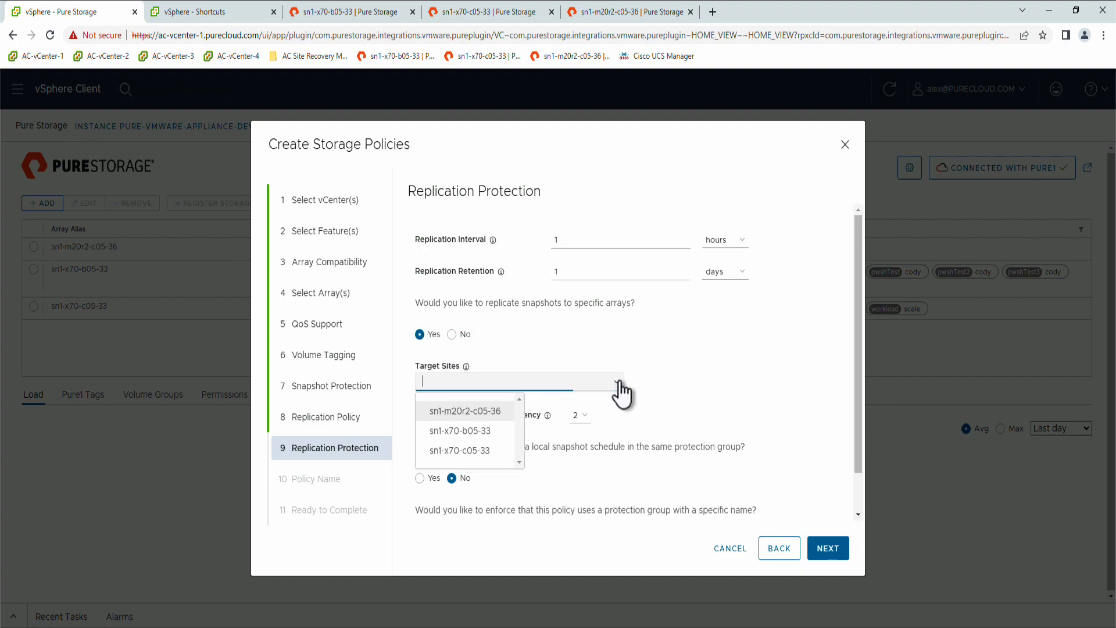
pyautogui.click(463, 431)
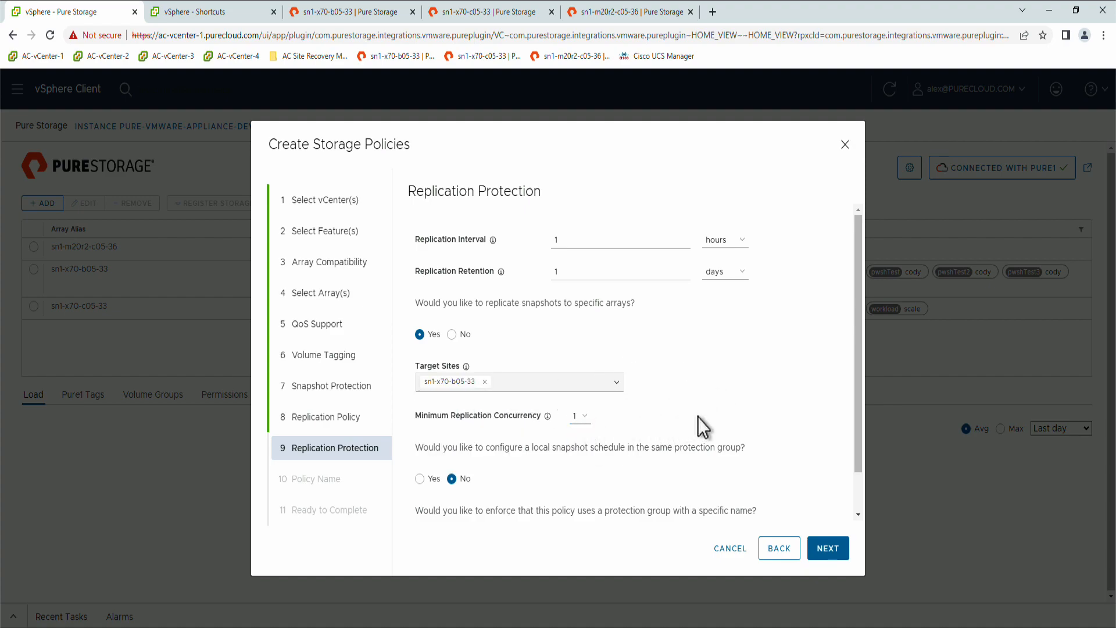
pyautogui.moveTo(459, 336)
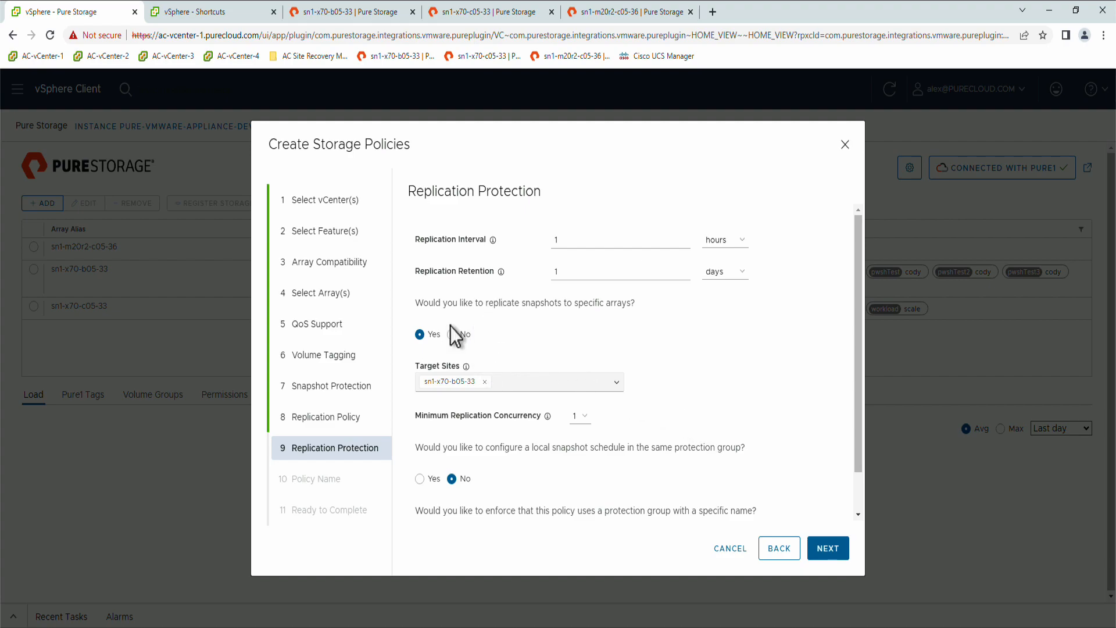
pyautogui.click(451, 333)
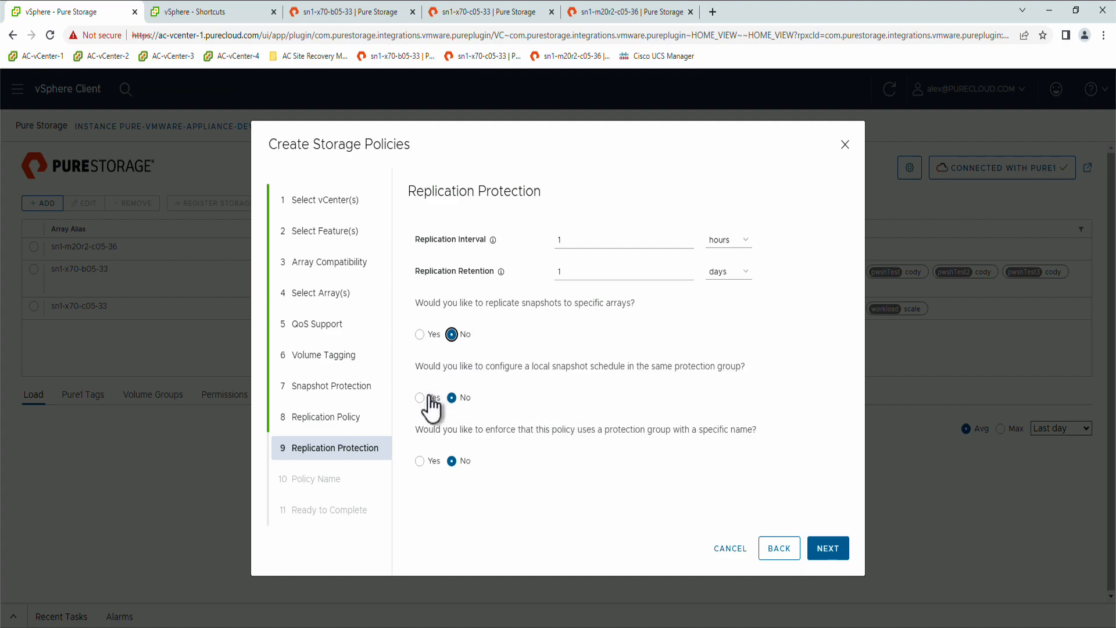
# Leave local snapshot schedule and enforced protection group name both set to No
pyautogui.click(420, 397)
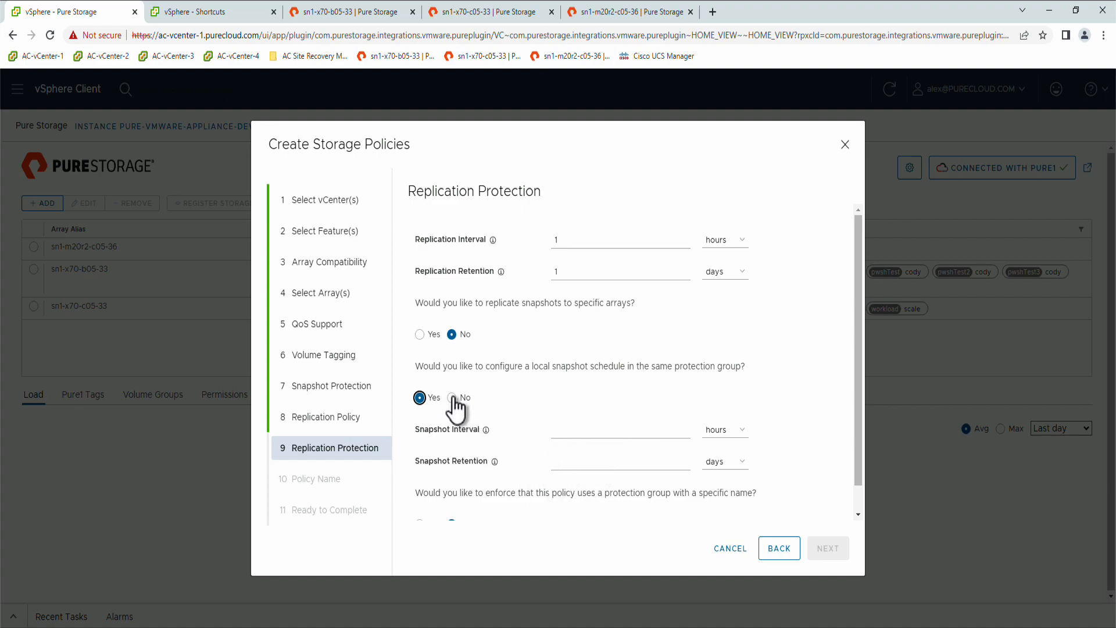
pyautogui.click(452, 397)
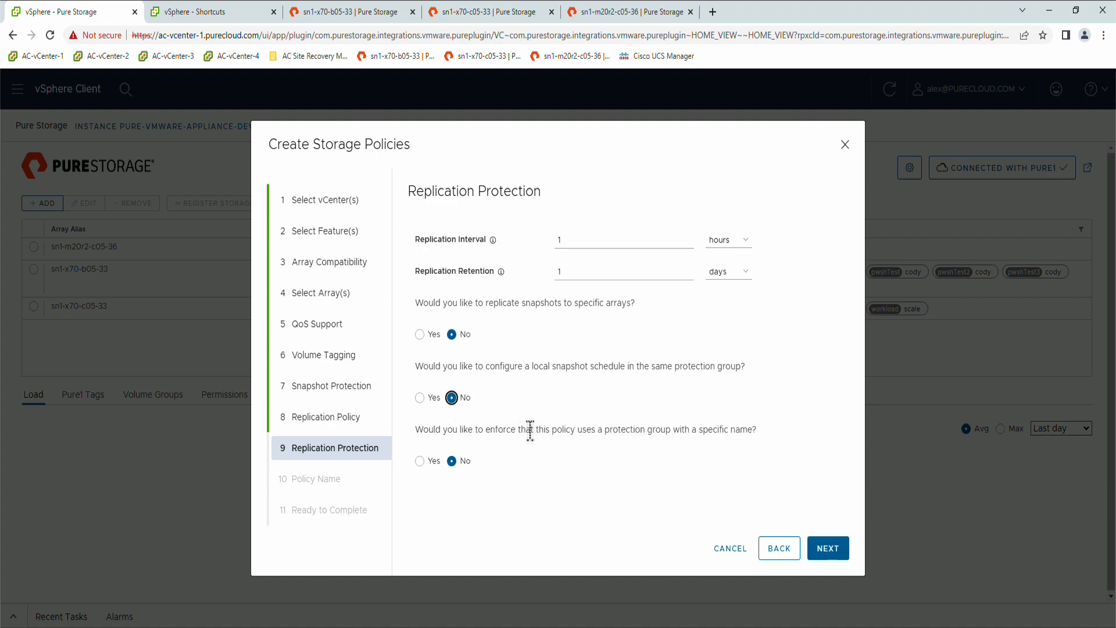
pyautogui.click(419, 461)
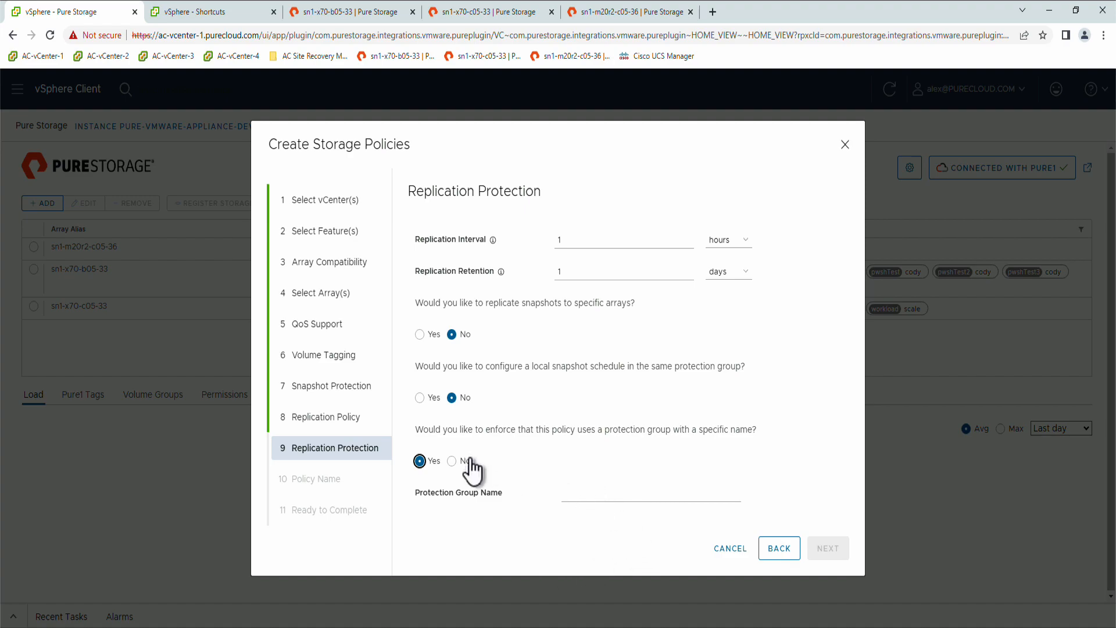
pyautogui.click(452, 460)
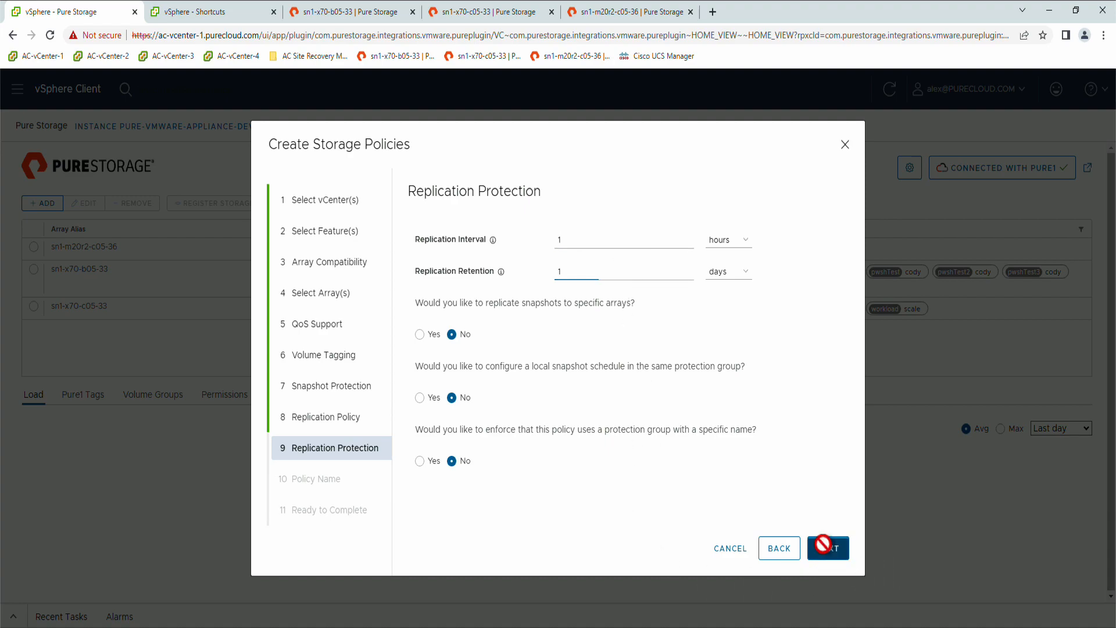
pyautogui.click(827, 548)
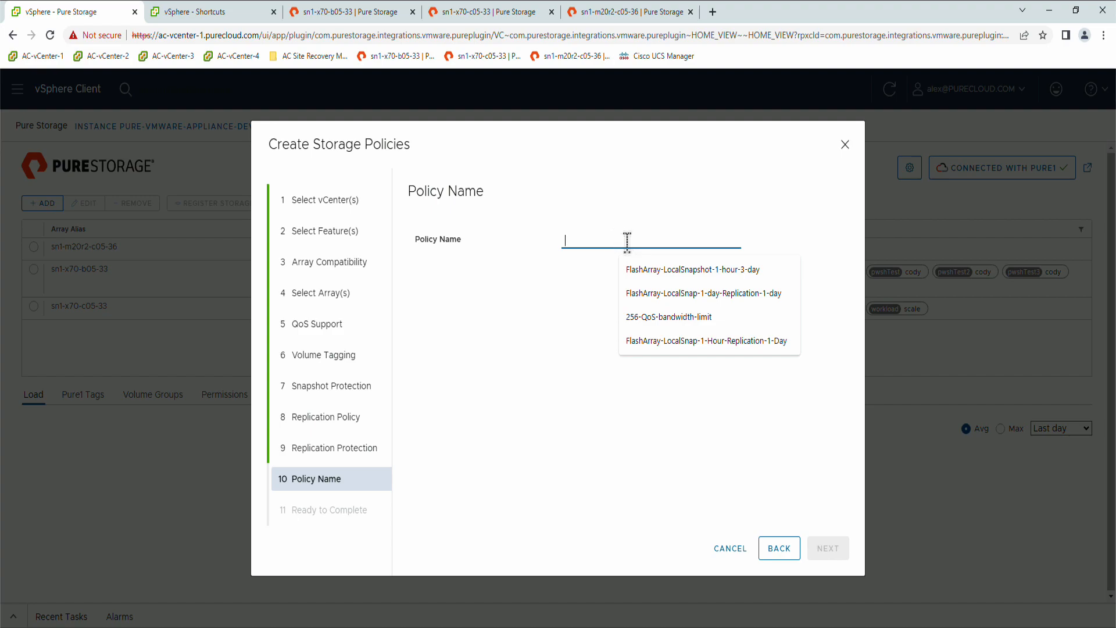
# Name the policy FlashArray-LocalSnap-1-Hour-Replication-1-Hour-01 from a suggested name, then review the summary
pyautogui.click(704, 292)
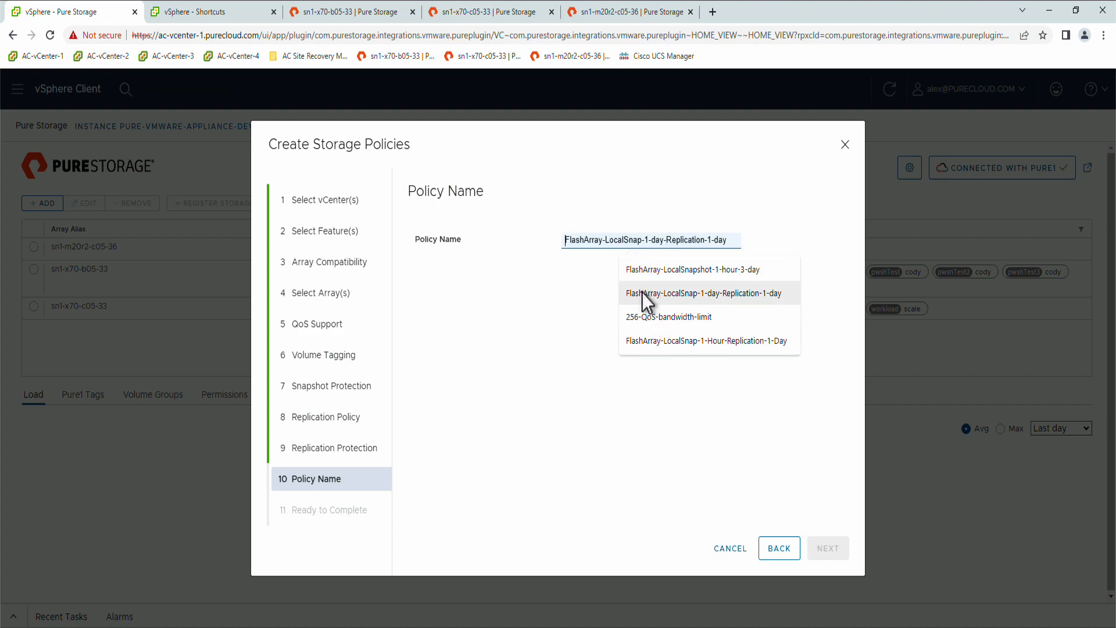
pyautogui.click(706, 340)
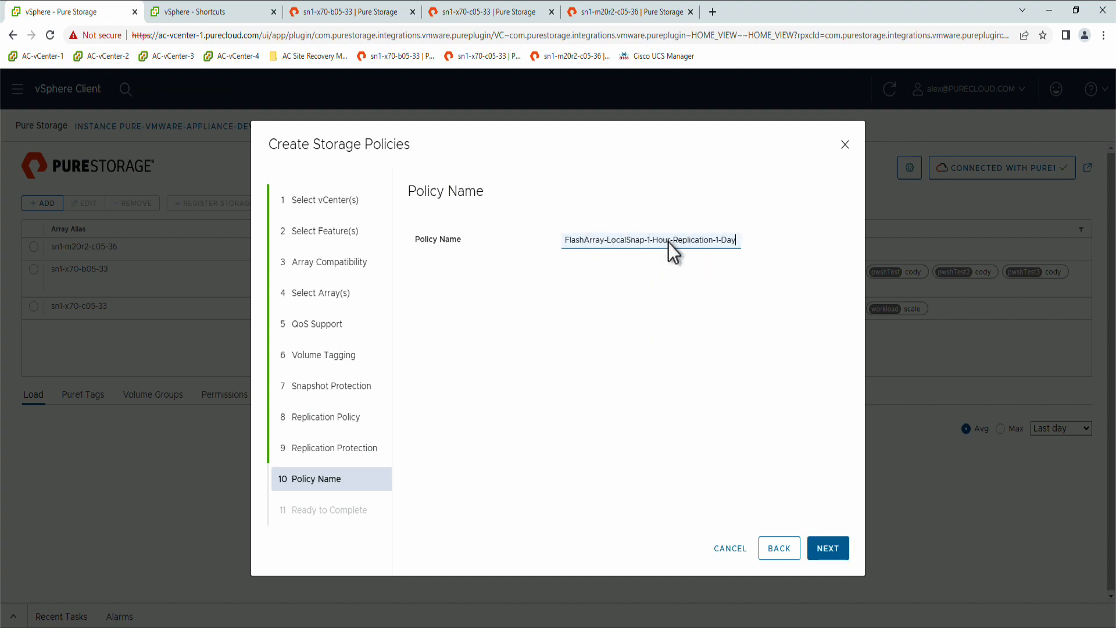
pyautogui.doubleClick(731, 240)
pyautogui.write('Hour')
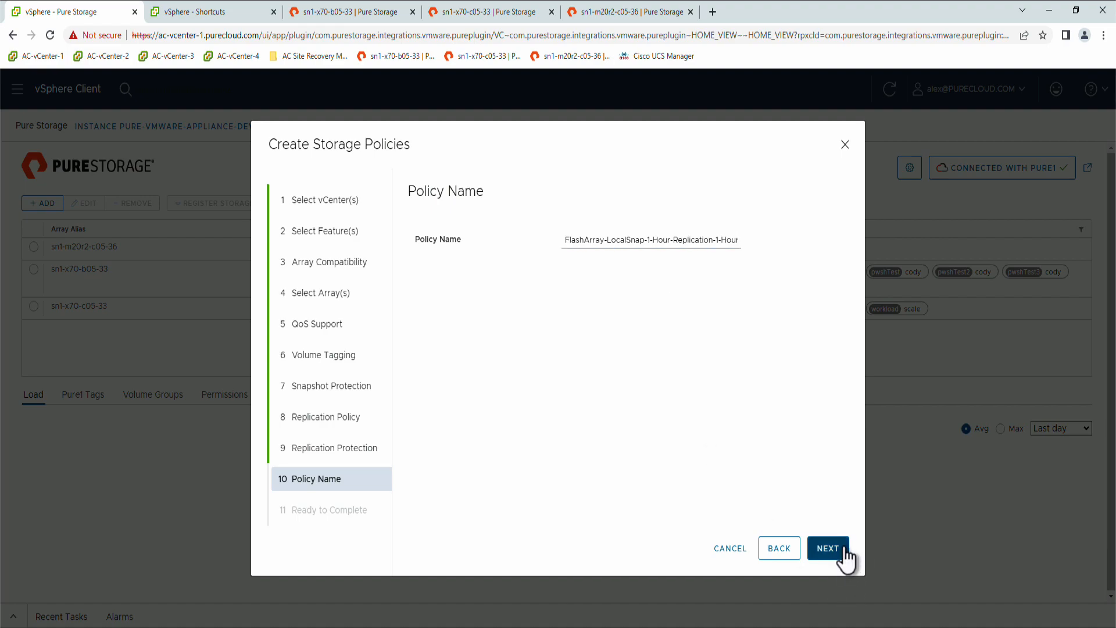
pyautogui.click(827, 548)
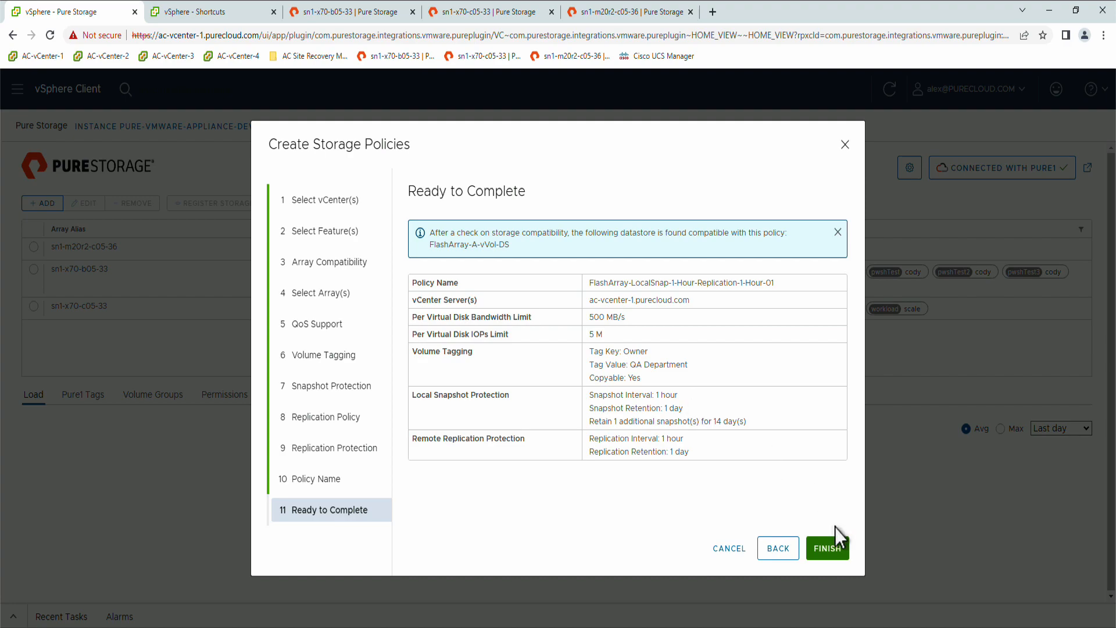
# Finish the LocalSnap-1-Hour-Replication policy and confirm FlashArray-A-vVol-DS is listed as compatible
pyautogui.click(827, 548)
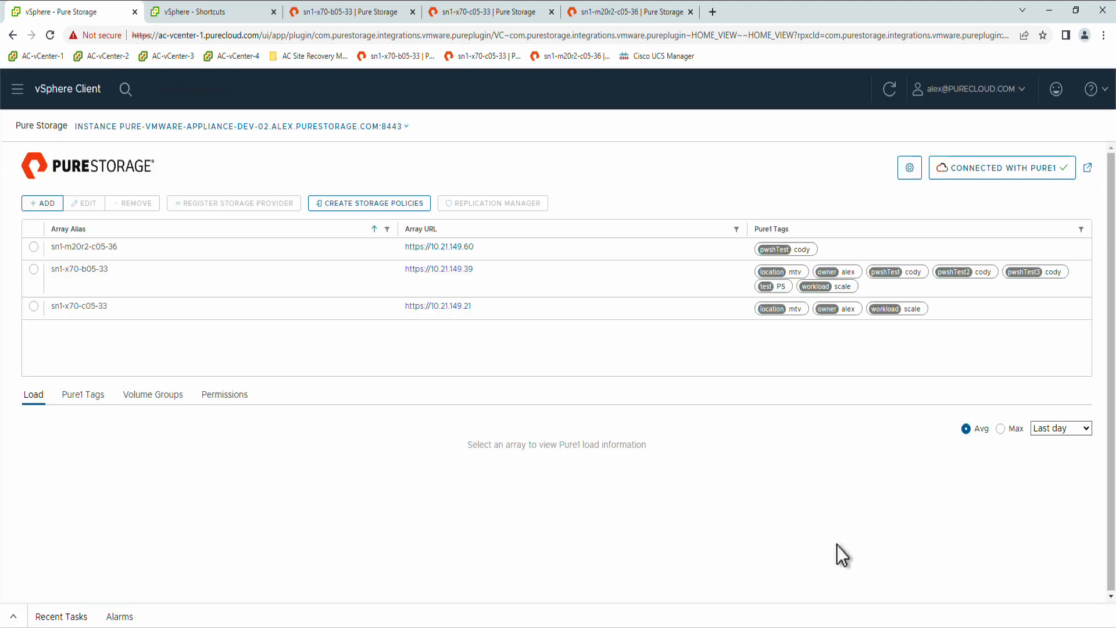
pyautogui.moveTo(67, 99)
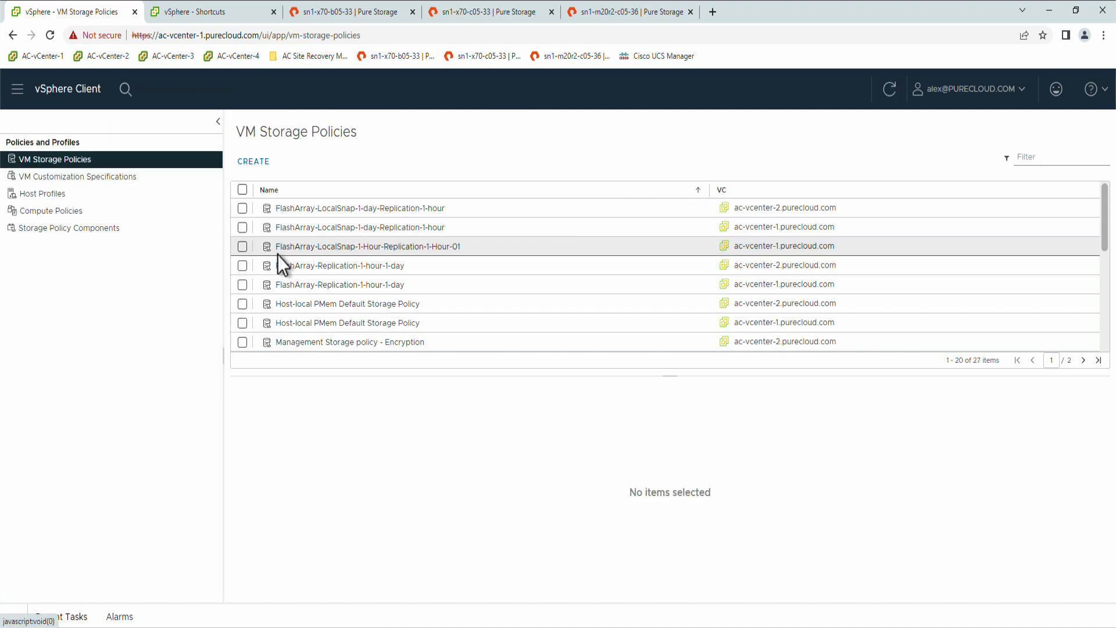
pyautogui.click(363, 245)
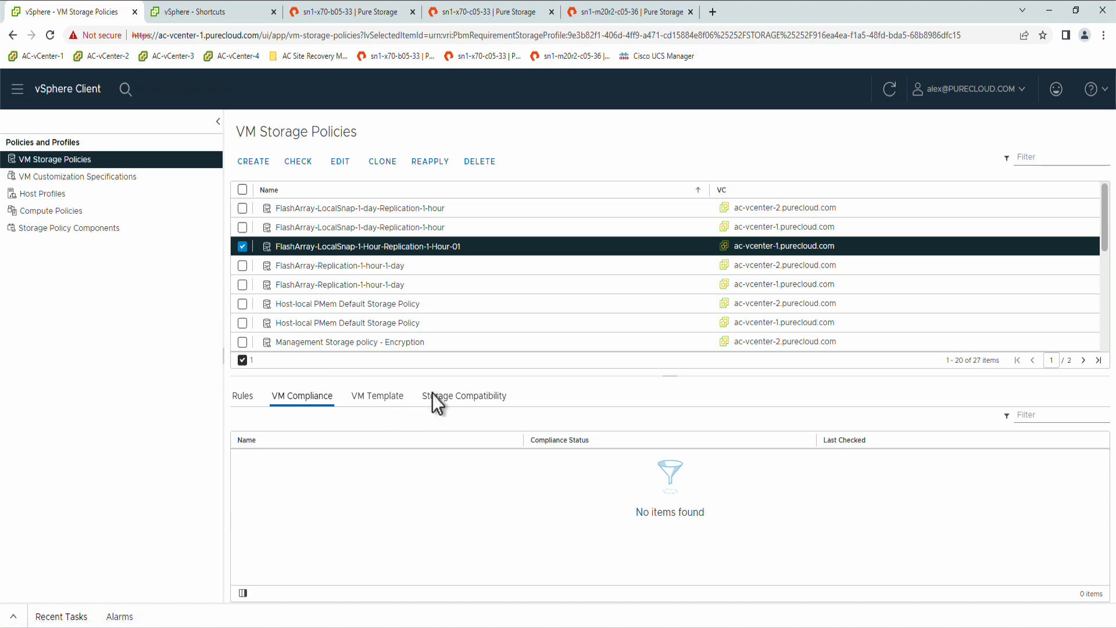
pyautogui.click(463, 396)
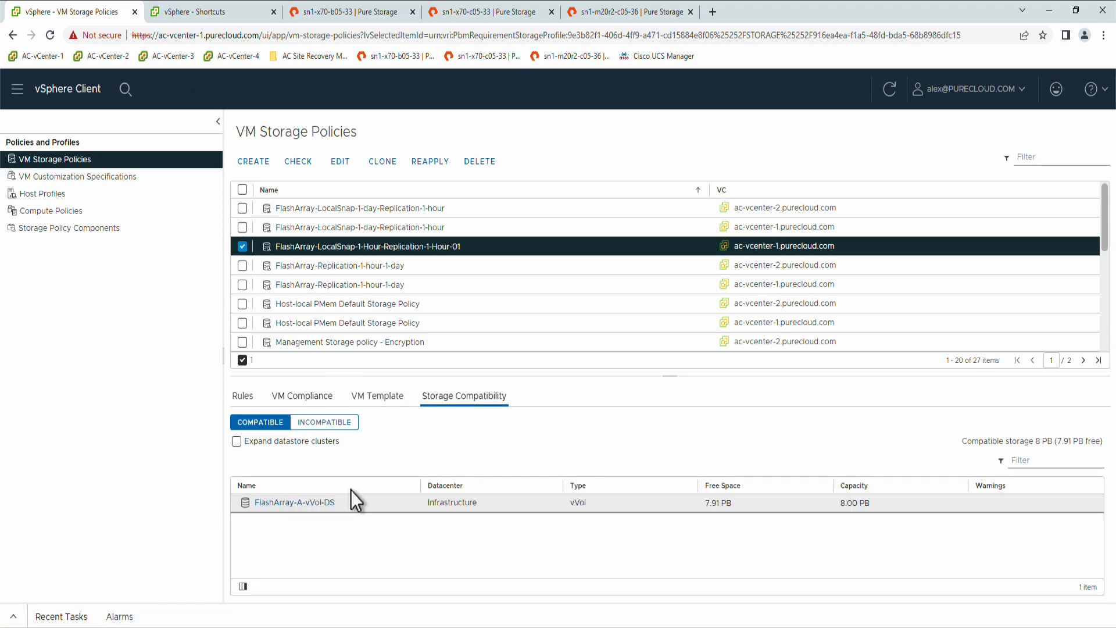
pyautogui.click(241, 396)
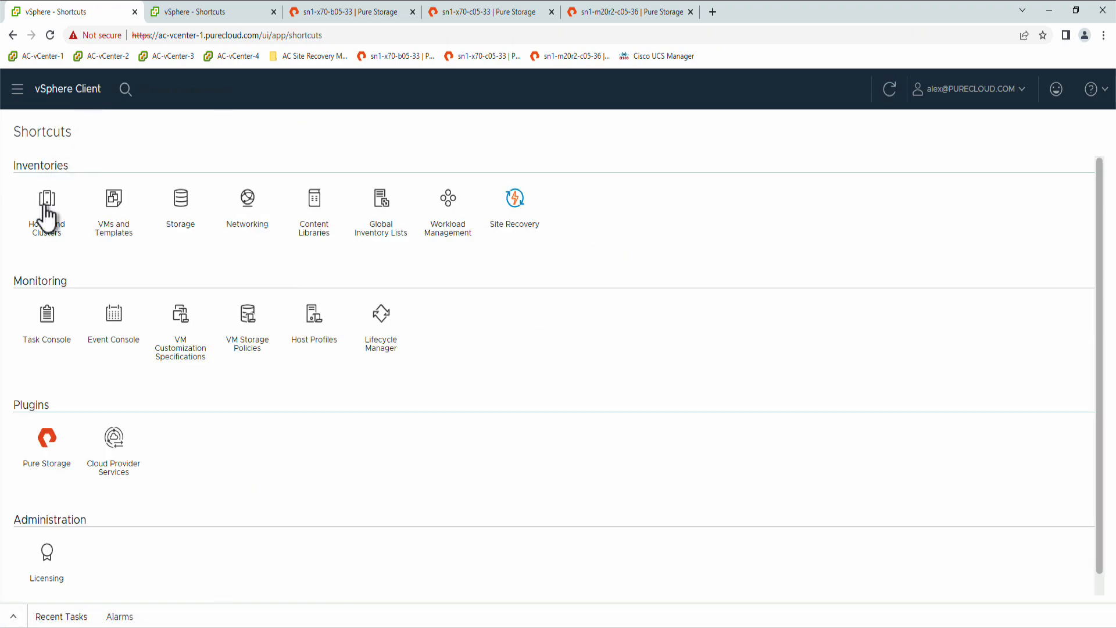
# Edit MSSQL-VM-07's VM storage policies and select FlashArray-LocalSnap-1-Hour-Replication-1-Hour-01
pyautogui.click(45, 197)
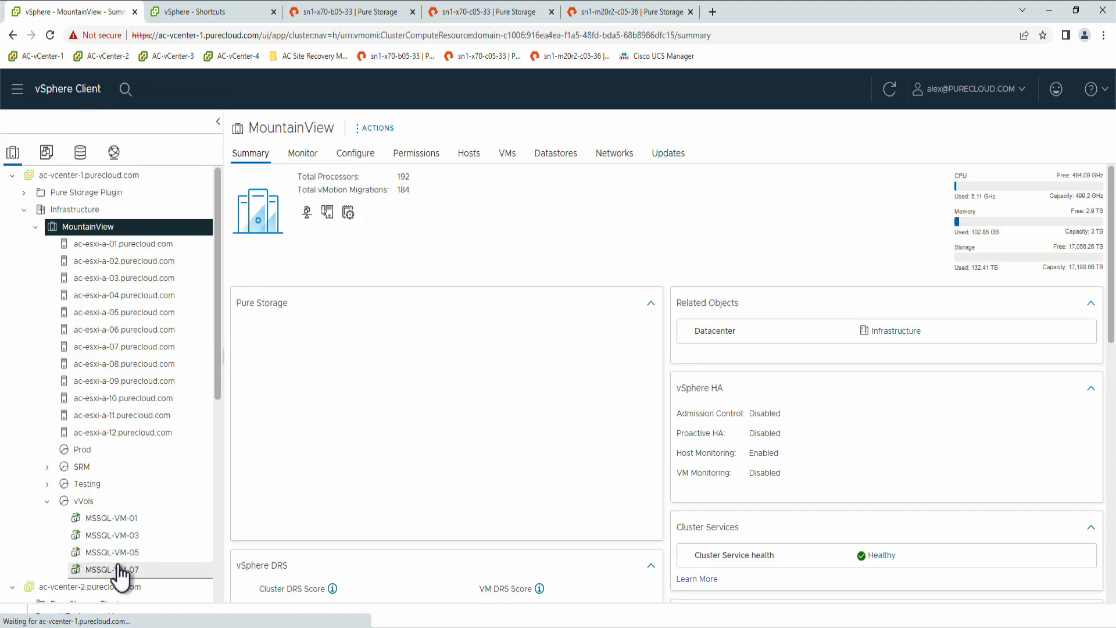
pyautogui.click(114, 569)
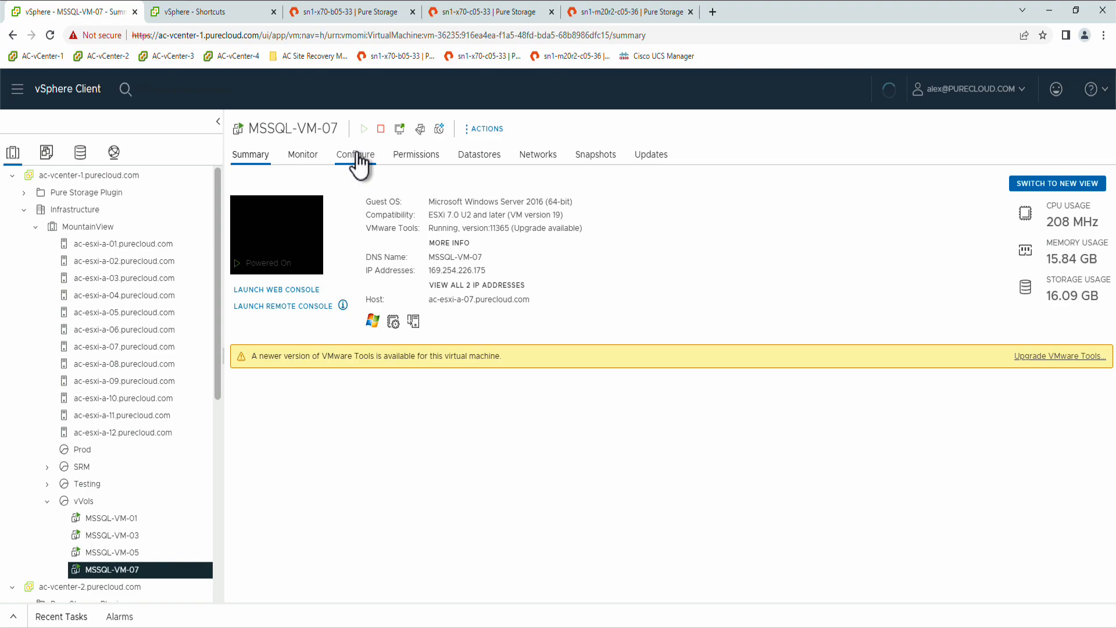
pyautogui.click(355, 155)
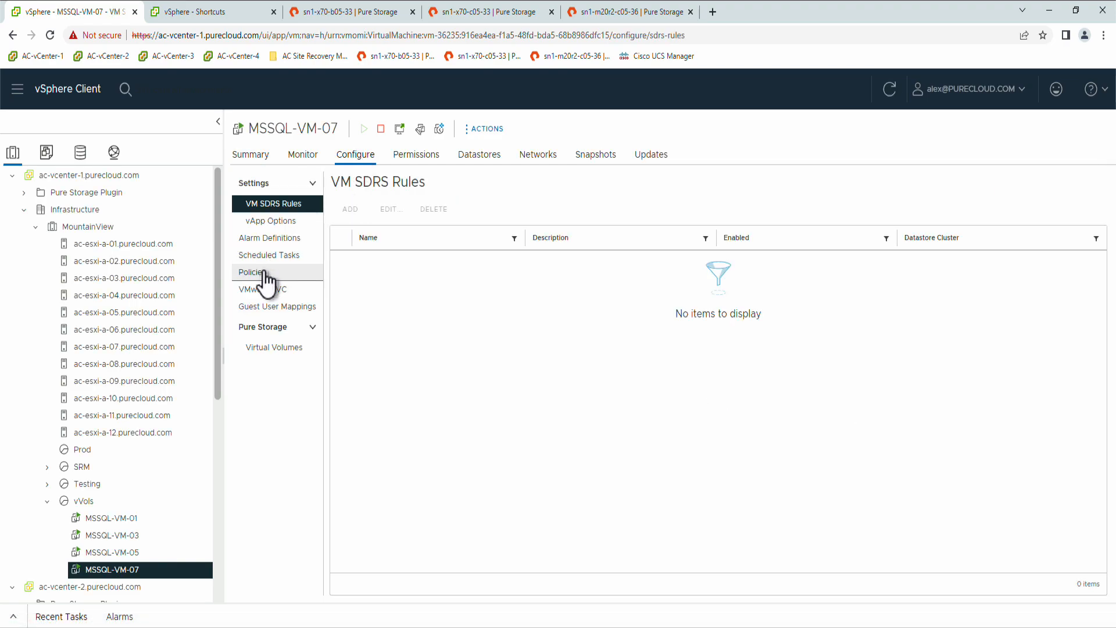
pyautogui.click(251, 272)
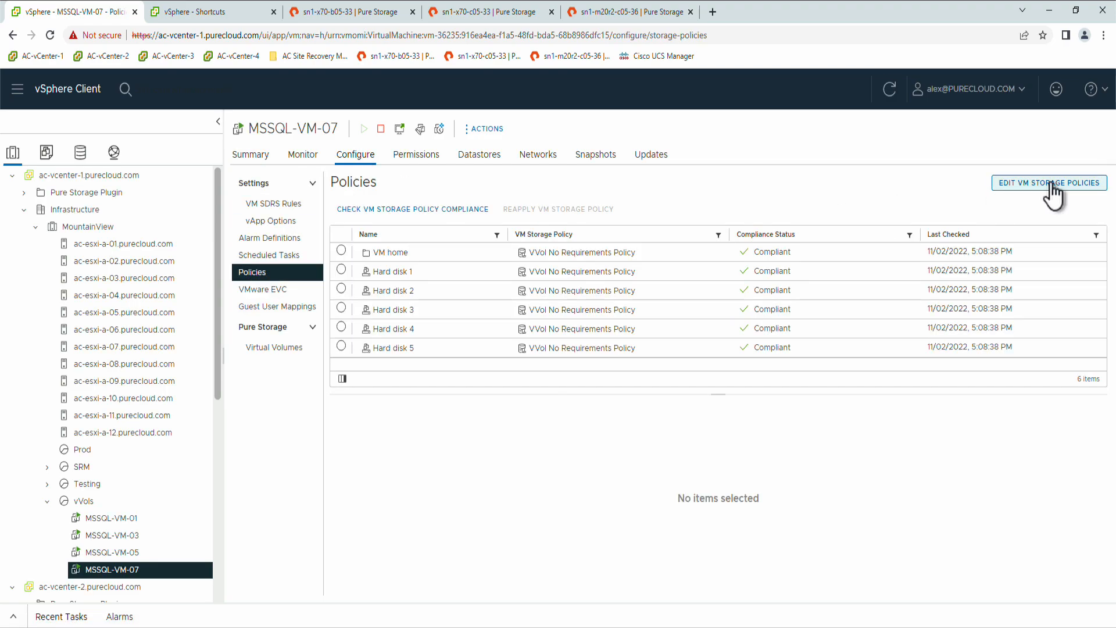
pyautogui.click(1047, 182)
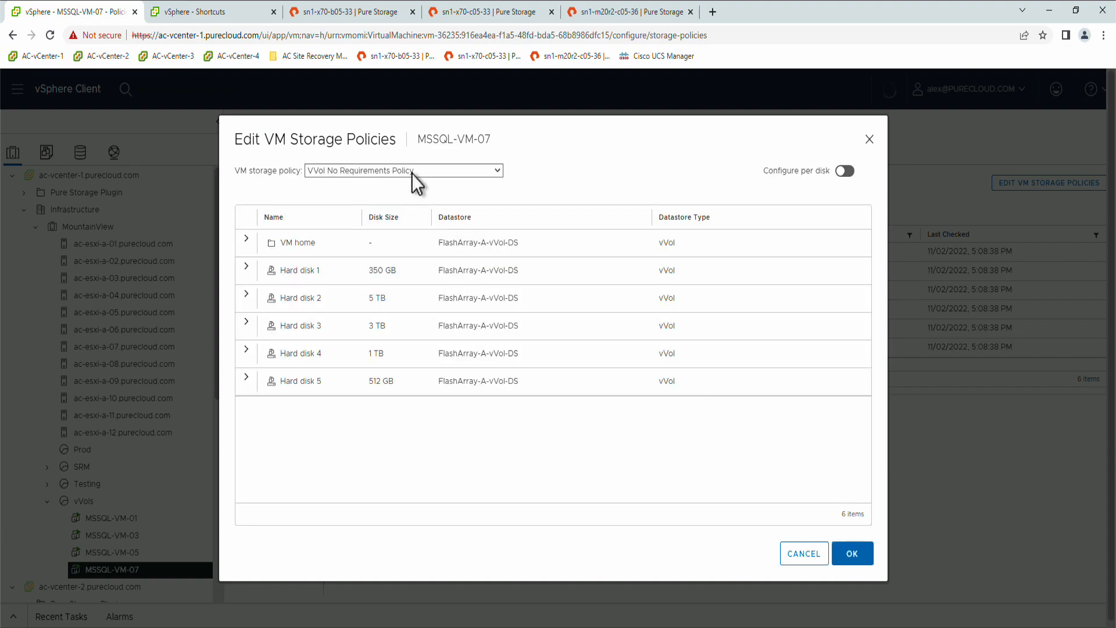
pyautogui.click(403, 170)
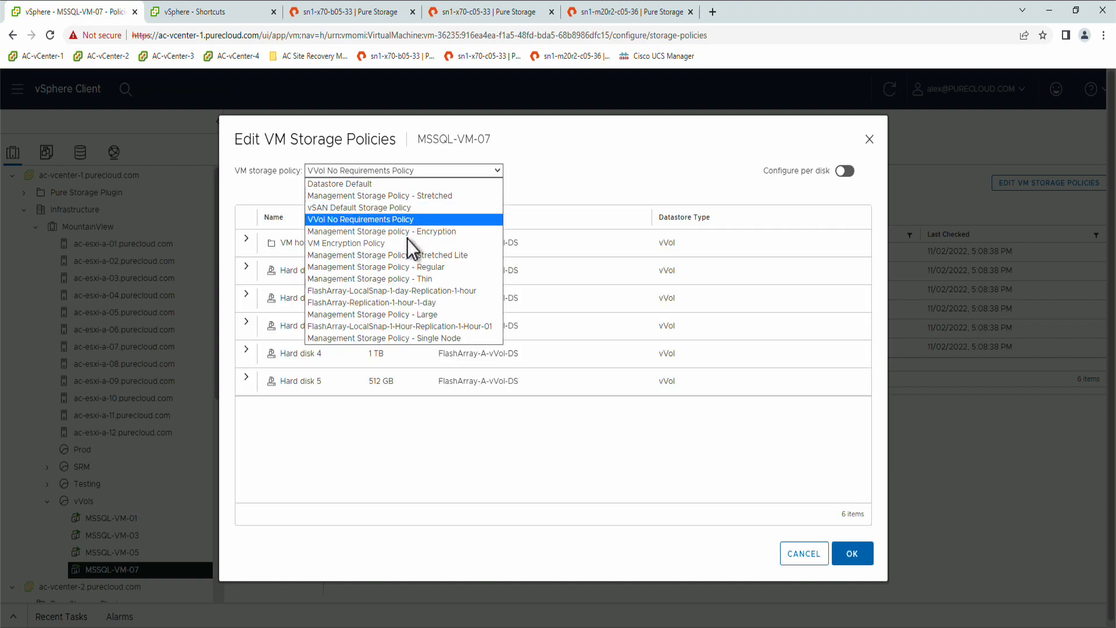
pyautogui.click(402, 326)
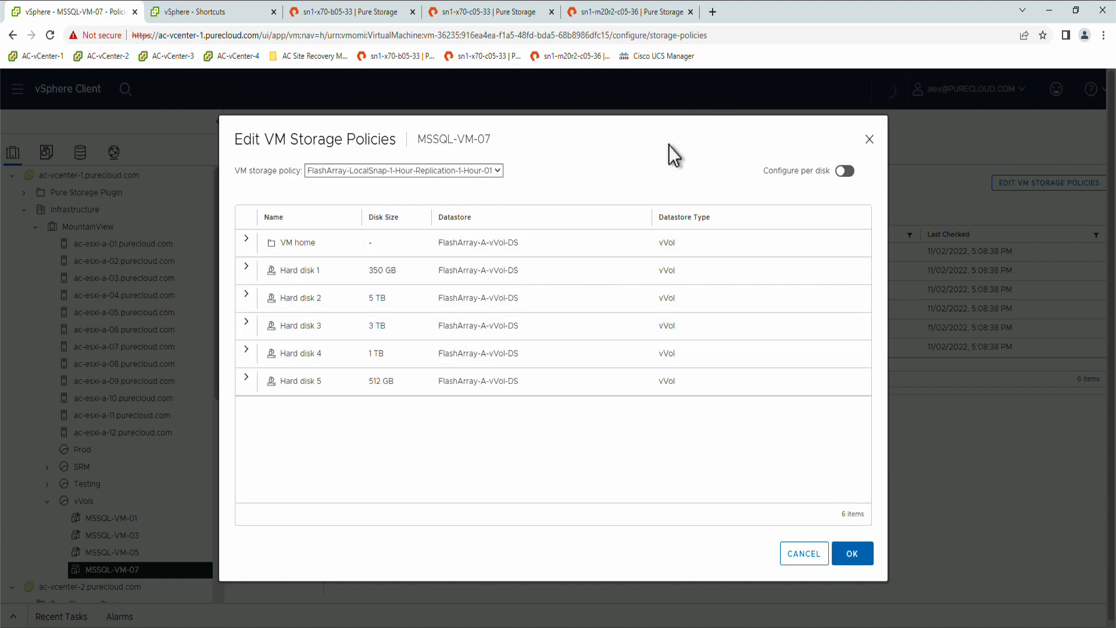
pyautogui.moveTo(644, 162)
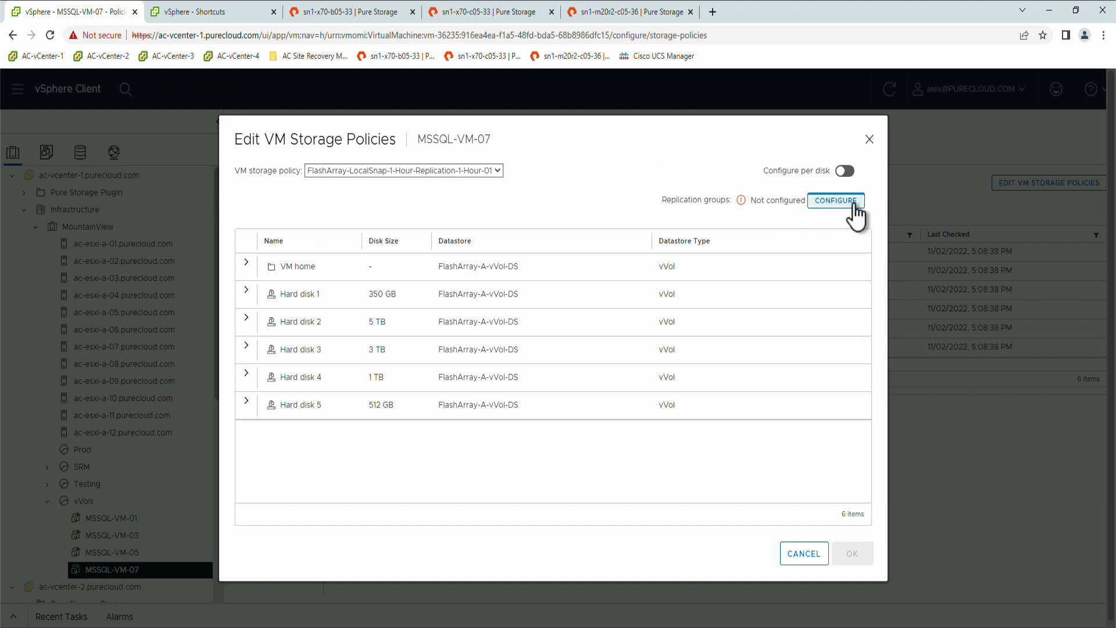
# Assign replication group vVols-pgroup-1-hour-replication-03 and apply the policy to MSSQL-VM-07
pyautogui.click(835, 200)
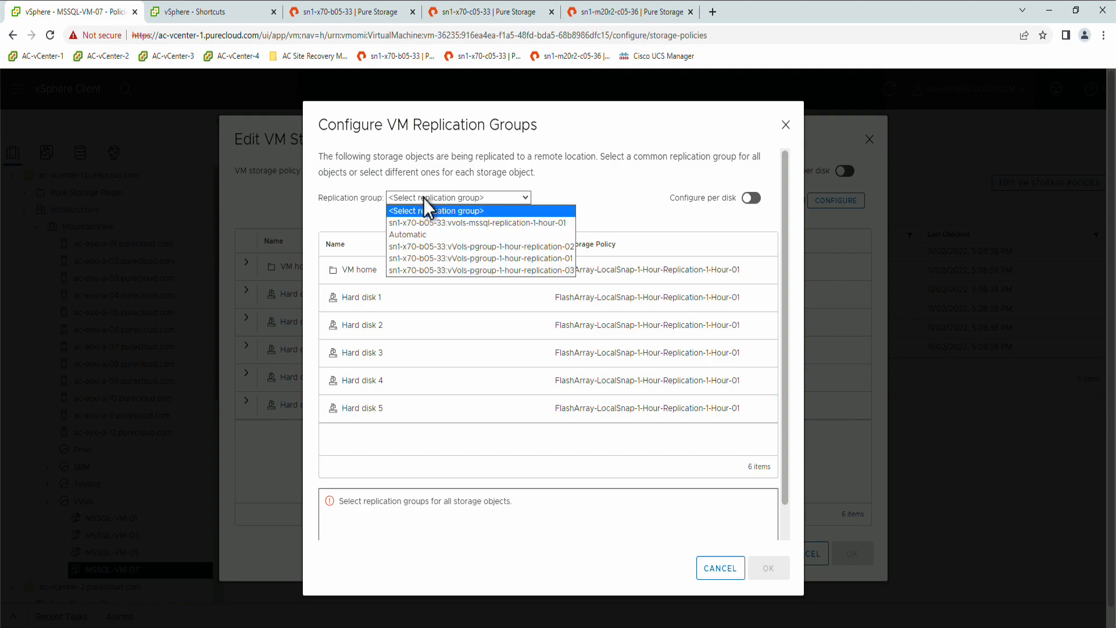
pyautogui.click(480, 257)
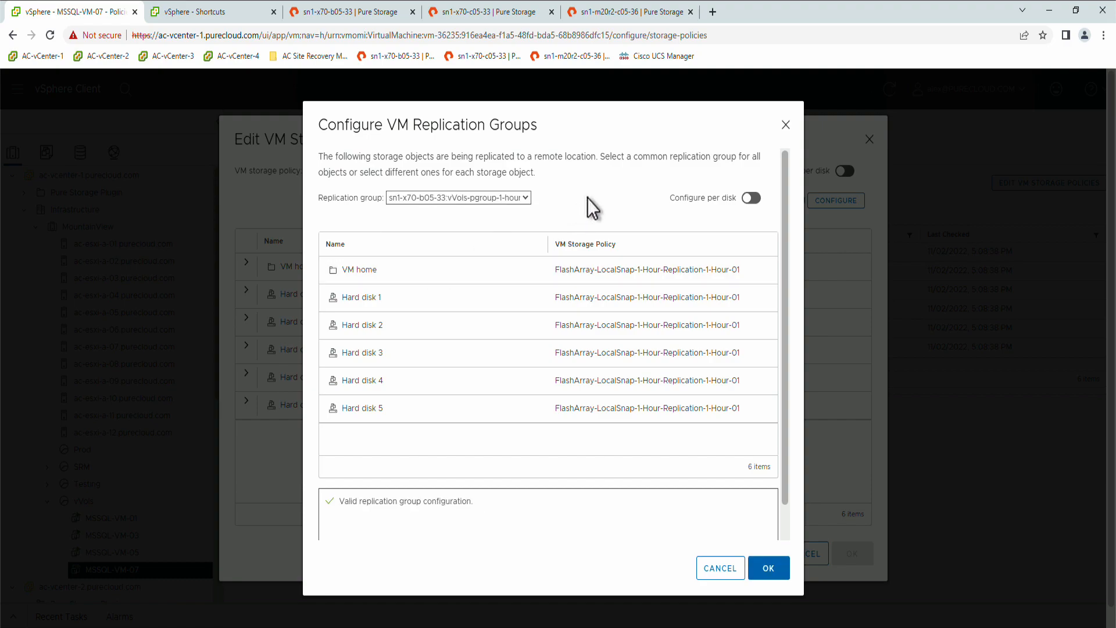
pyautogui.click(768, 568)
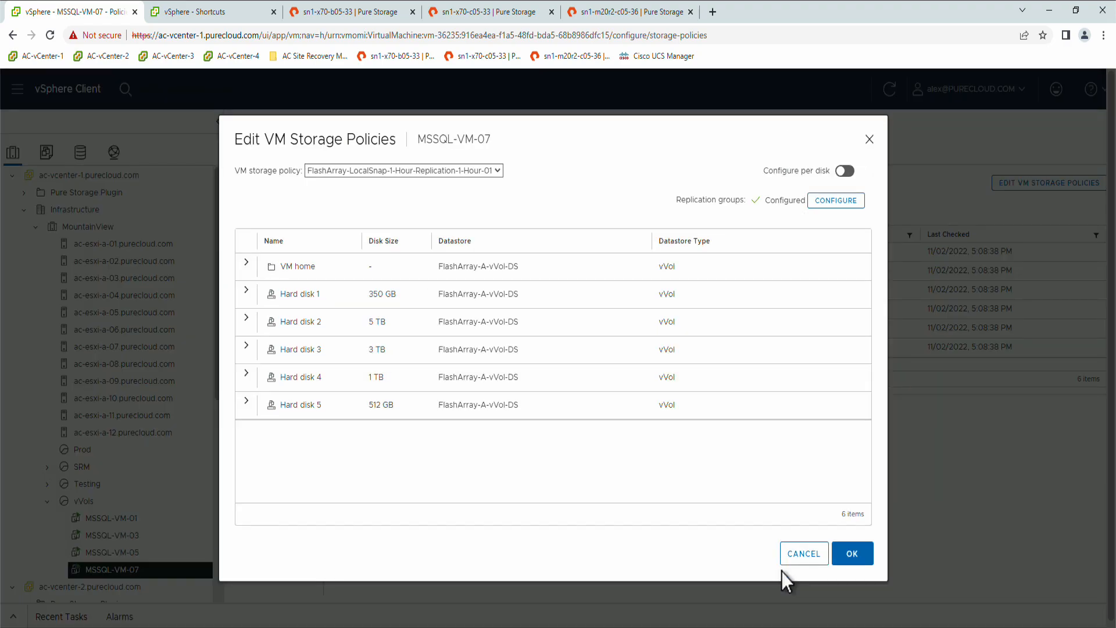
pyautogui.click(851, 552)
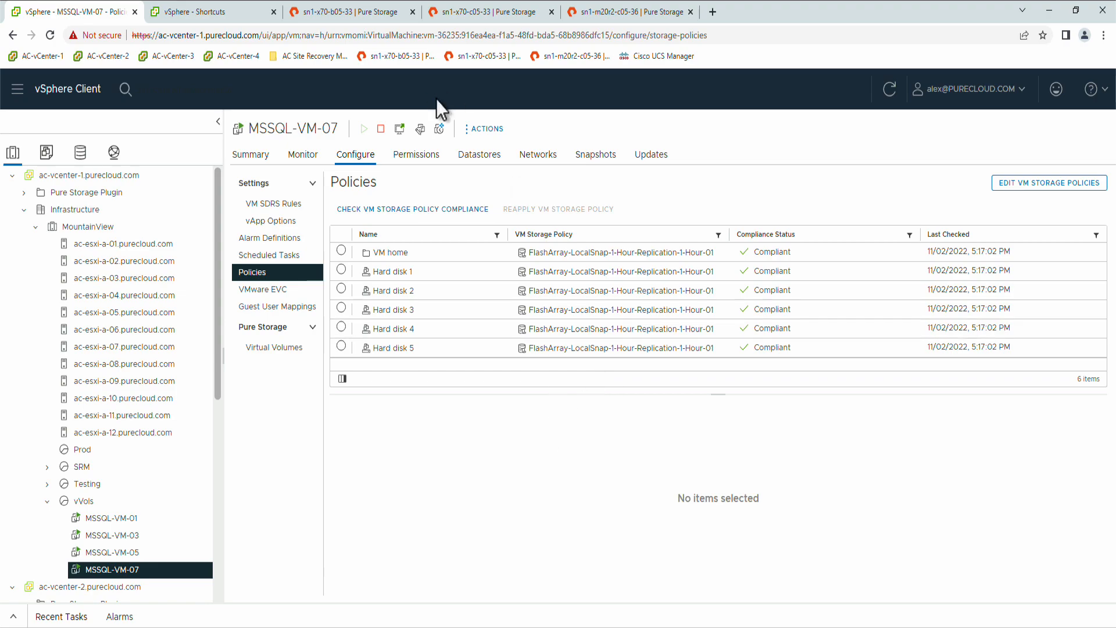
pyautogui.click(349, 12)
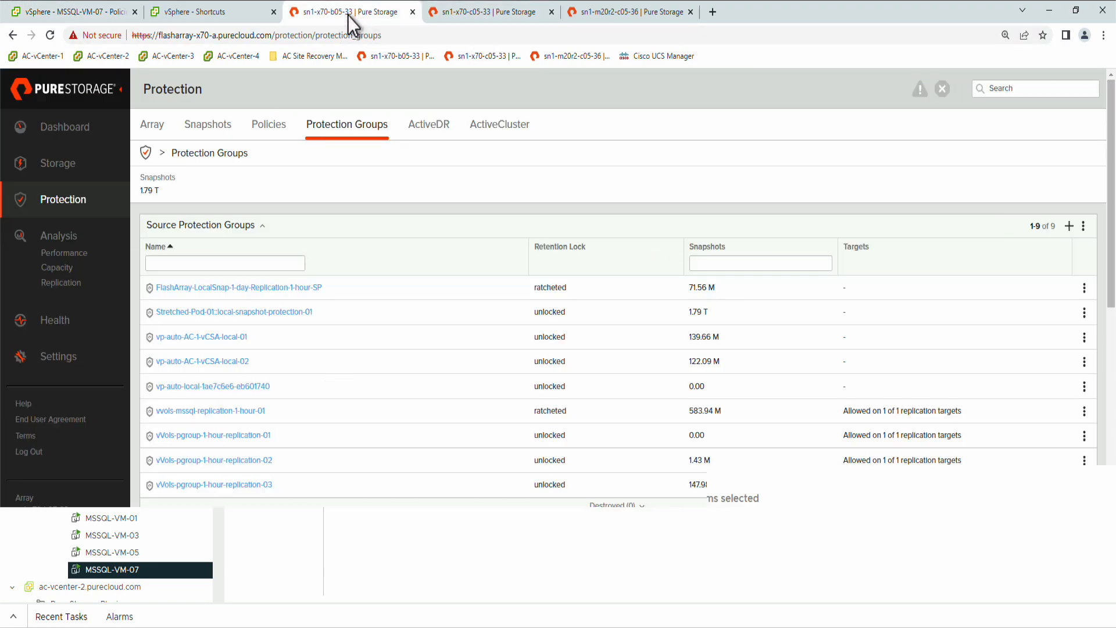
pyautogui.click(346, 124)
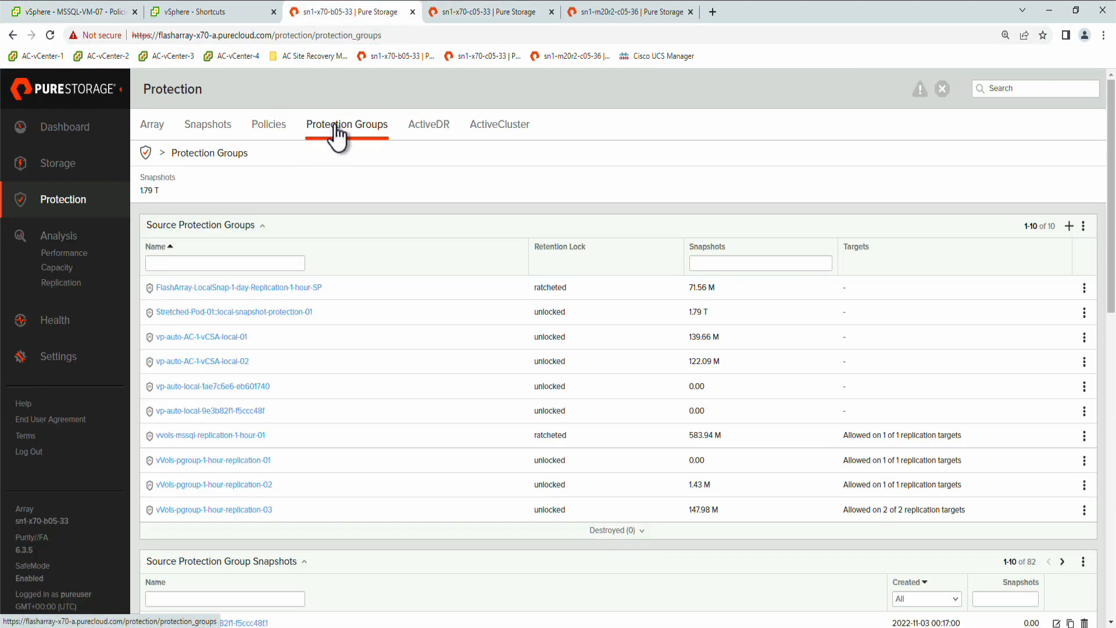
pyautogui.click(152, 124)
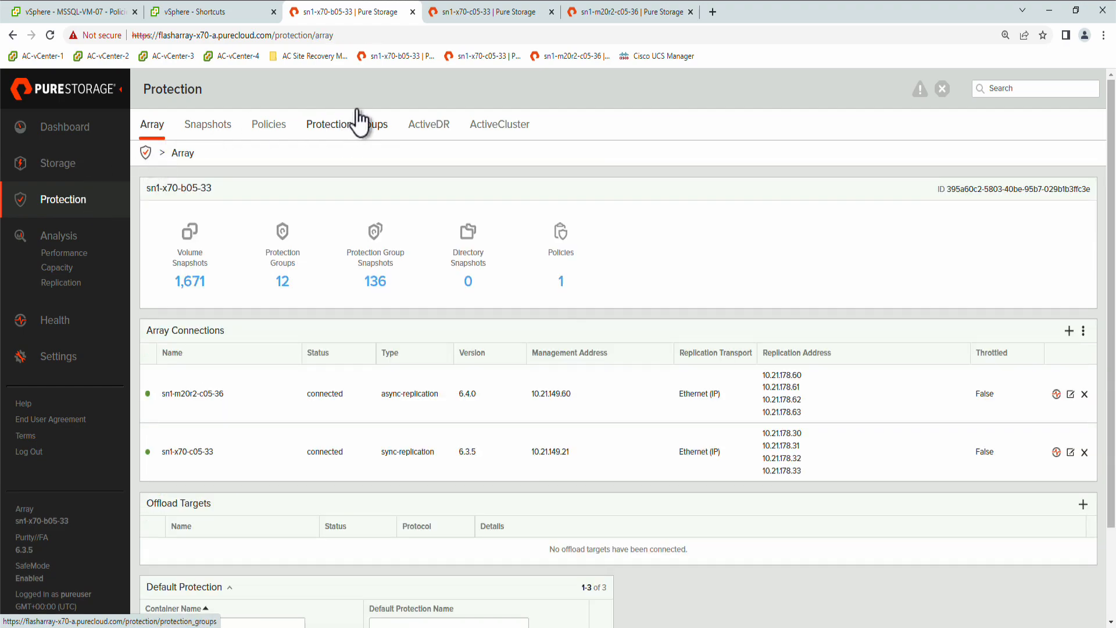
pyautogui.click(346, 124)
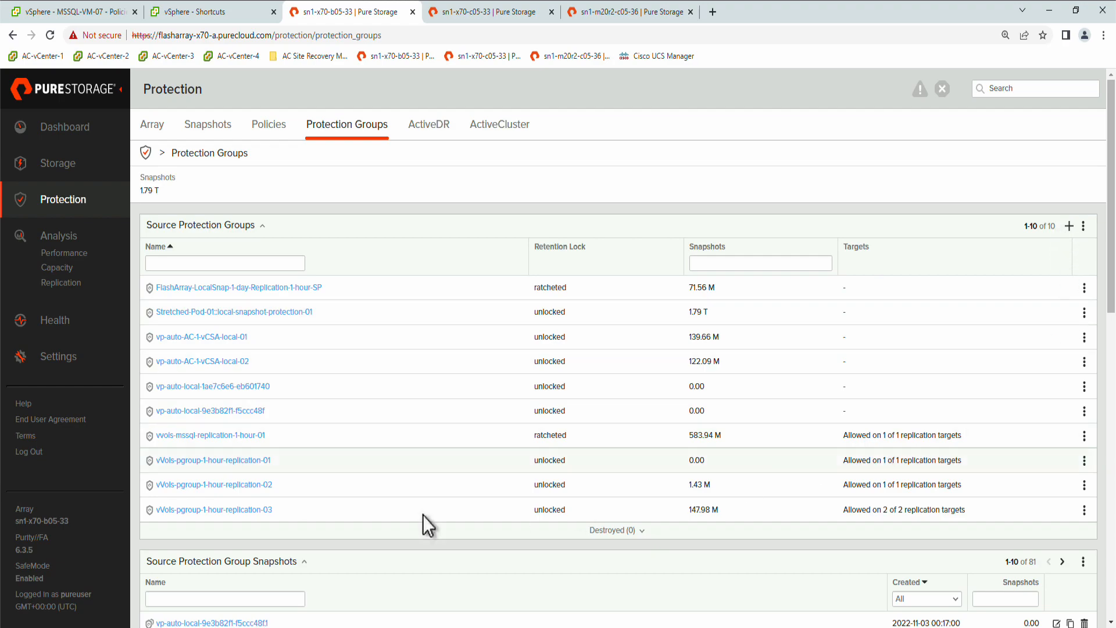
pyautogui.click(213, 509)
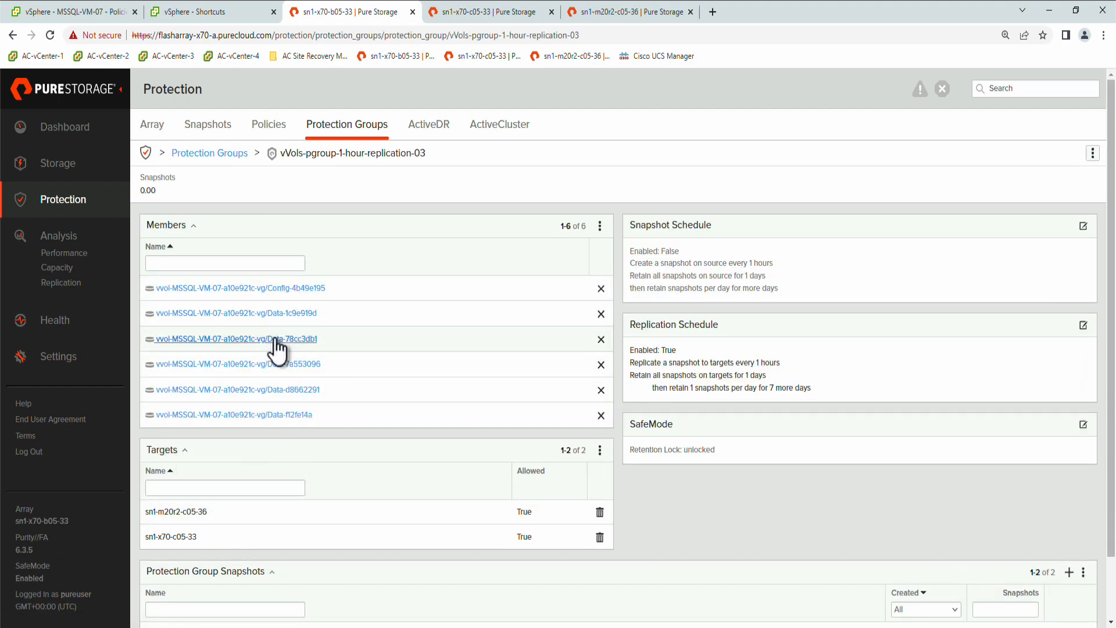
pyautogui.click(210, 152)
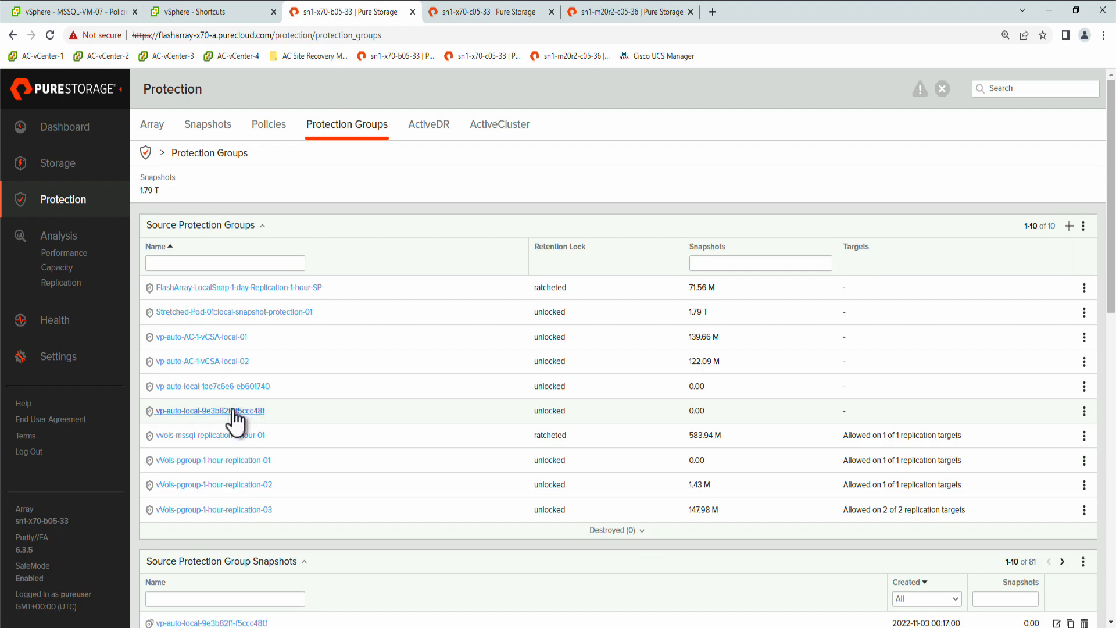
pyautogui.click(207, 411)
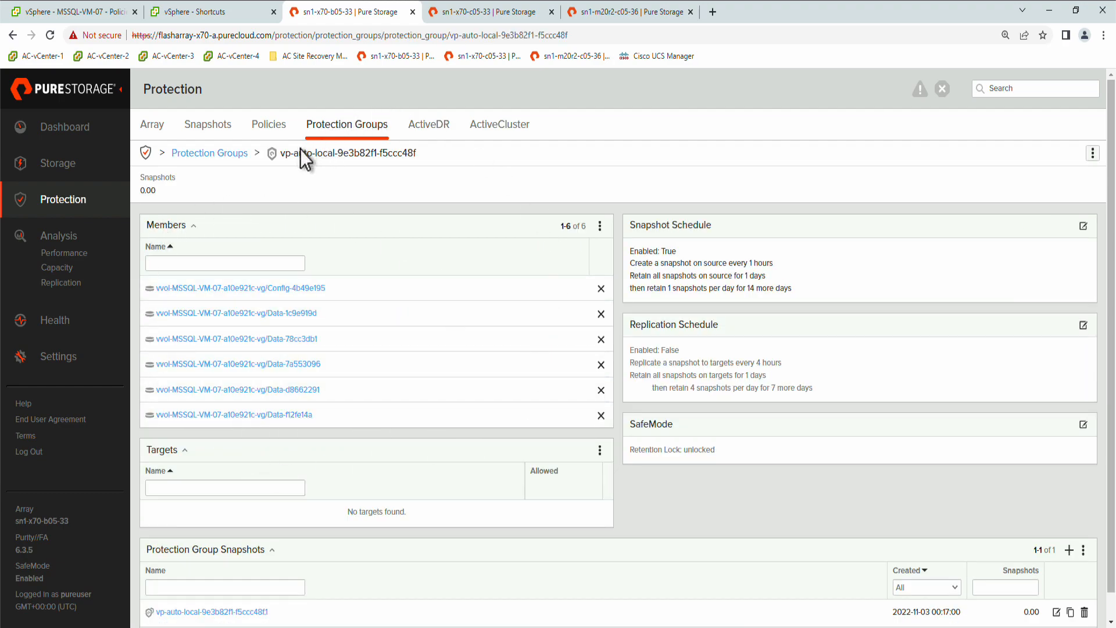
pyautogui.moveTo(464, 164)
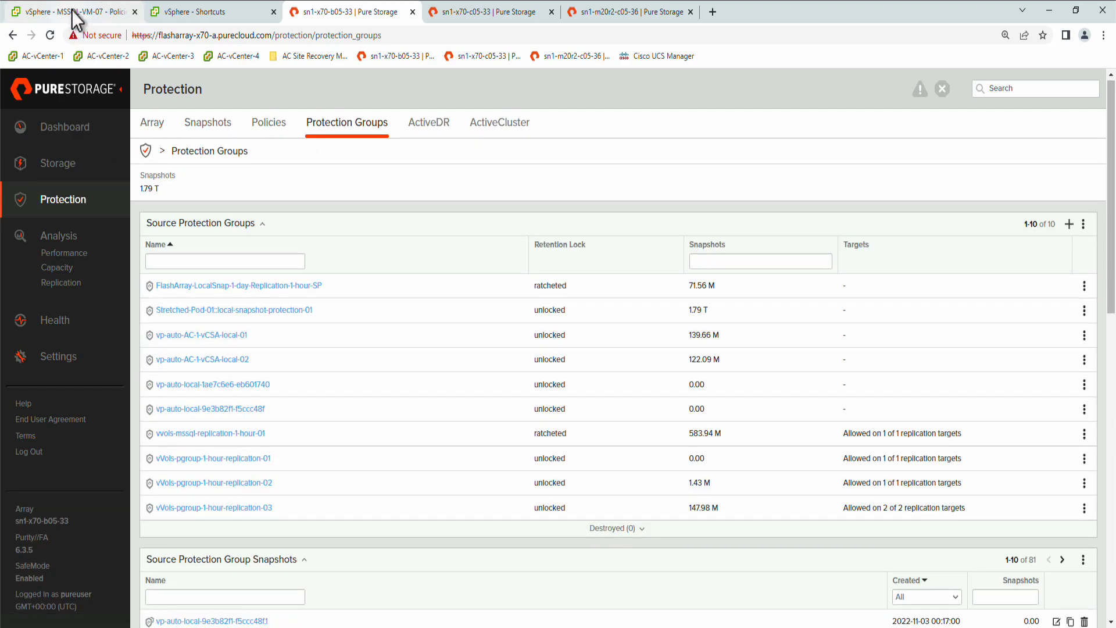
# Return to vSphere Client and open the Pure Storage plugin home
pyautogui.click(68, 12)
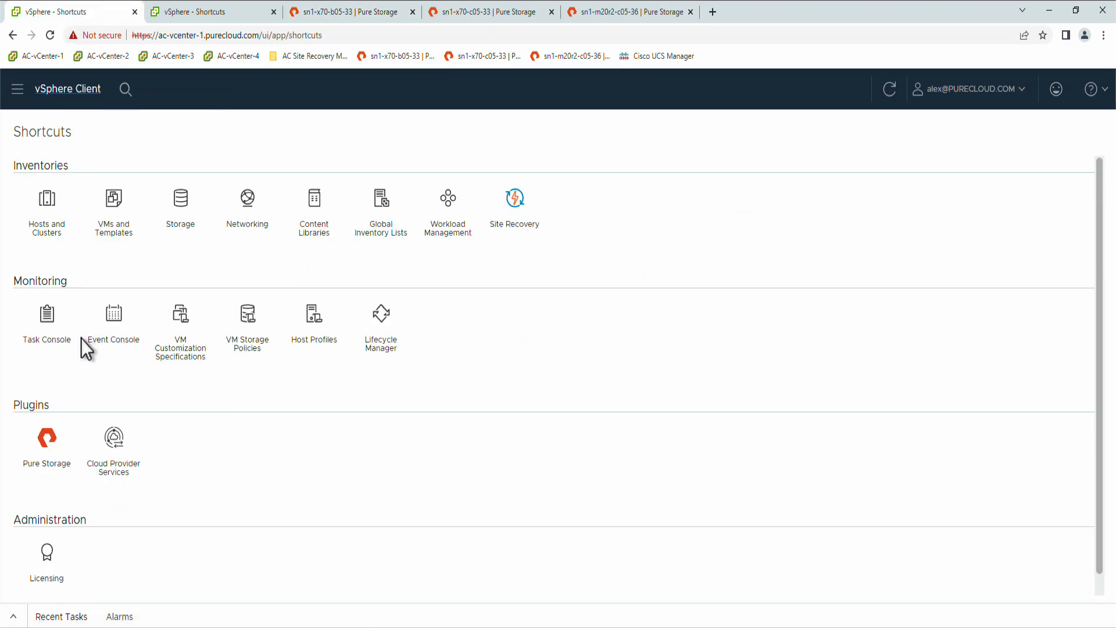
pyautogui.click(45, 437)
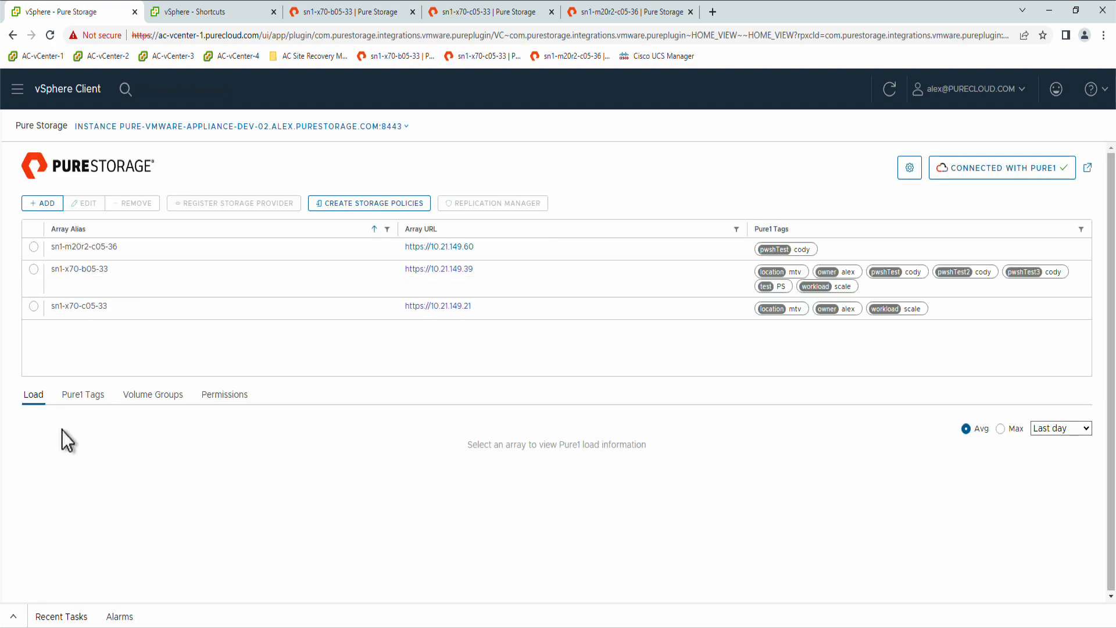
pyautogui.moveTo(687, 192)
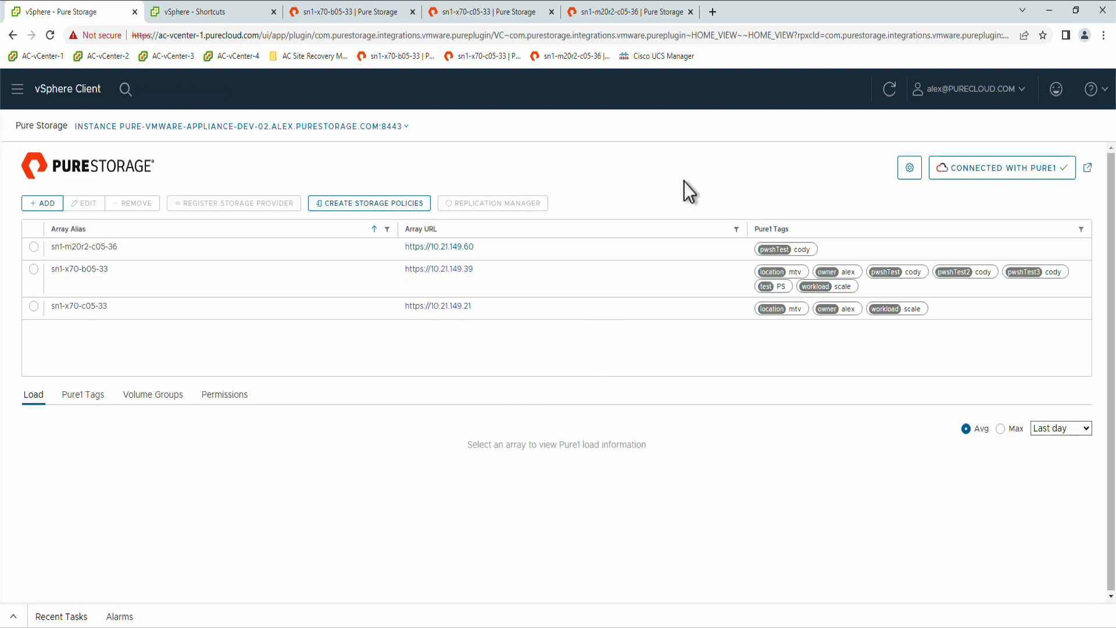
pyautogui.moveTo(625, 196)
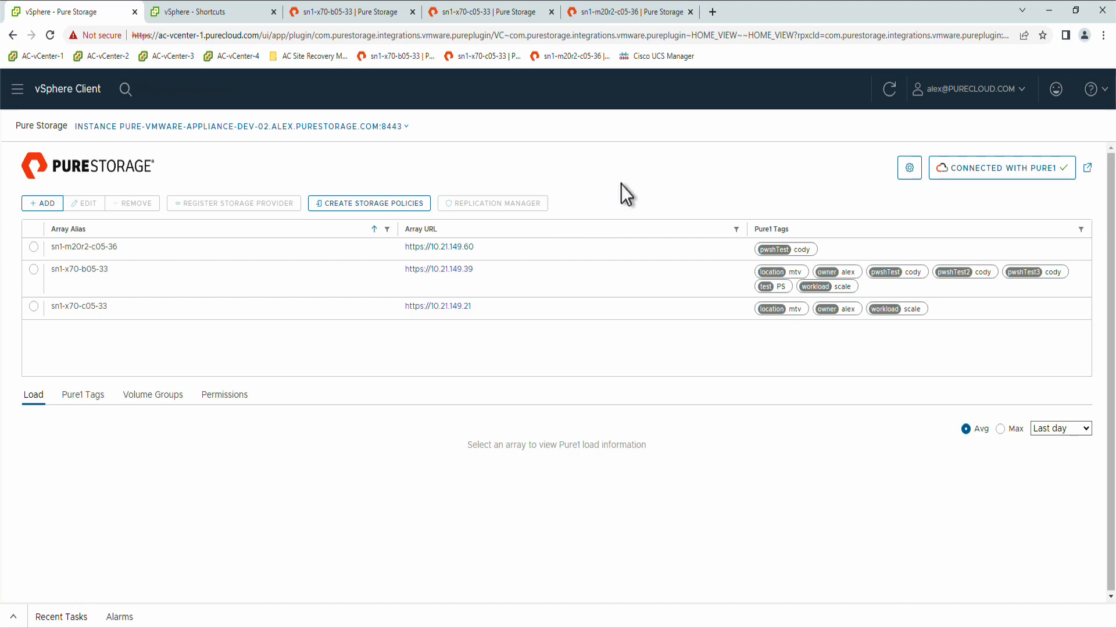